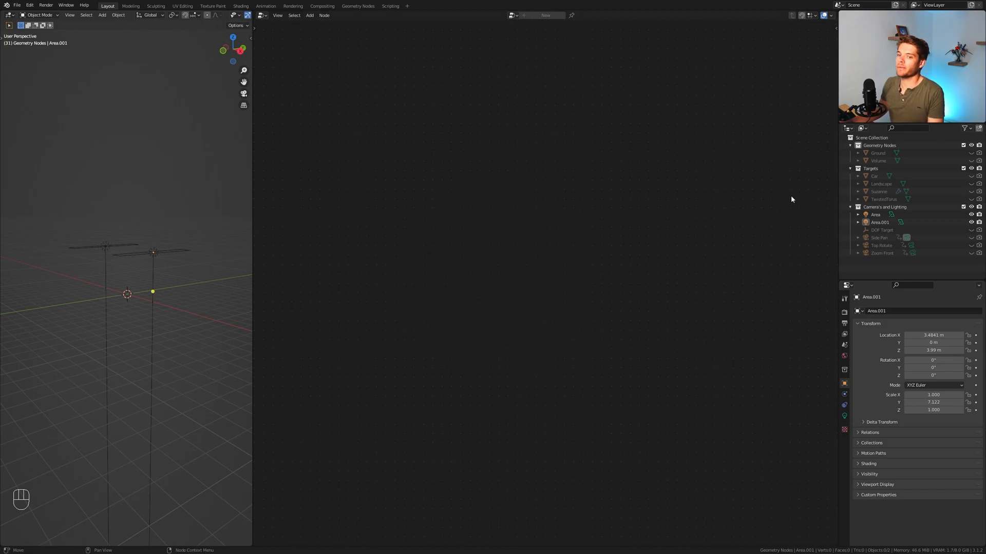
mouse_move(468, 132)
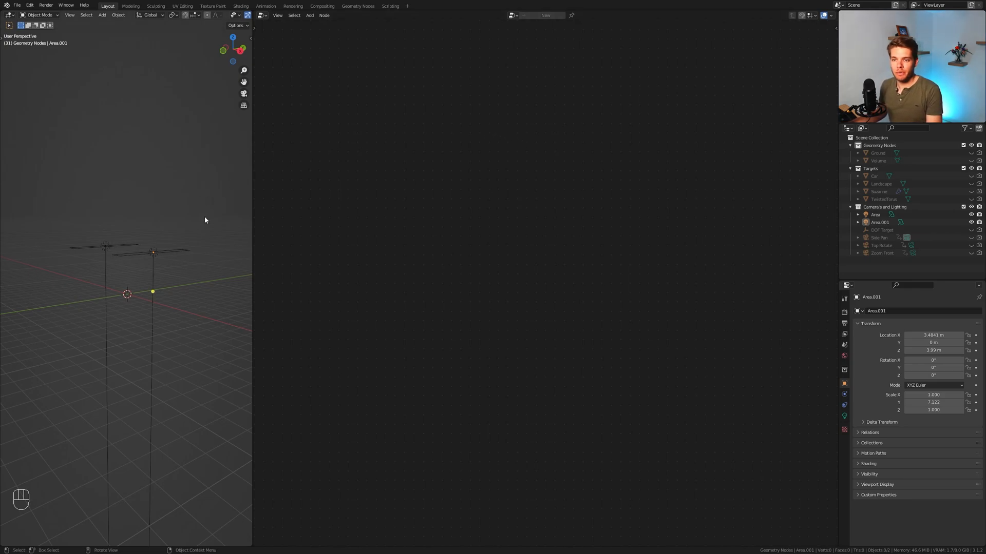
Add a mesh plane to the scene from the Shift+A add menu
key(shift+a)
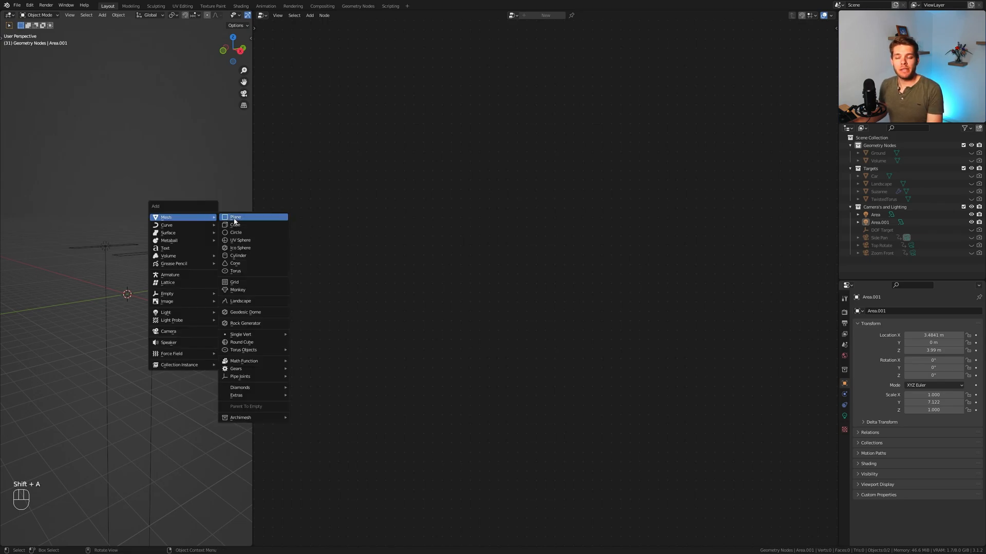
click(235, 217)
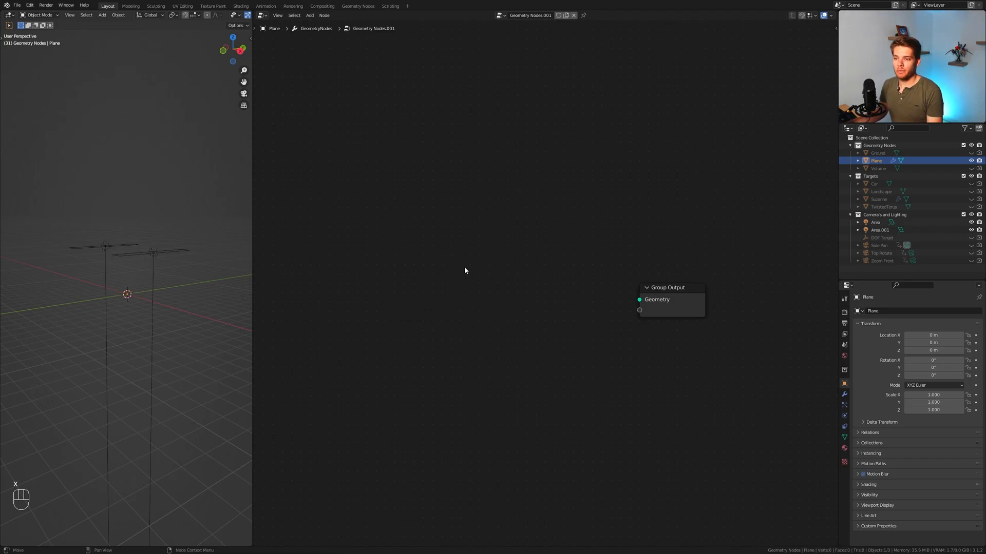
Add a Curve Line node from Y -2 m to Y 2 m and feed it to Instance on Points
key(shift+a)
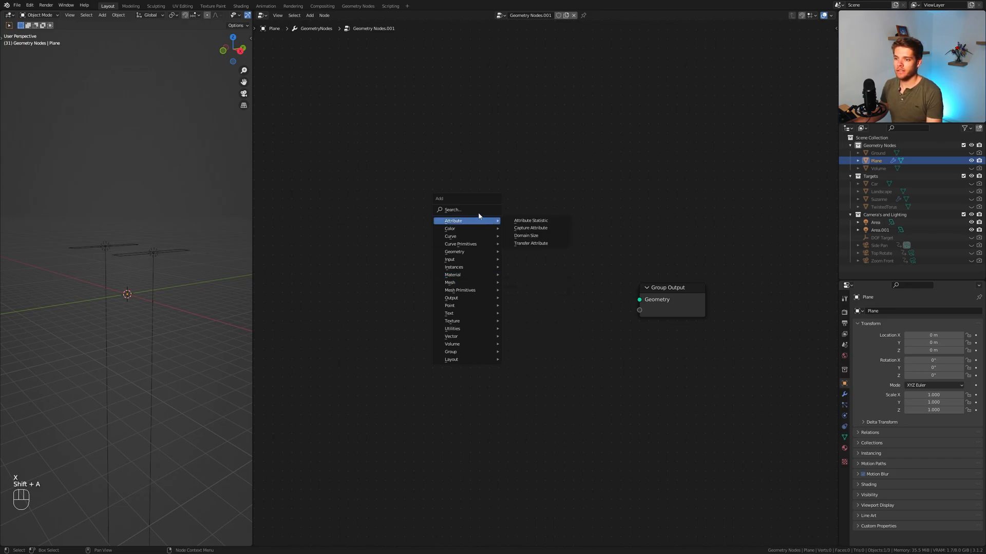
text(curv)
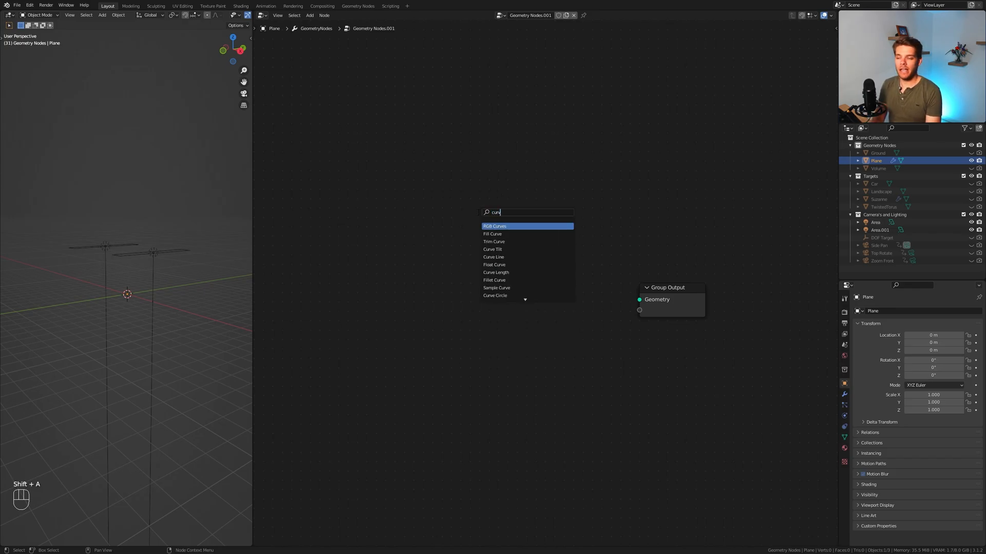
click(494, 257)
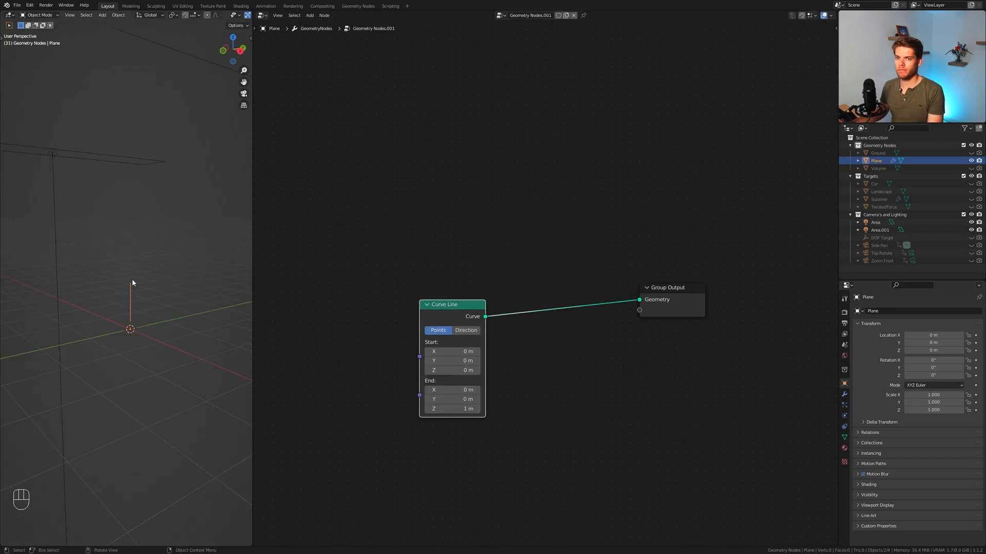
mouse_move(396, 375)
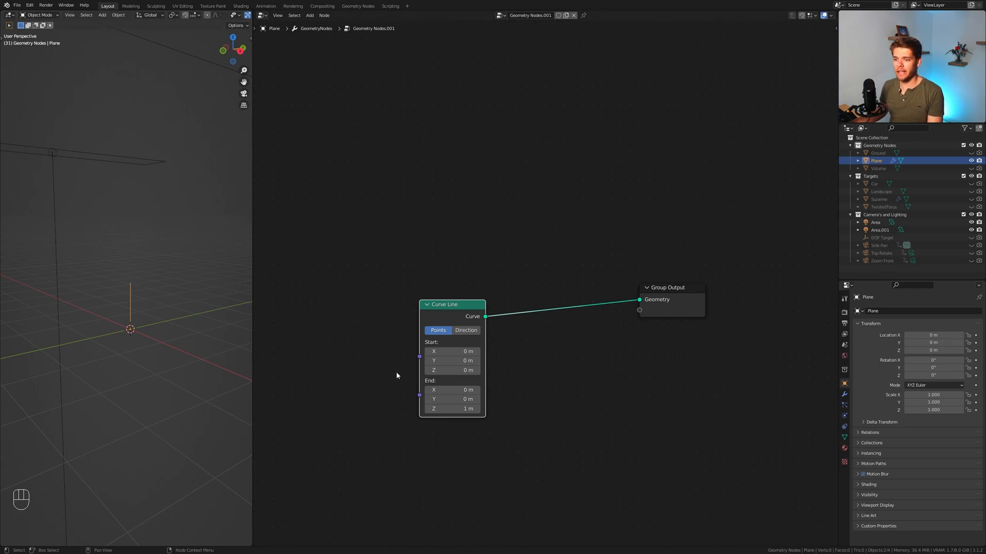
double_click(453, 408)
text(0)
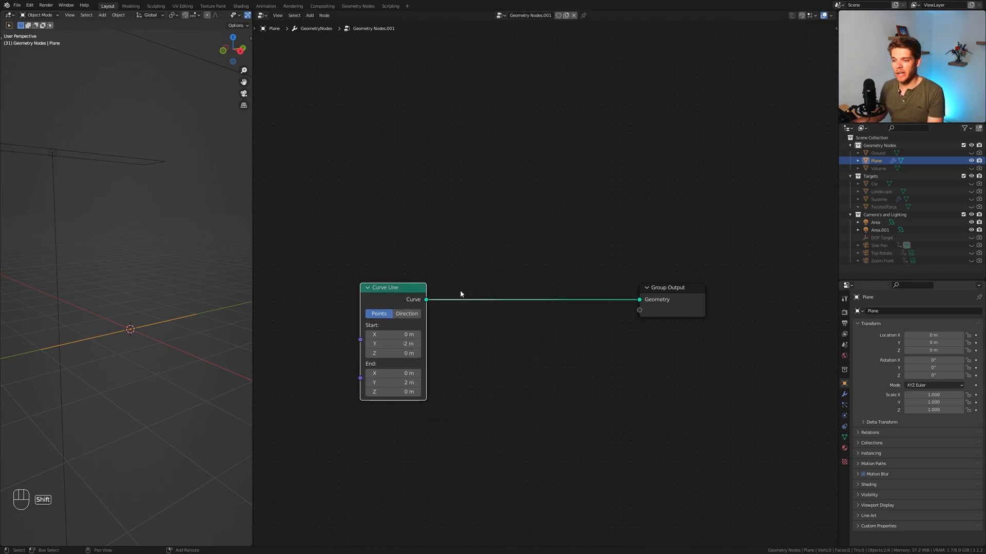
text(insta)
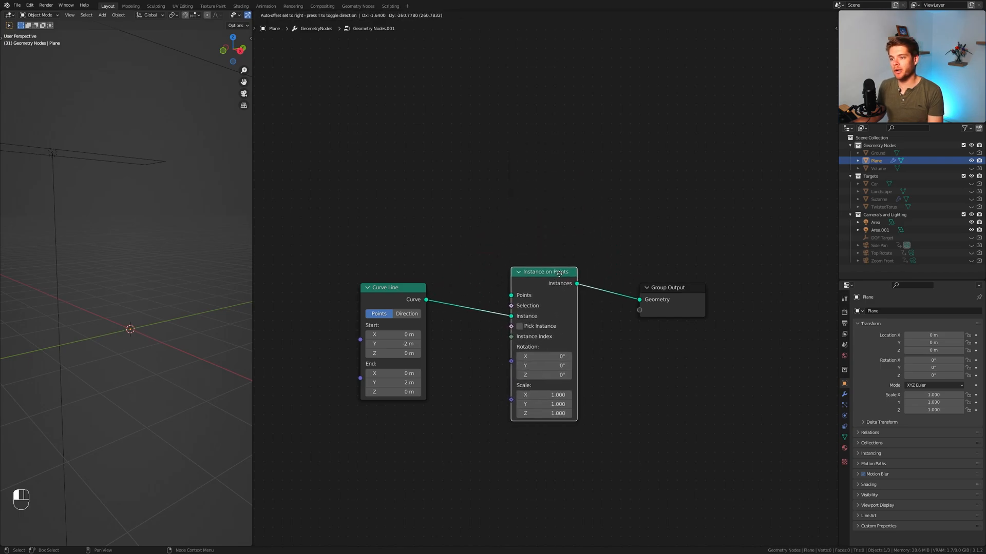
Add a Mesh Line in End Points resolution mode, ending at Z 5 m with 0.05 m spacing
key(shift+a)
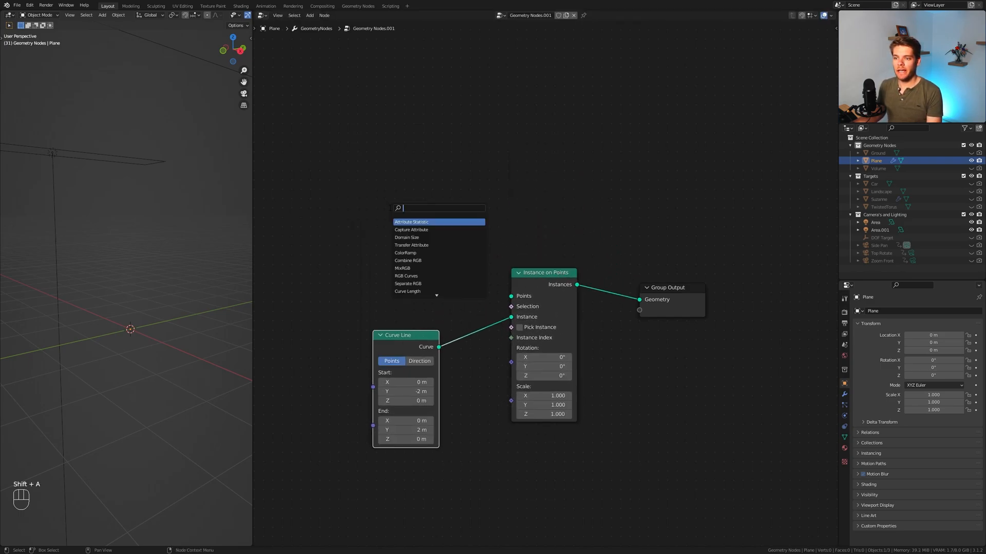
text(mesh lin)
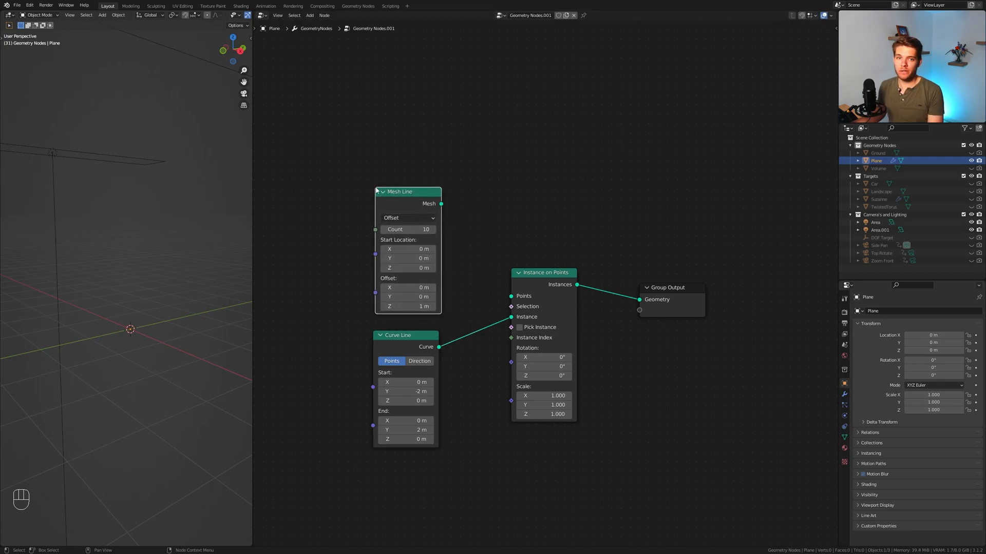
click(407, 218)
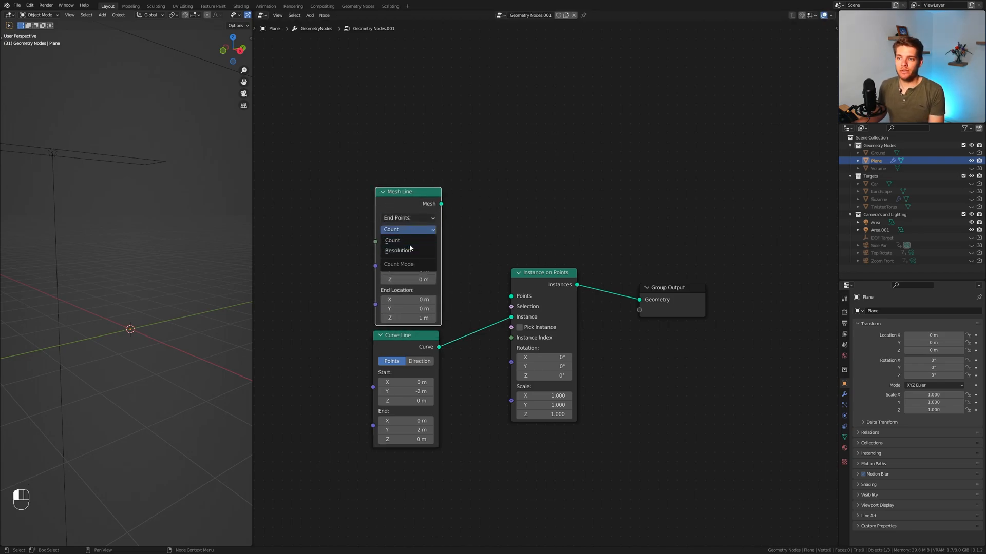
click(407, 218)
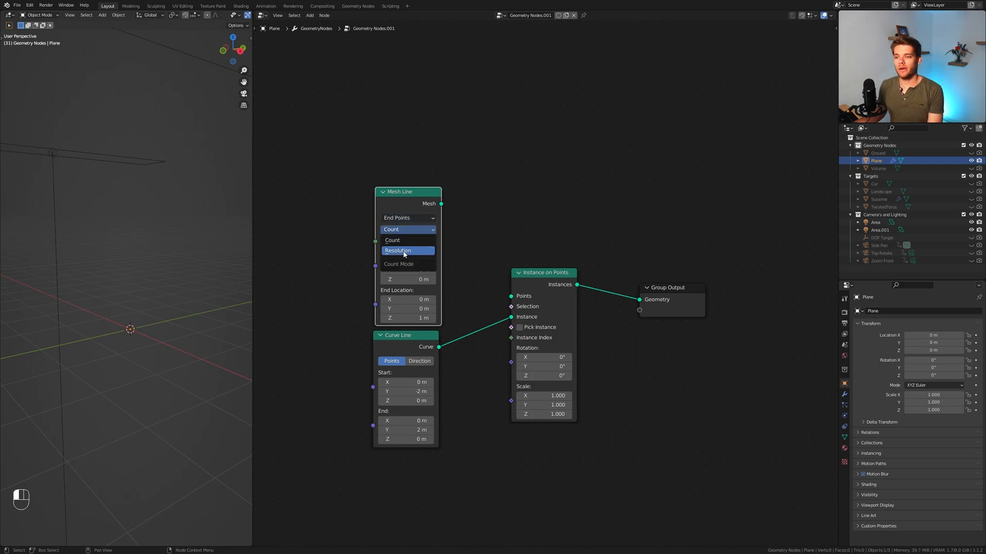
click(397, 250)
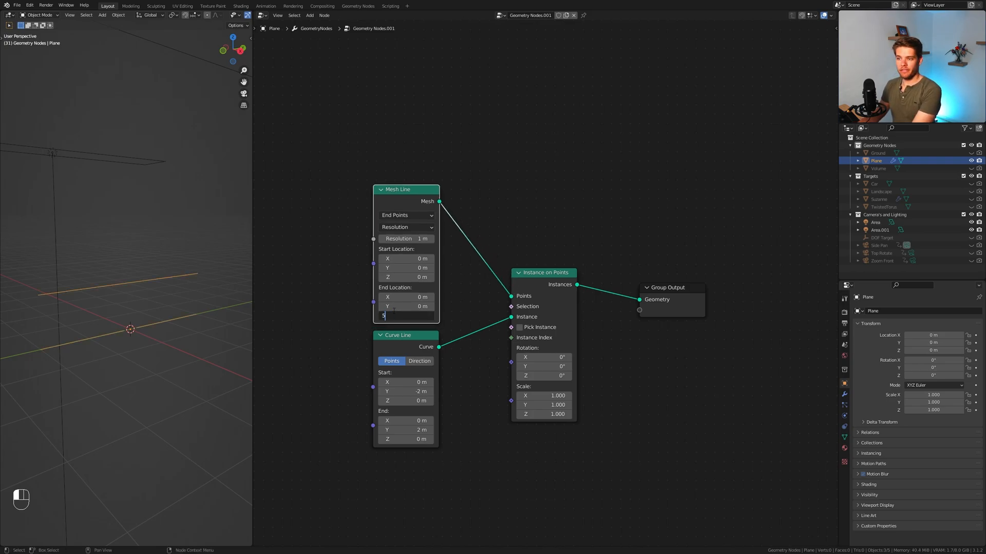
text(5)
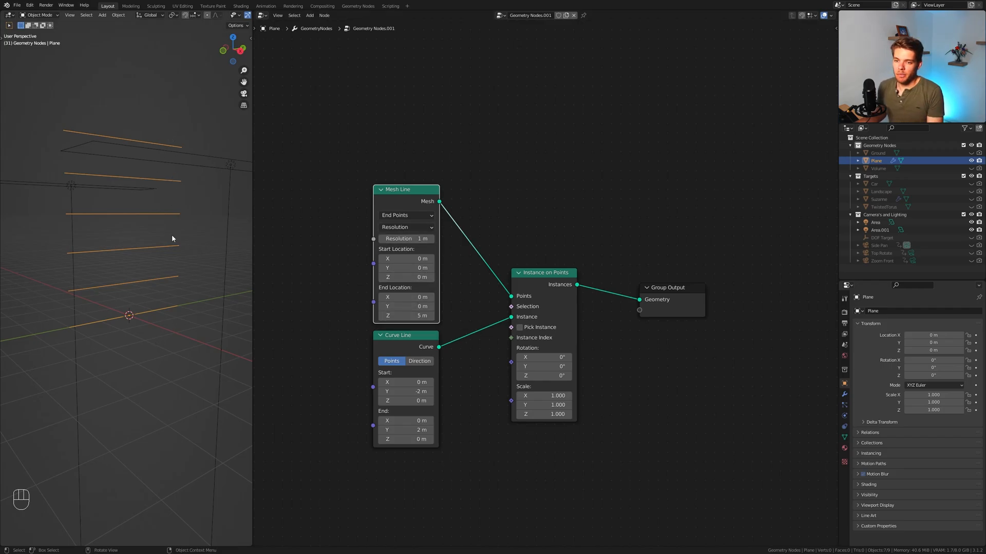
mouse_move(355, 263)
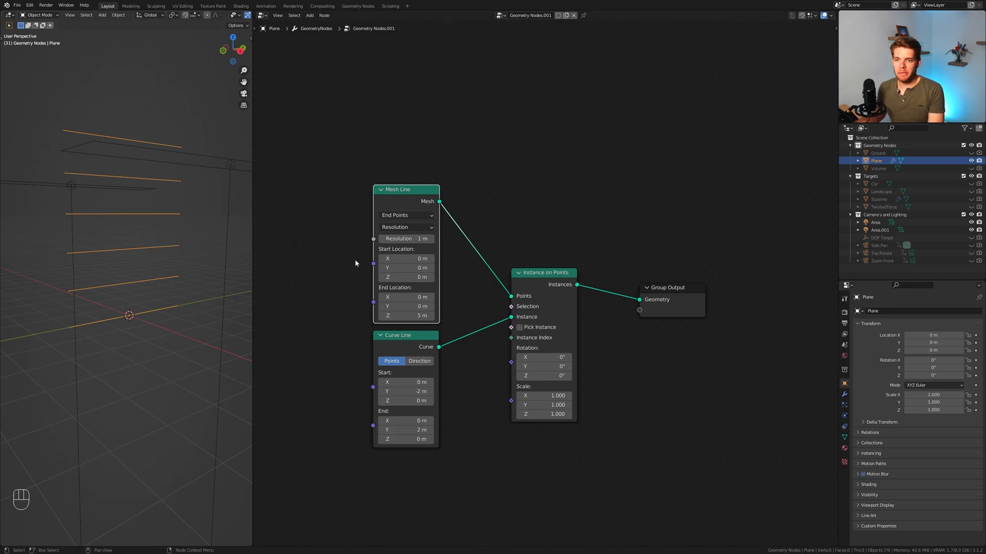
mouse_move(406, 268)
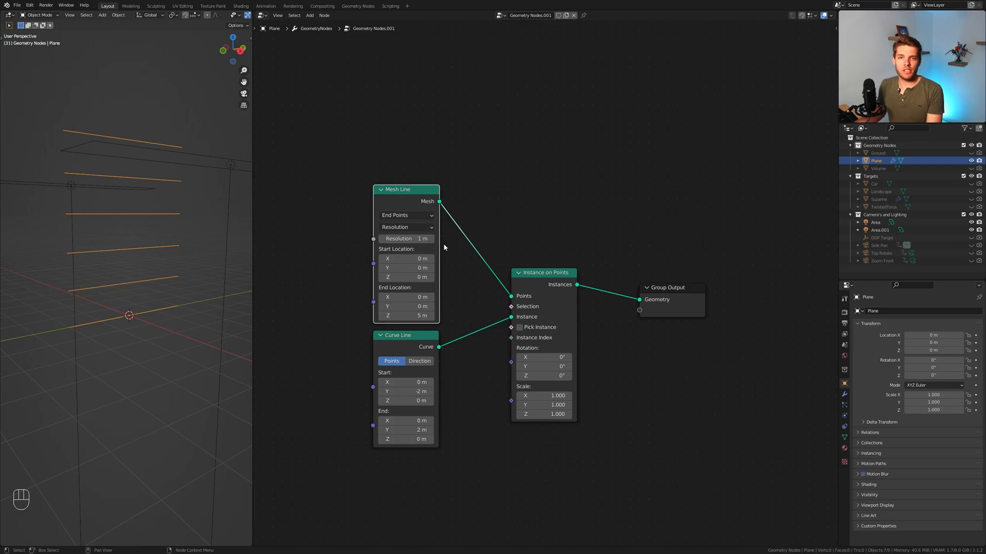
double_click(406, 239)
text(0.)
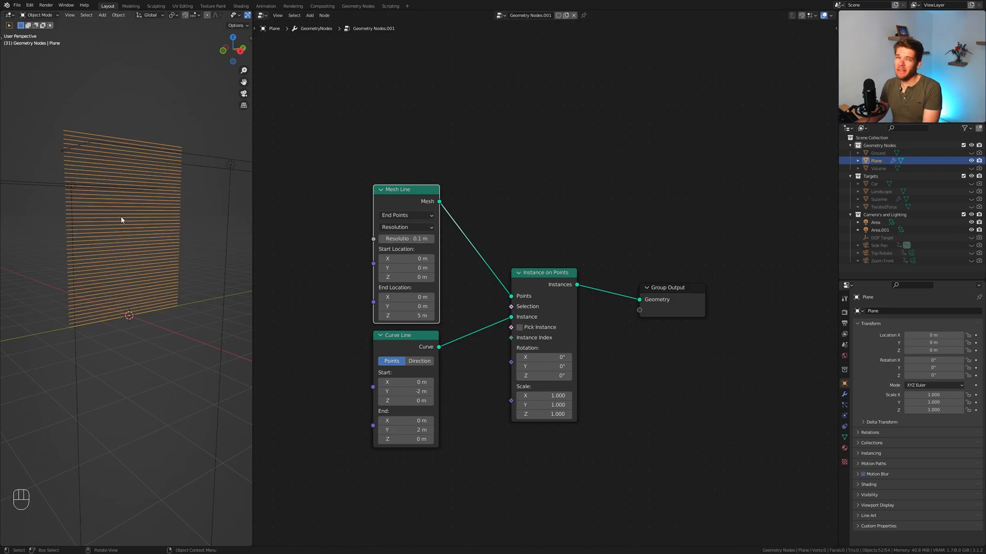
mouse_move(406, 239)
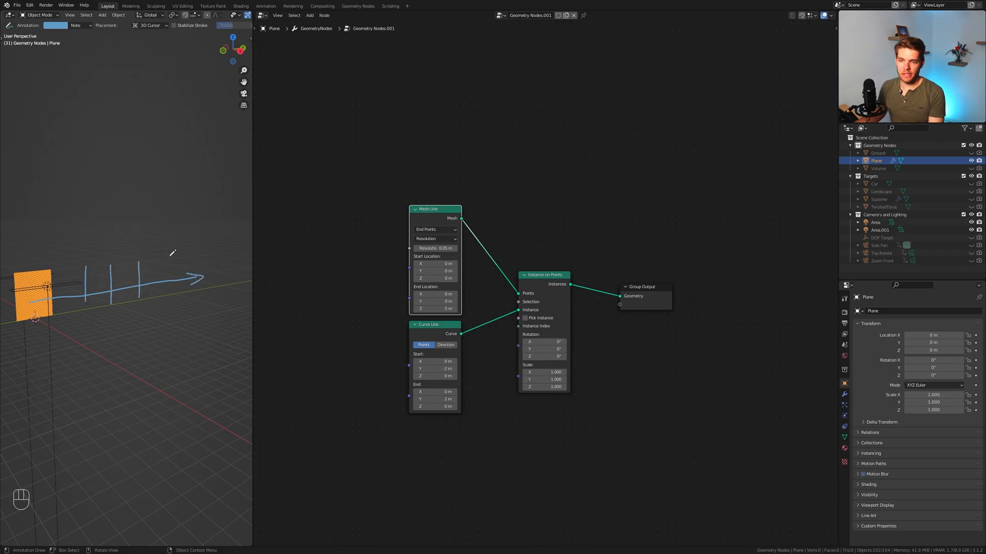
Duplicate Instance on Points into a second instancing stage fed by another Mesh Line
key(ctrl+z)
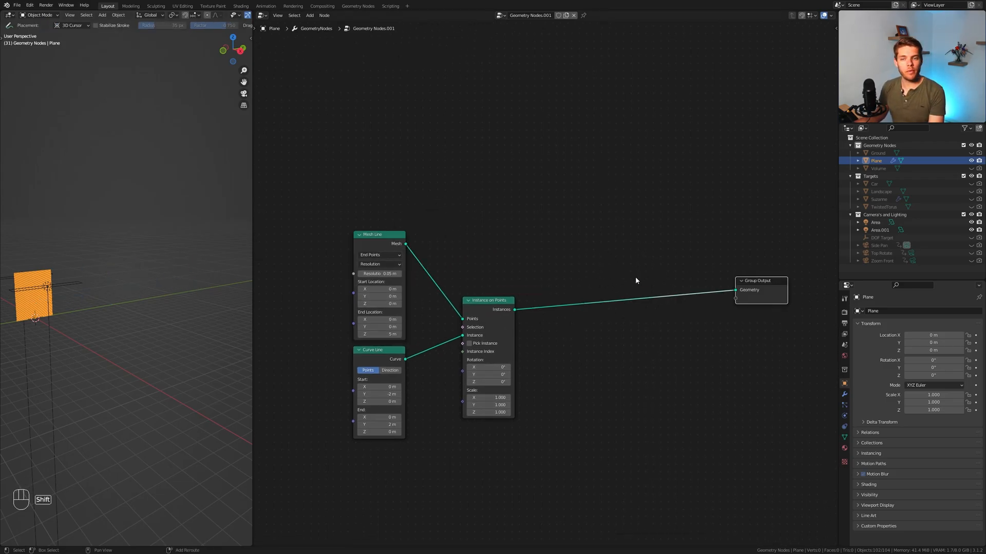
key(shift+d)
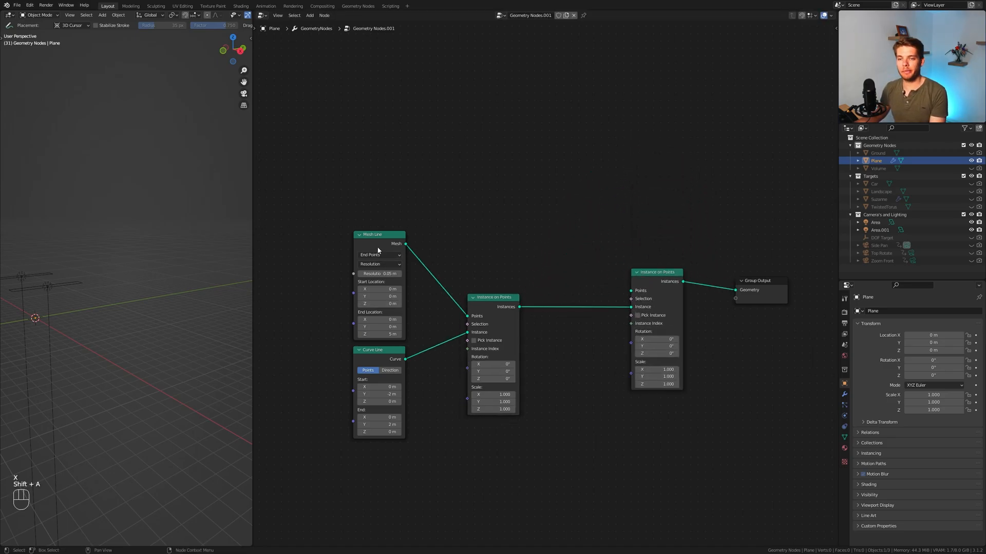
key(shift+d)
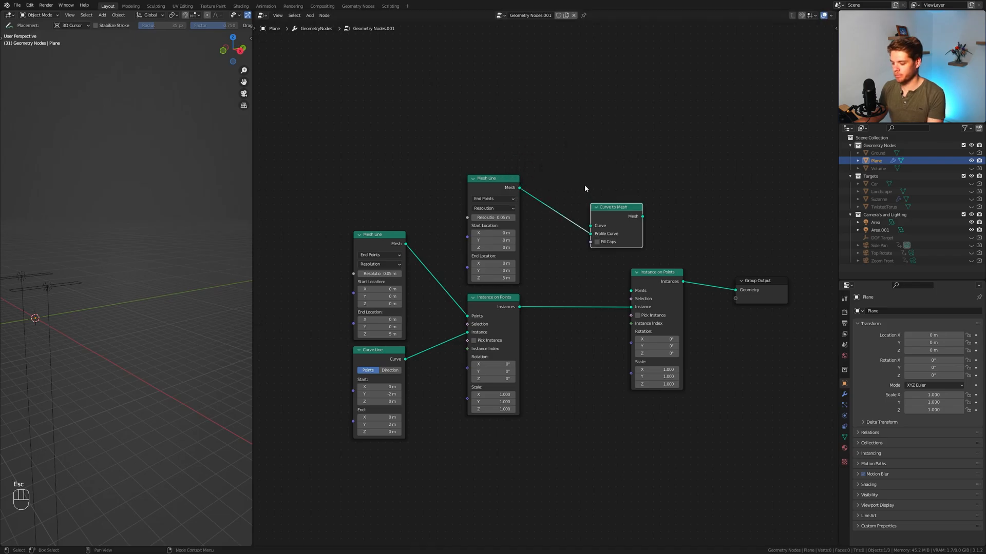
key(Delete)
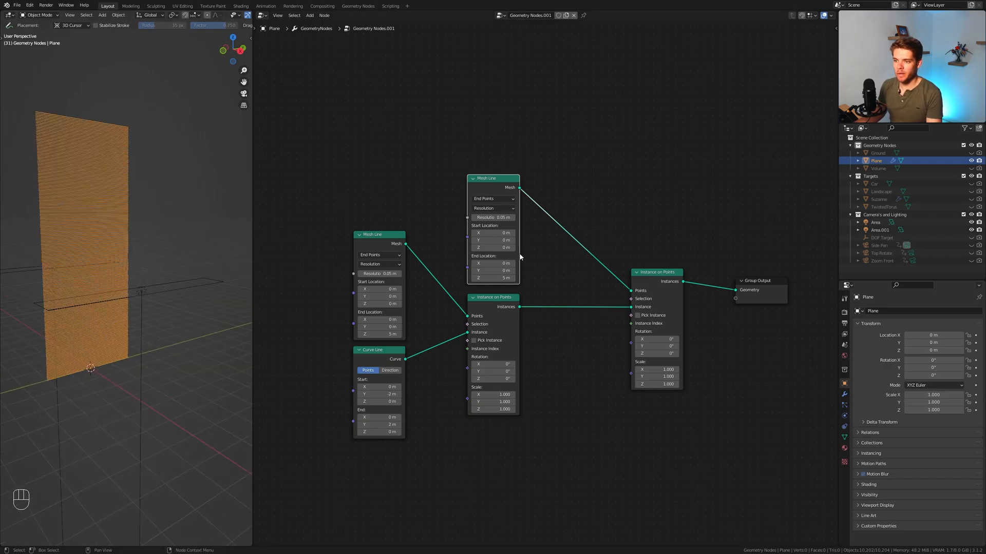
Set the second Mesh Line from Y 72.6 m to -10 m, Z 0, spacing 4.5 m
double_click(493, 277)
text(0)
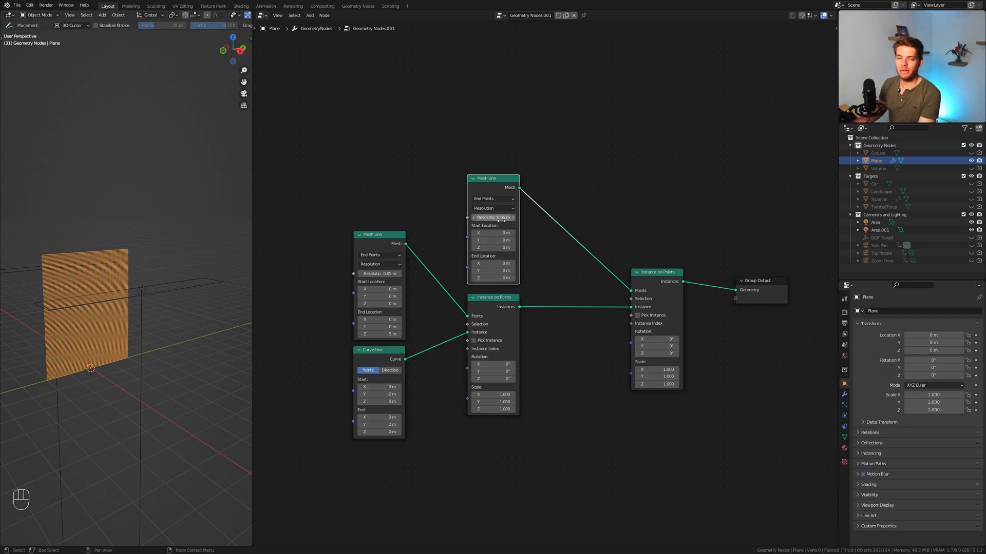
double_click(493, 217)
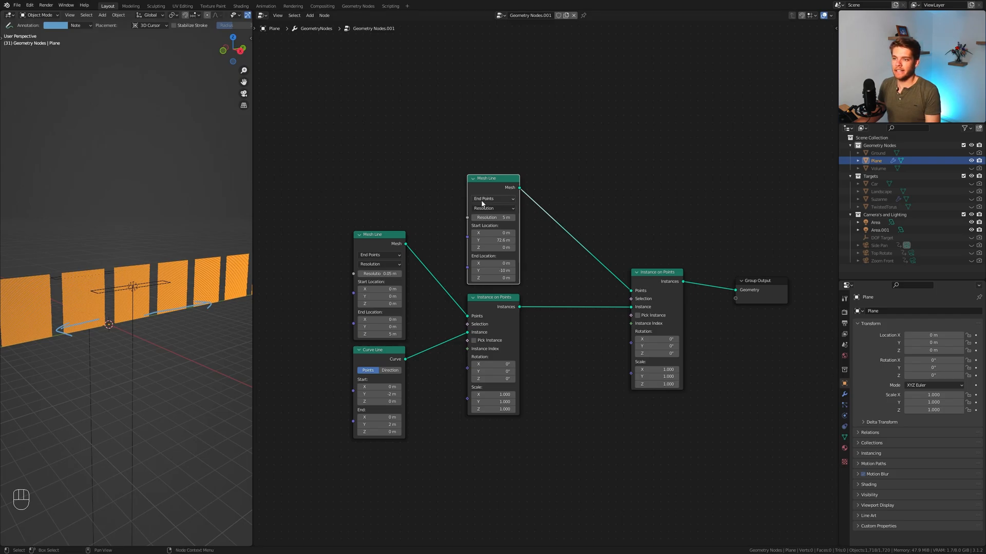
double_click(492, 217)
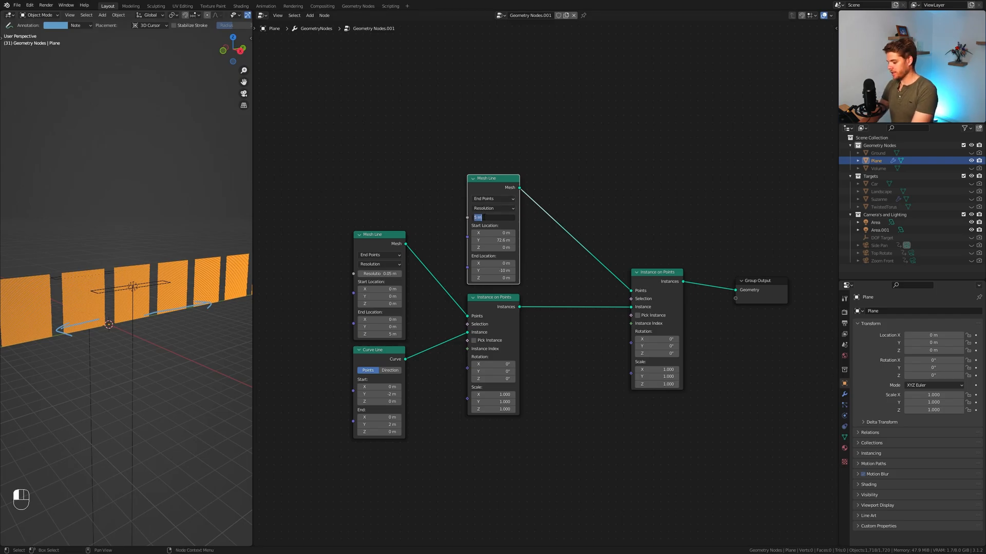
text(4)
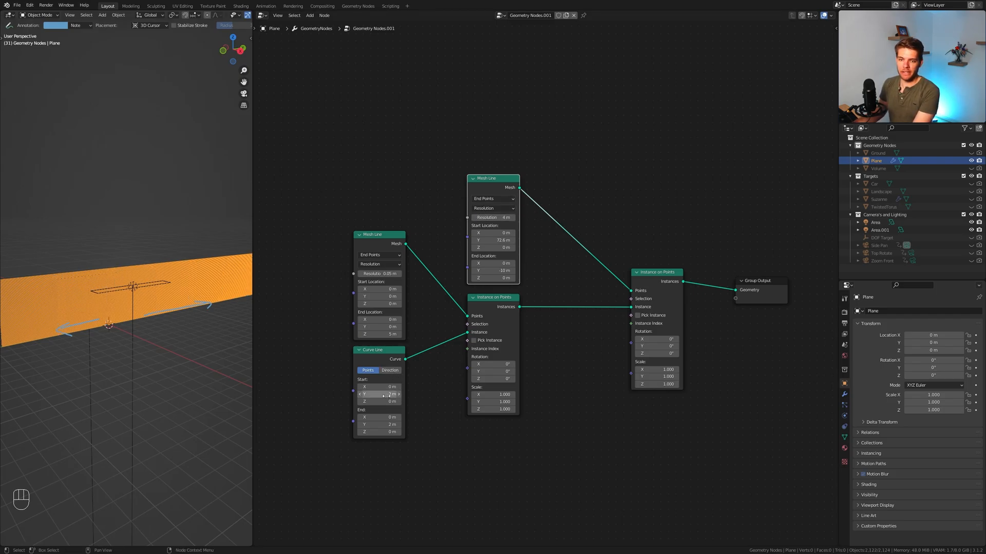
click(379, 395)
text(-)
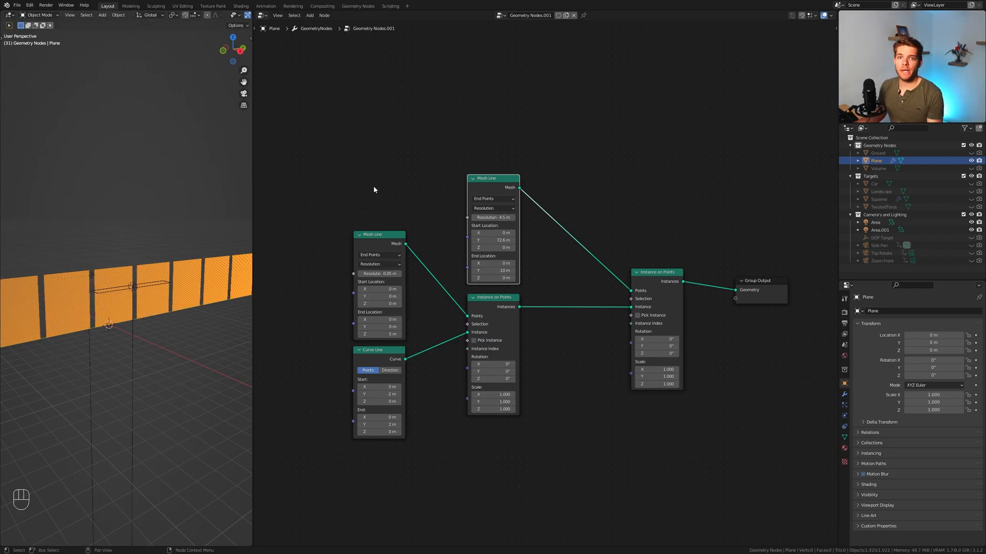
Add a Combine XYZ linking the scene frame into the Mesh Line start location, previewing playback
key(shift)
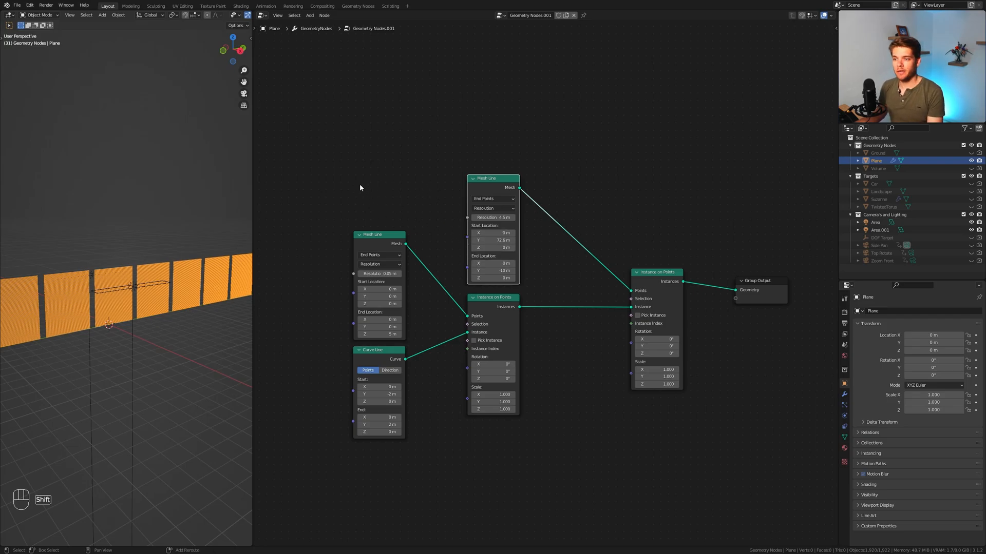
mouse_move(333, 189)
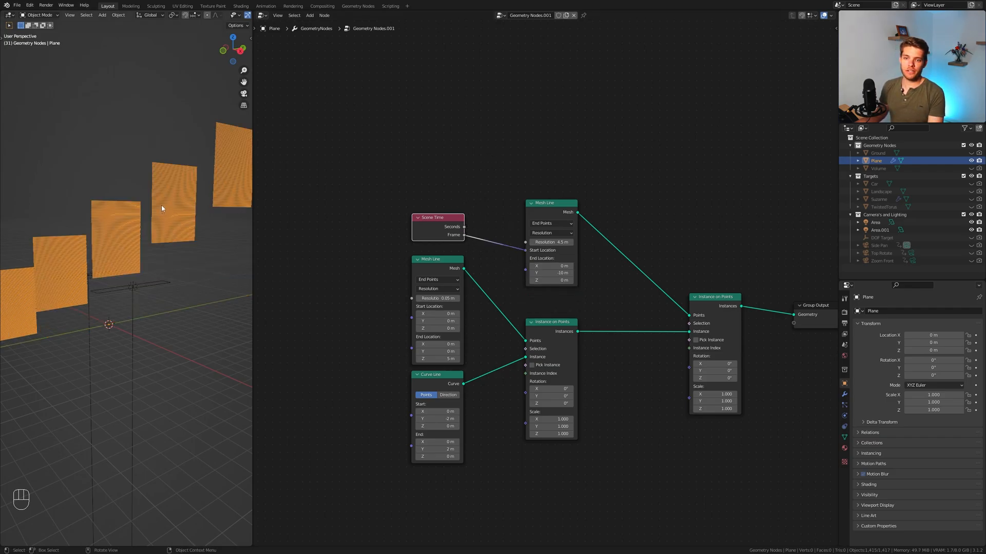
key(space)
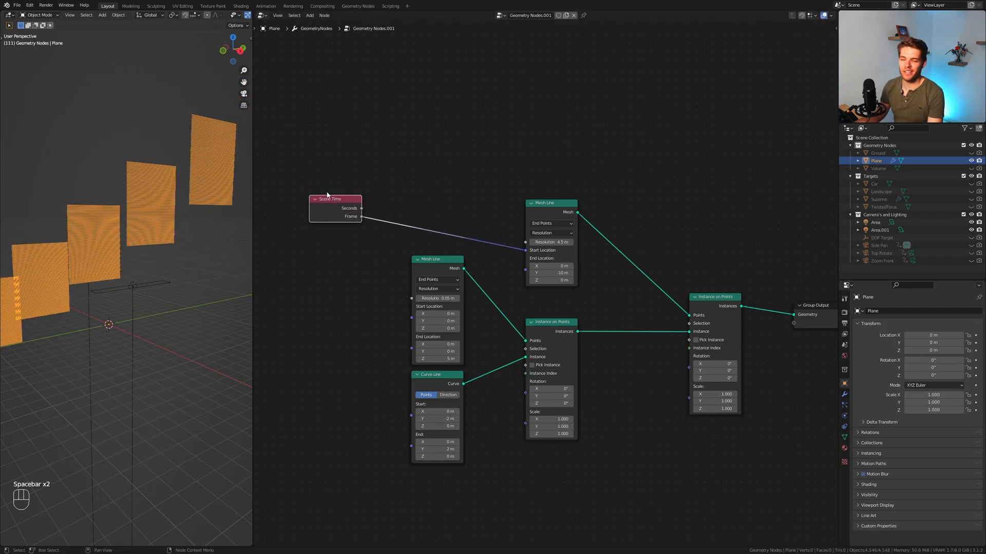
text(comb)
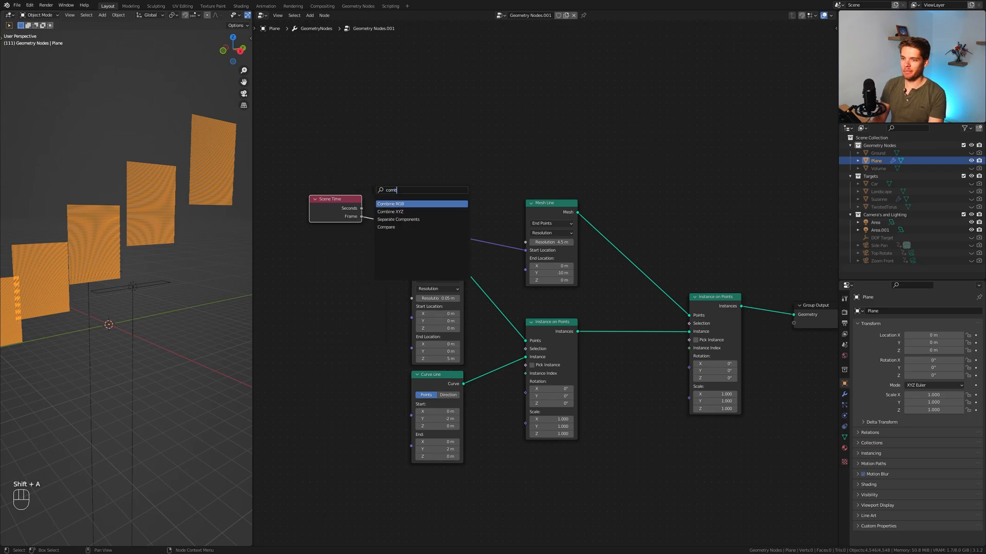
click(389, 211)
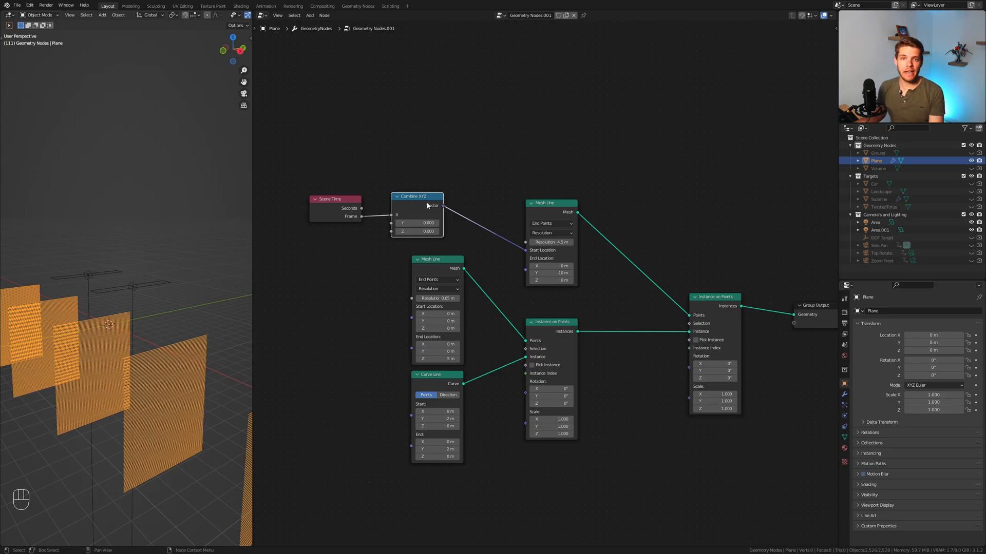
mouse_move(394, 218)
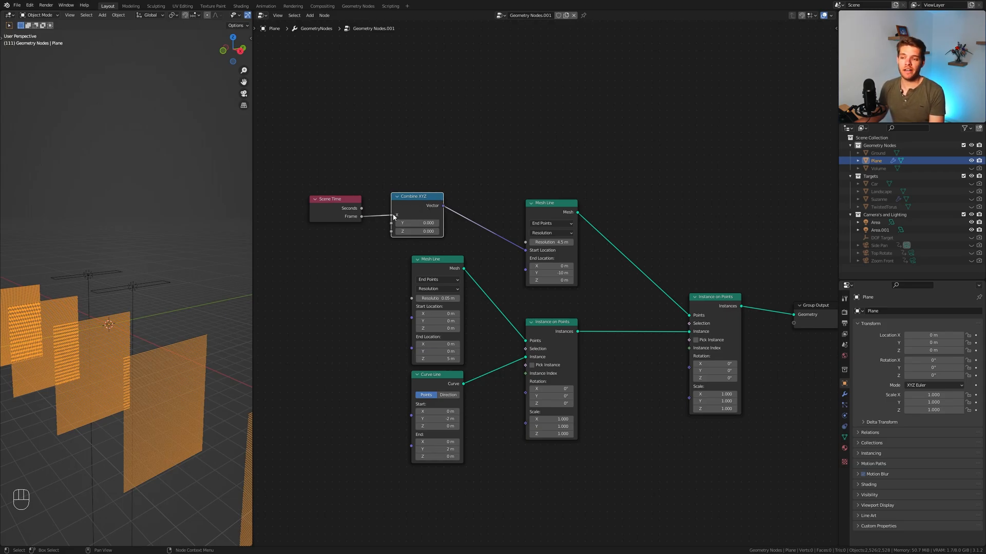
drag(392, 215, 393, 170)
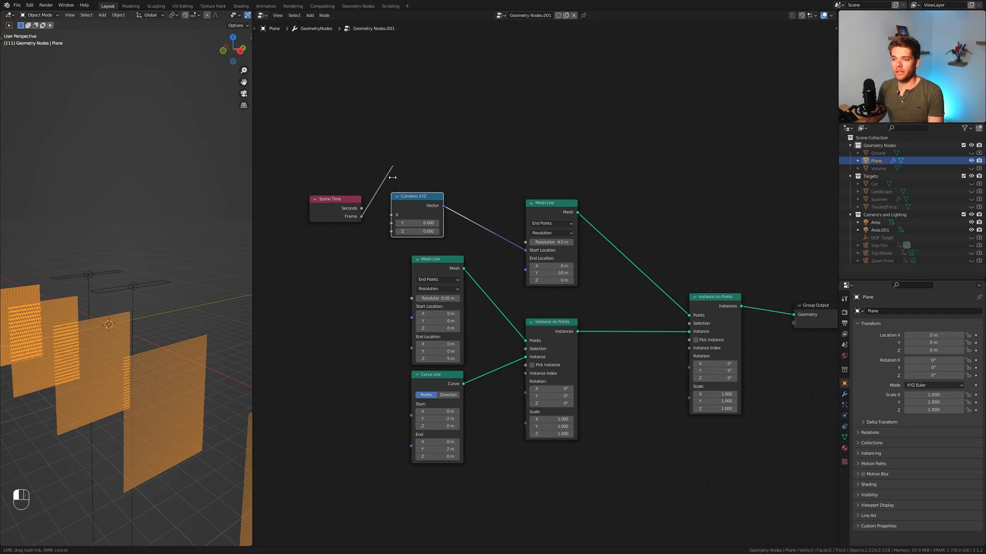
key(space)
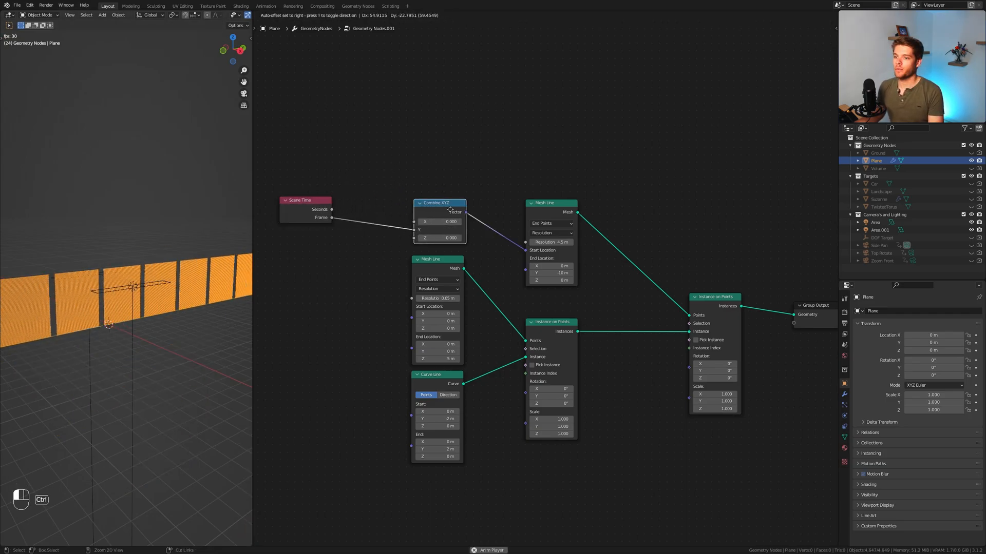
Preview the frame-divided-by-7 motion, then test a 0.1 Y scale and undo it
key(space)
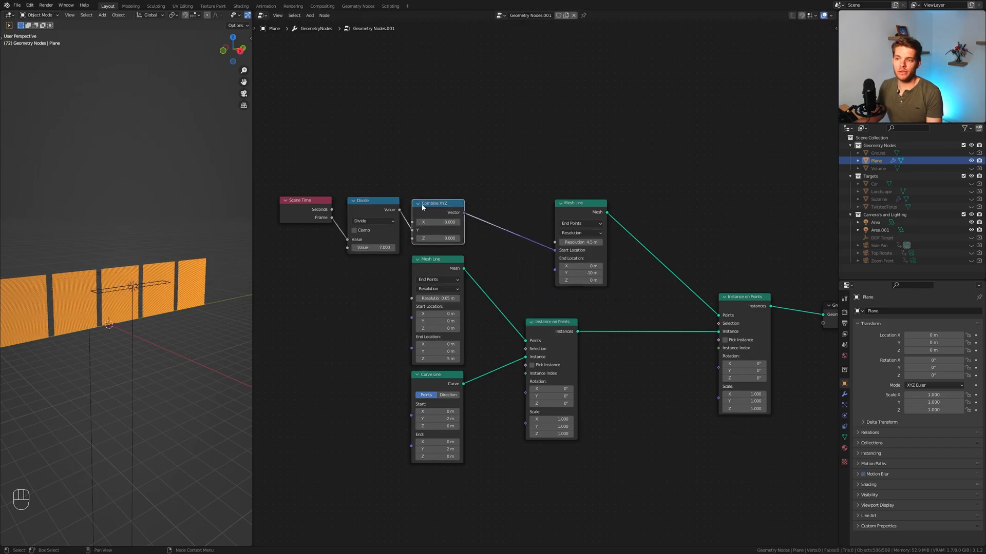
key(space)
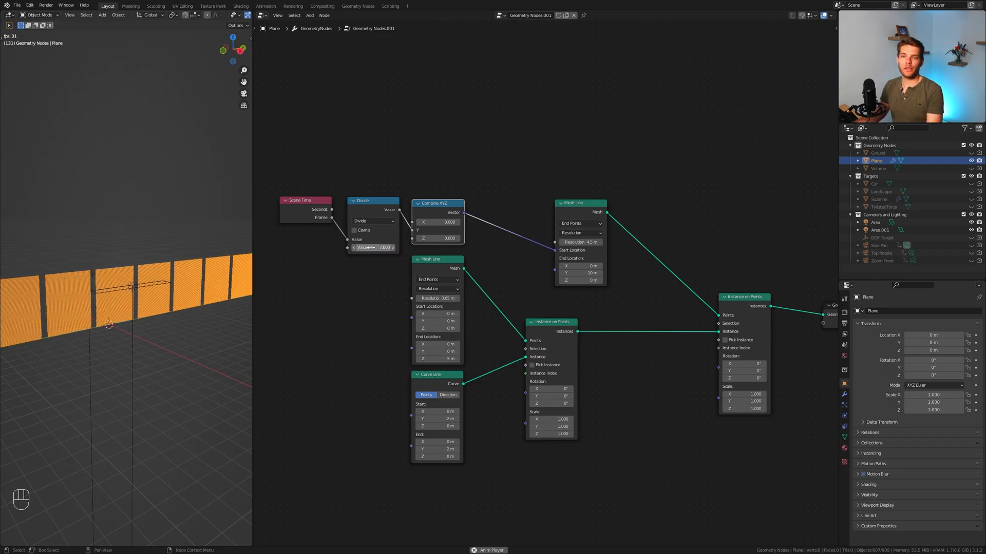
key(space)
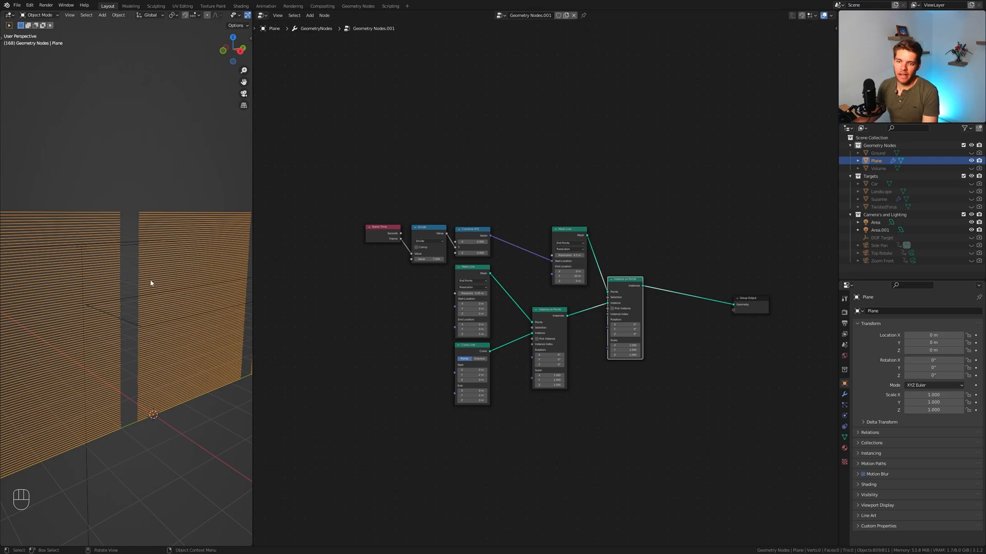
mouse_move(305, 317)
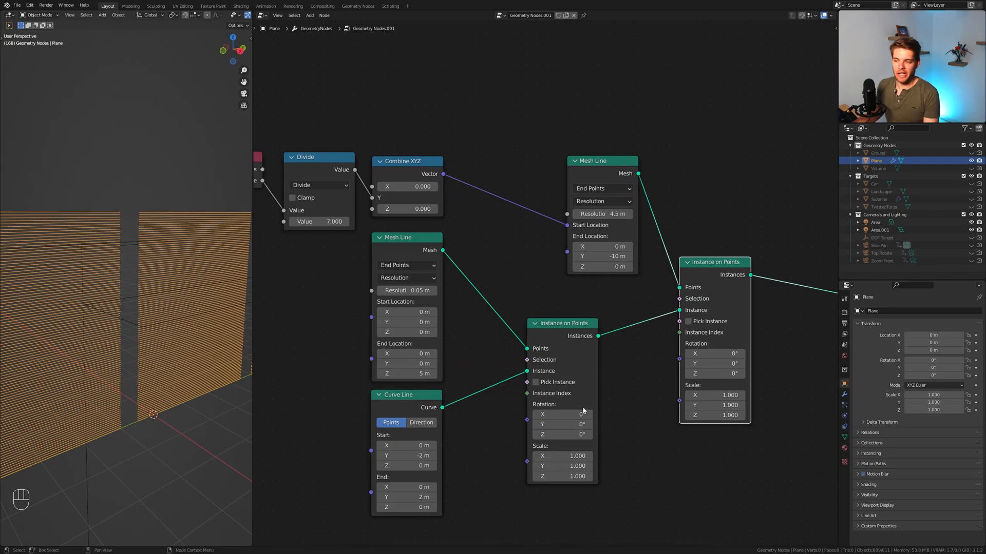
mouse_move(176, 322)
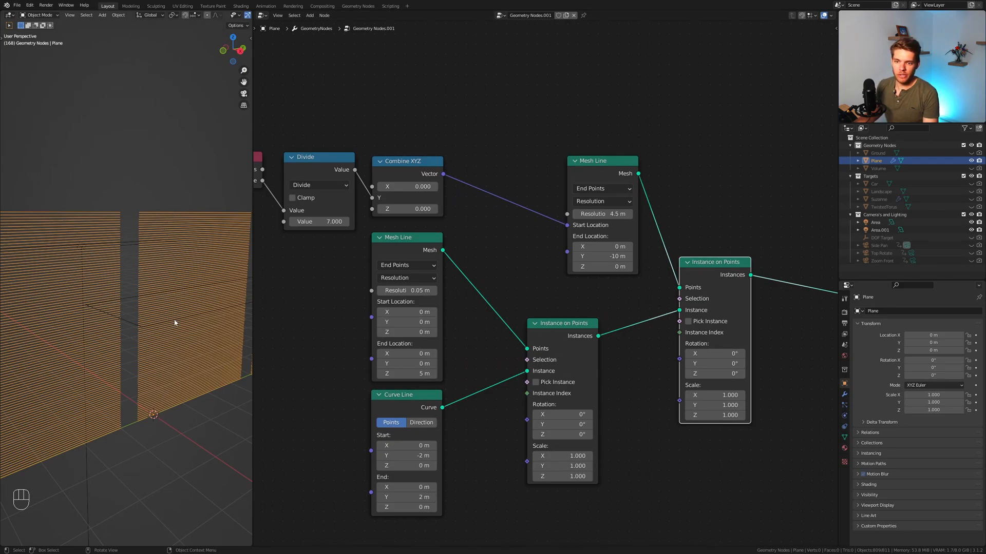
click(561, 465)
text(0.100)
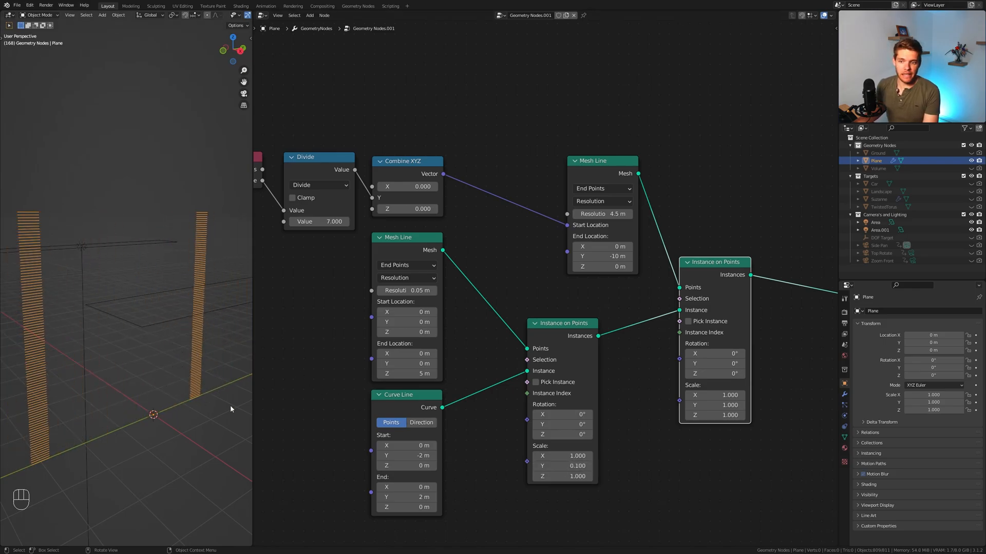
key(ctrl+z)
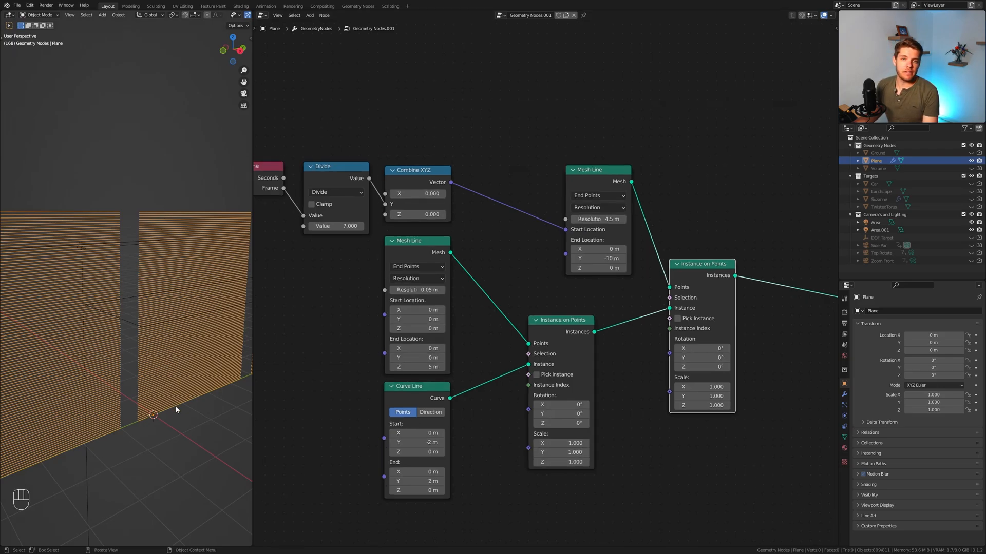
Add a Random Value node and a duplicated Combine XYZ to drive instance scale
key(shift+a)
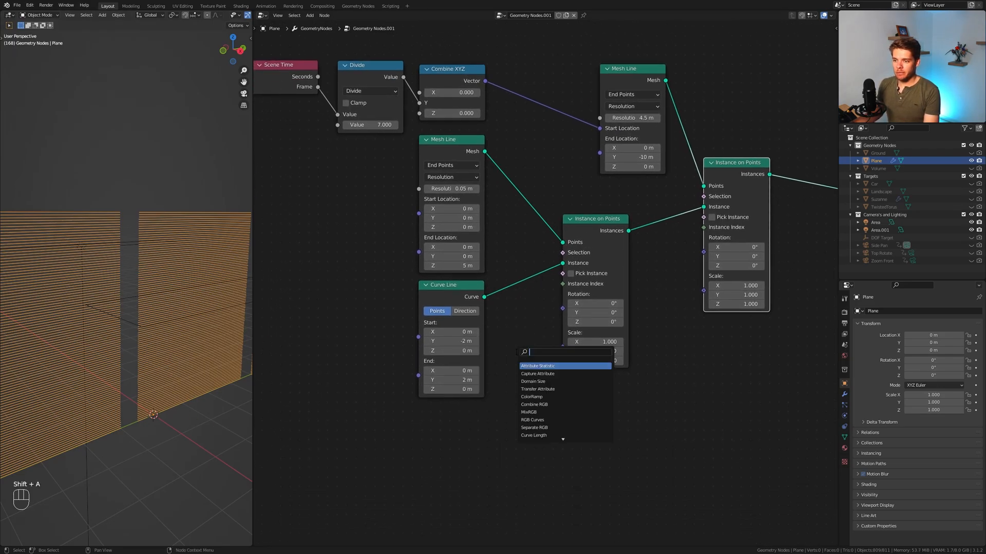
click(544, 356)
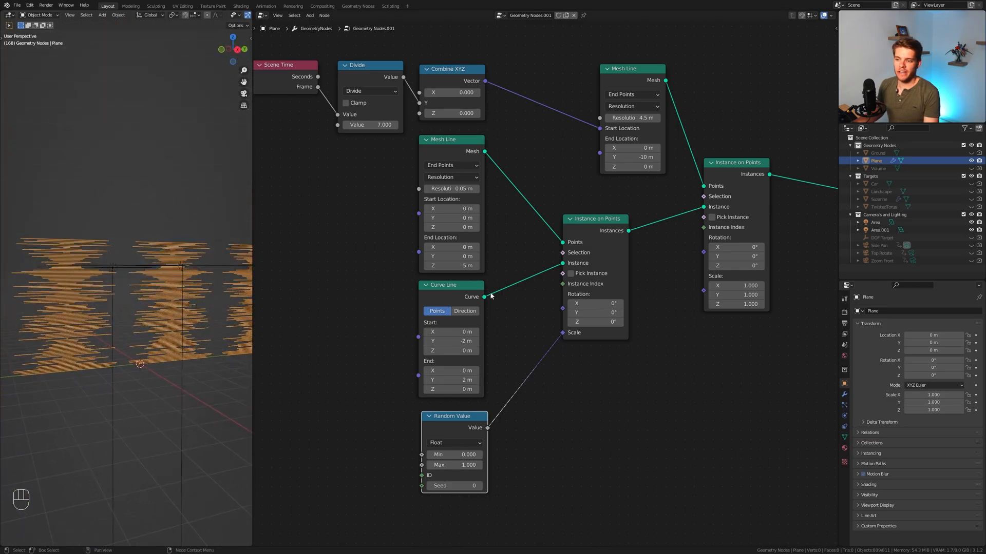
click(448, 68)
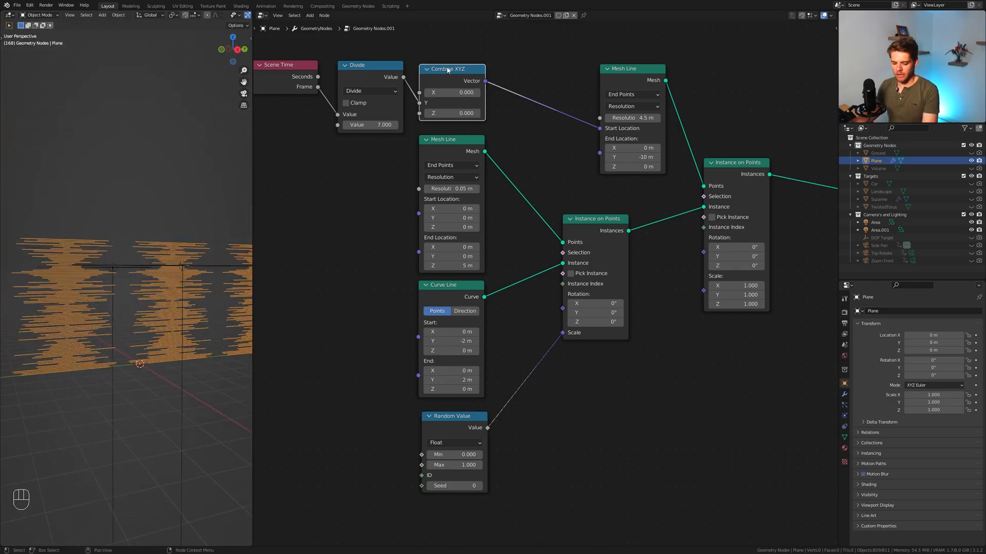
key(shift+d)
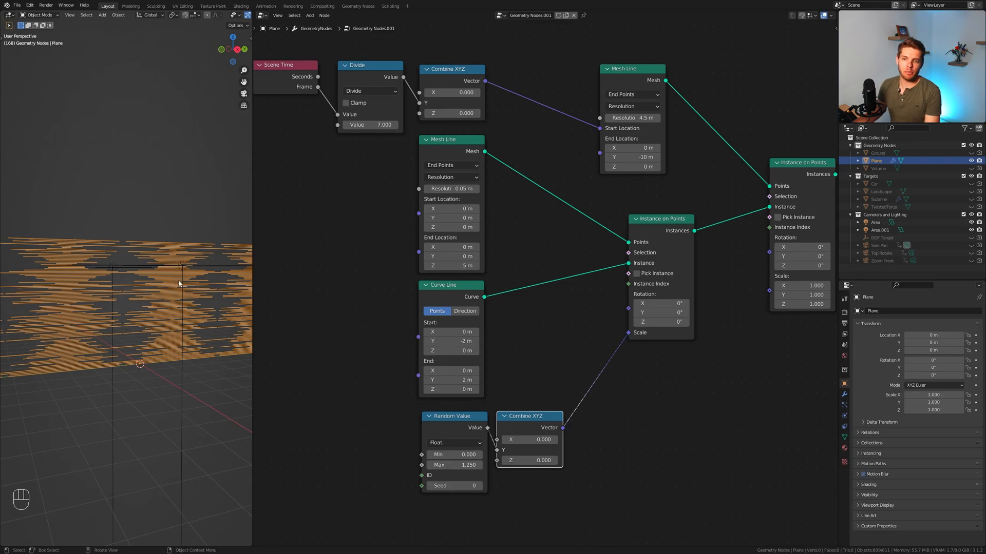
mouse_move(107, 316)
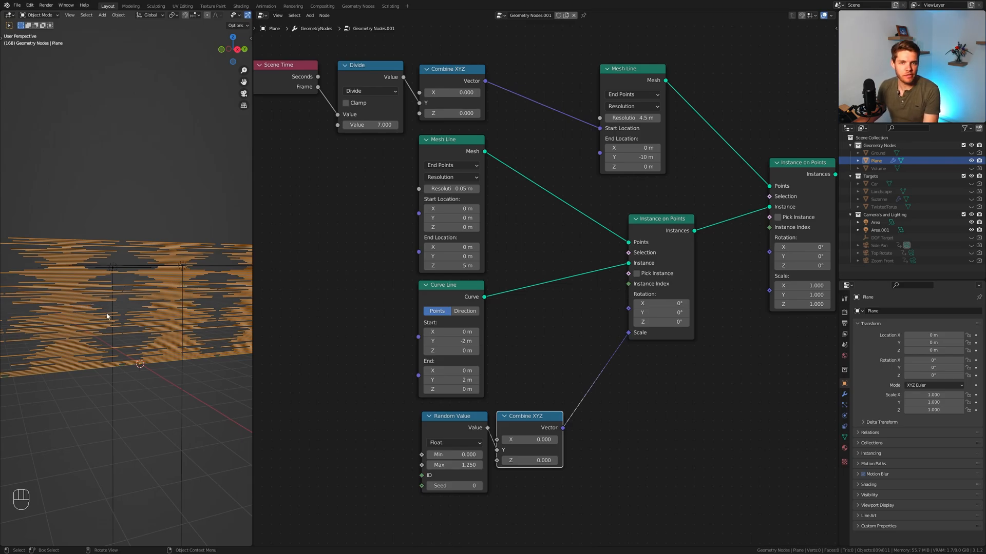
mouse_move(131, 302)
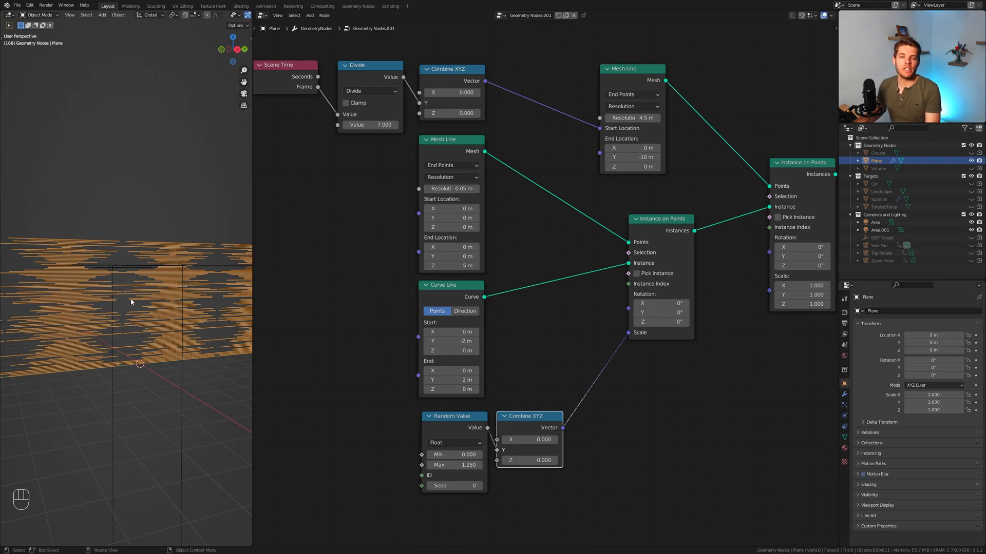
mouse_move(407, 409)
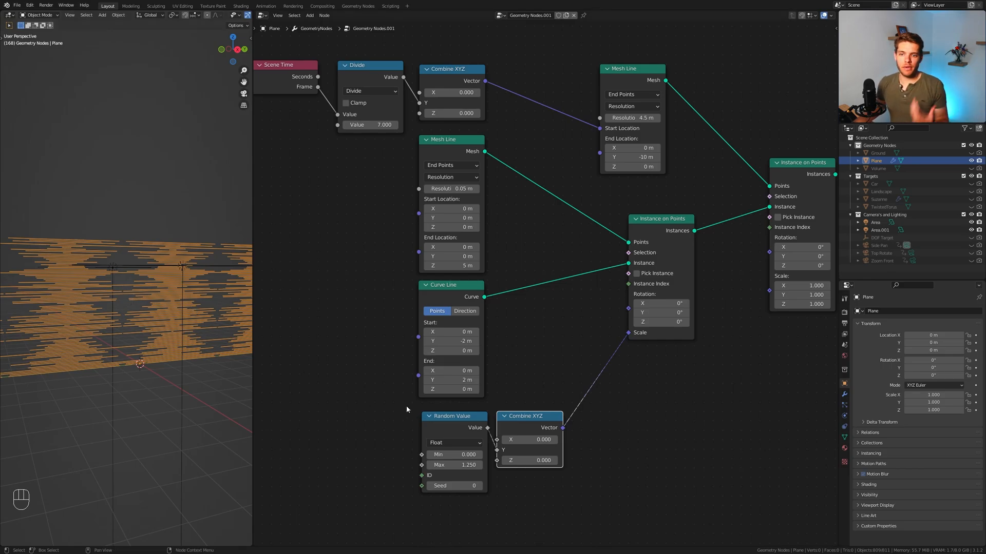
mouse_move(415, 383)
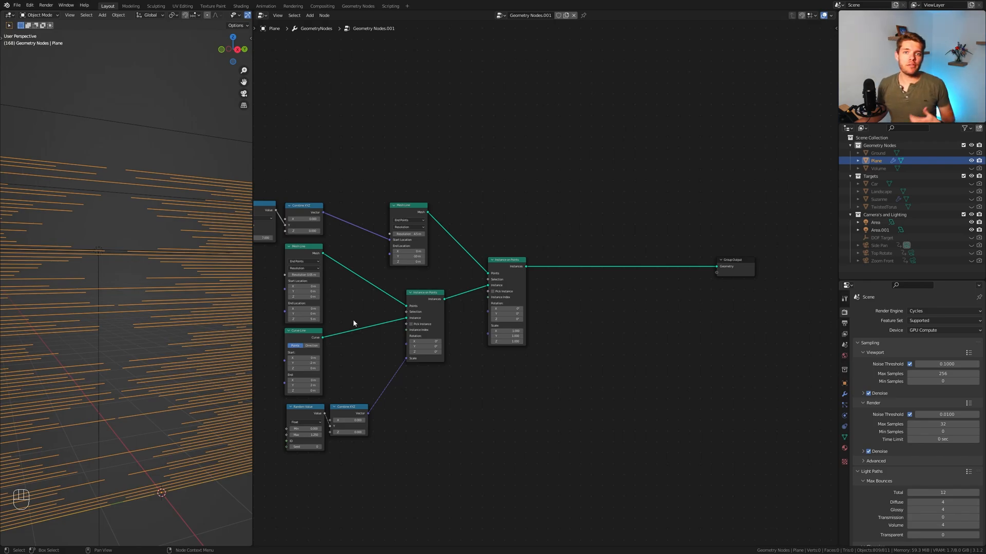
mouse_move(356, 322)
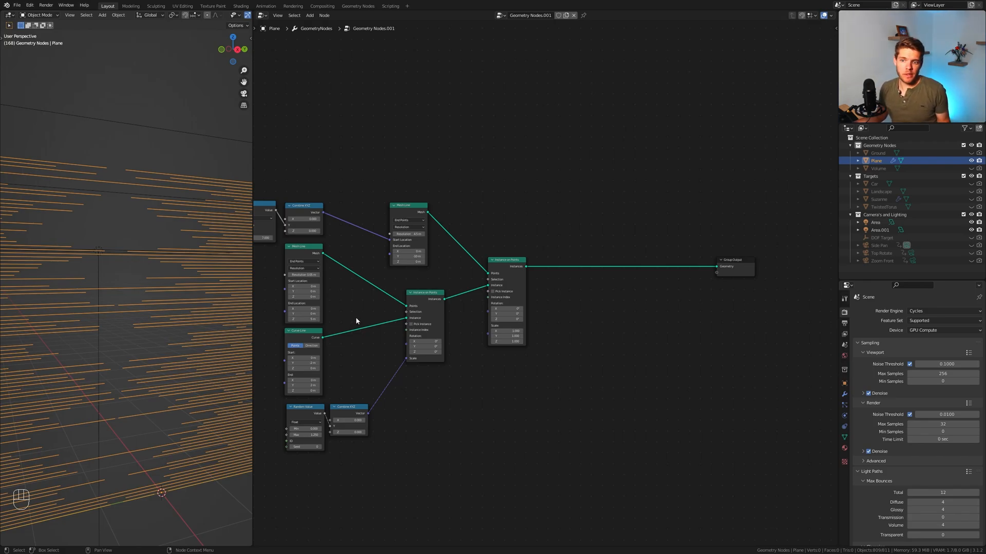
mouse_move(468, 206)
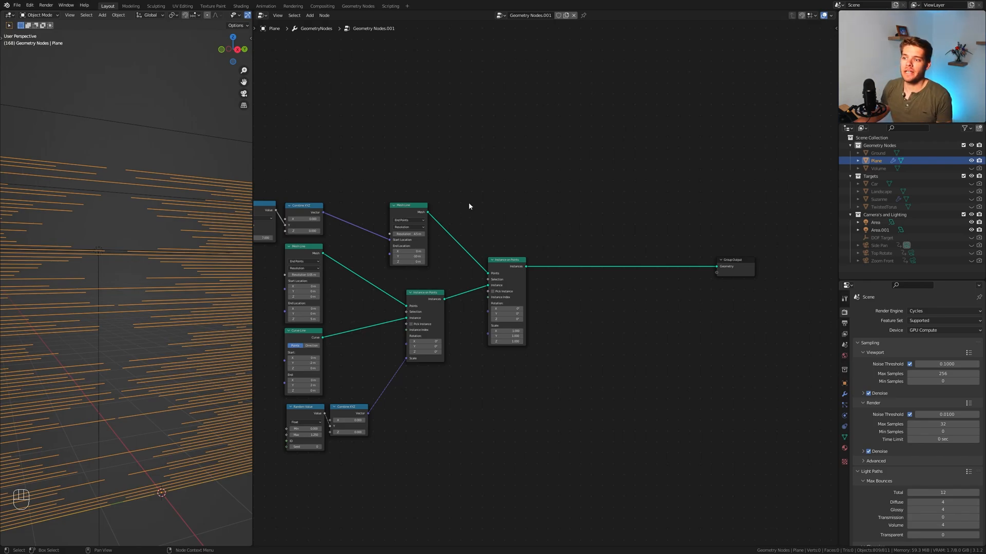
Add Curve to Points (count 500) and Set Point Radius 0.003 m, then preview in Rendered view
key(shift+a)
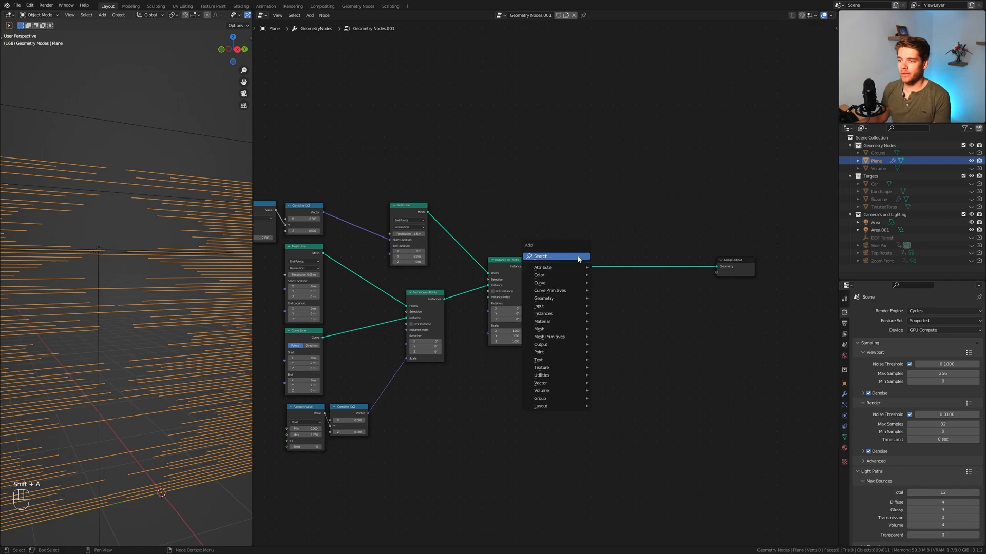
text(curve to)
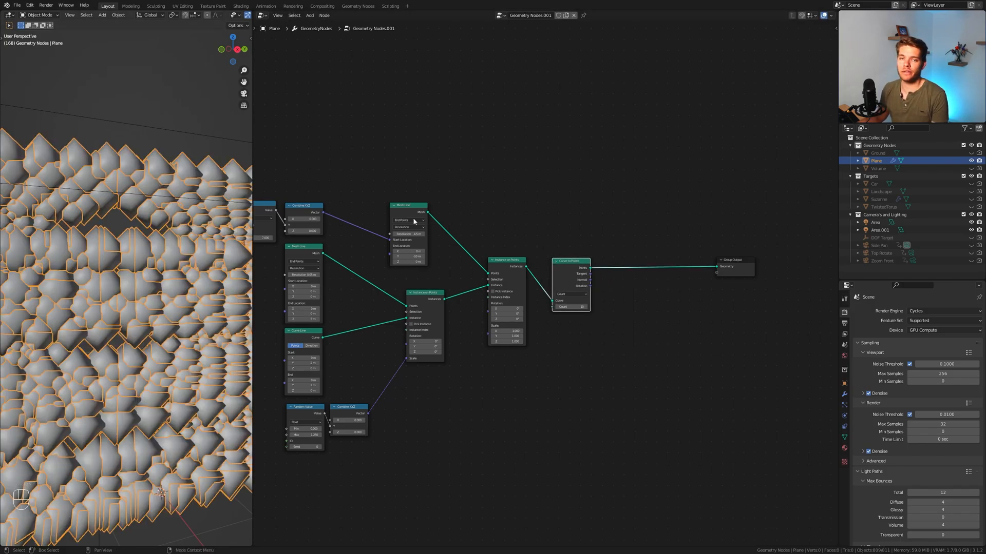
mouse_move(571, 286)
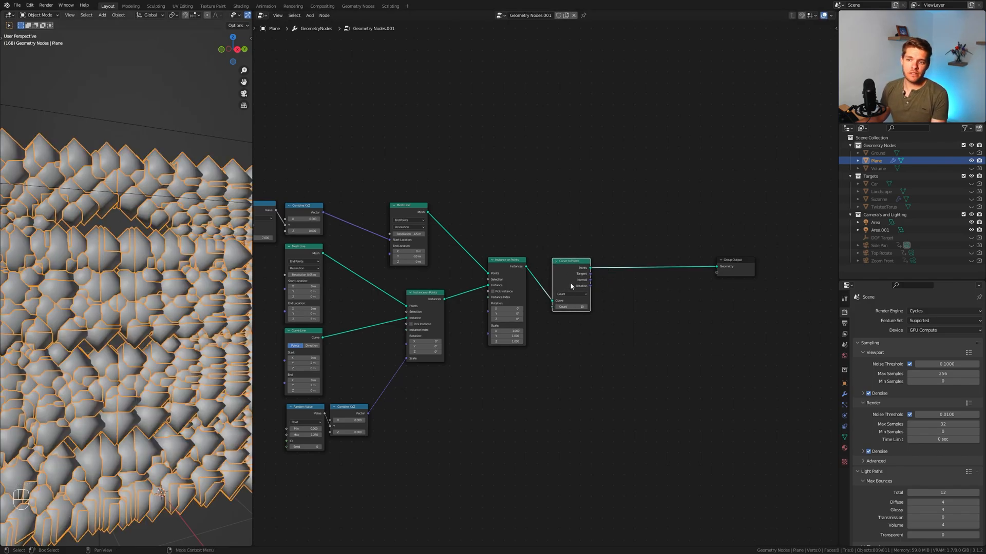
click(571, 307)
text(p)
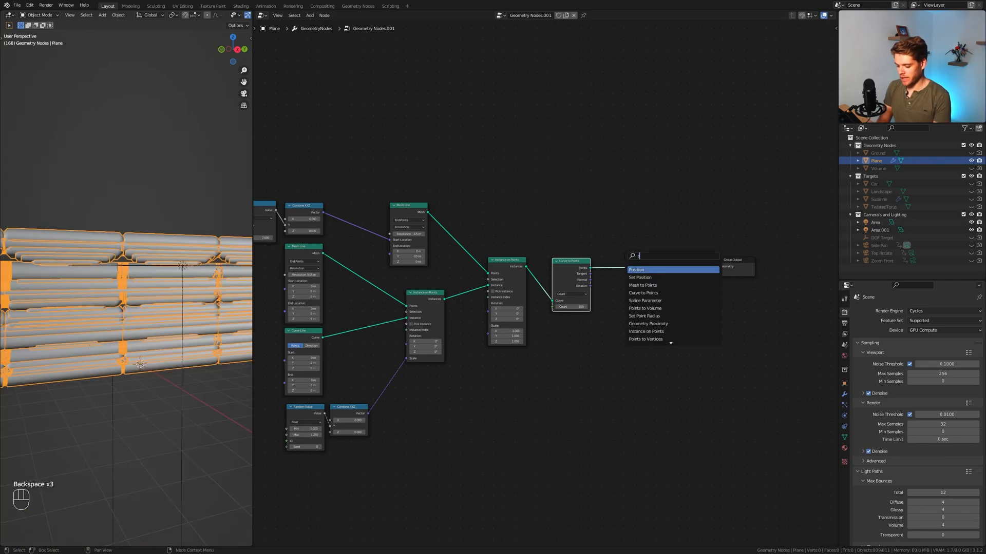
click(643, 316)
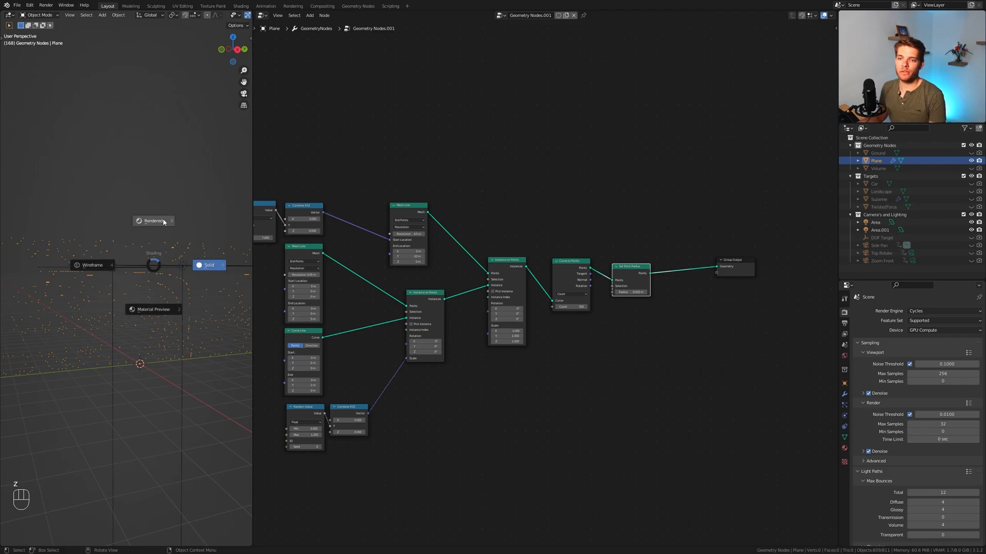
click(152, 221)
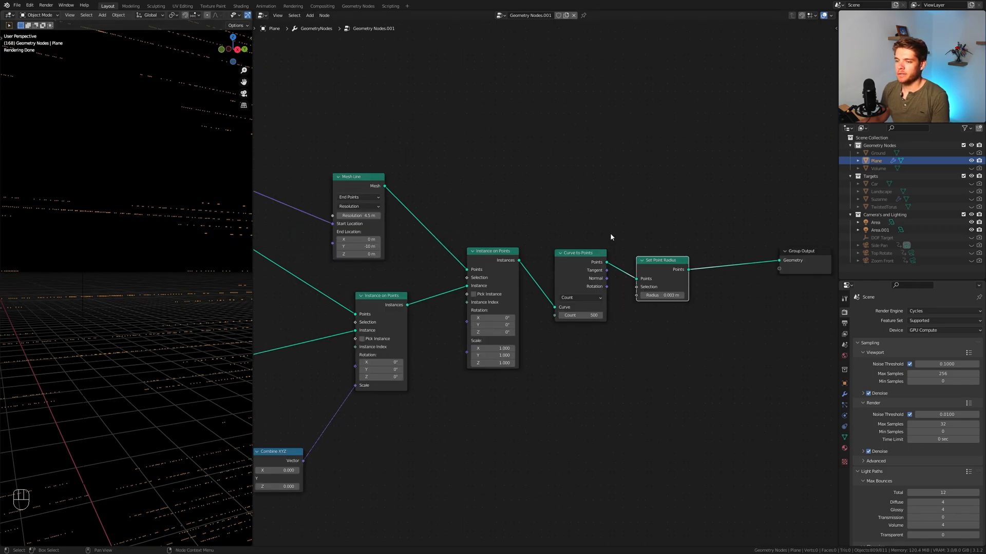
mouse_move(187, 257)
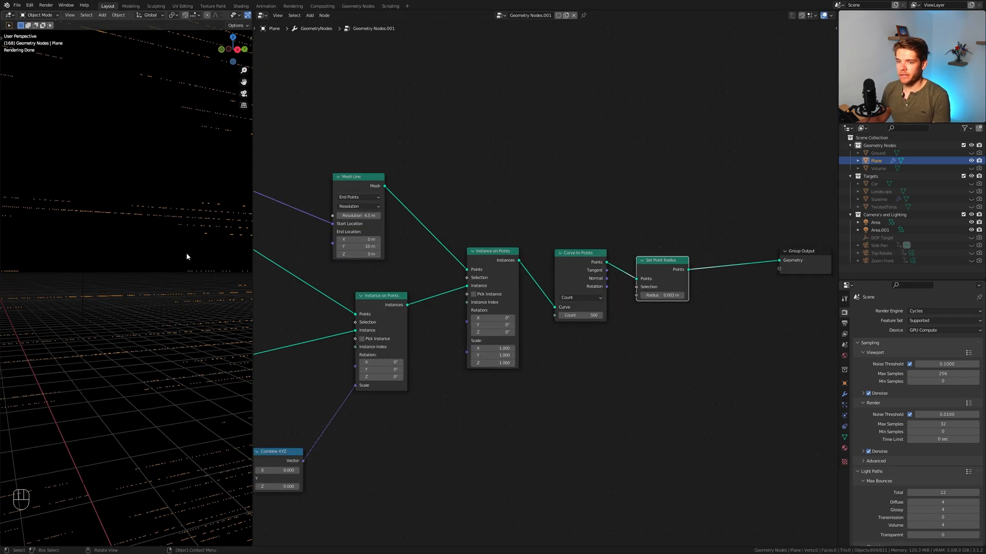
mouse_move(155, 211)
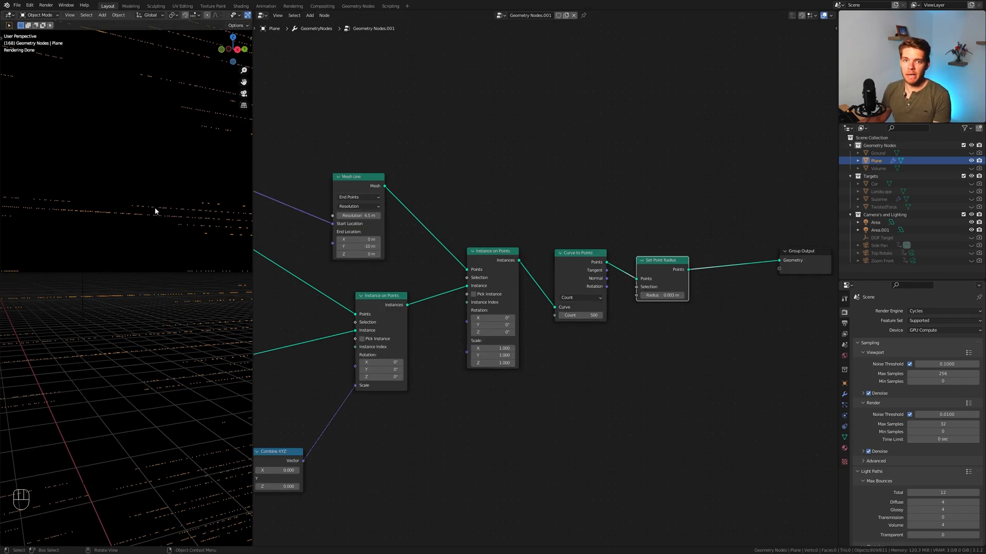
mouse_move(202, 238)
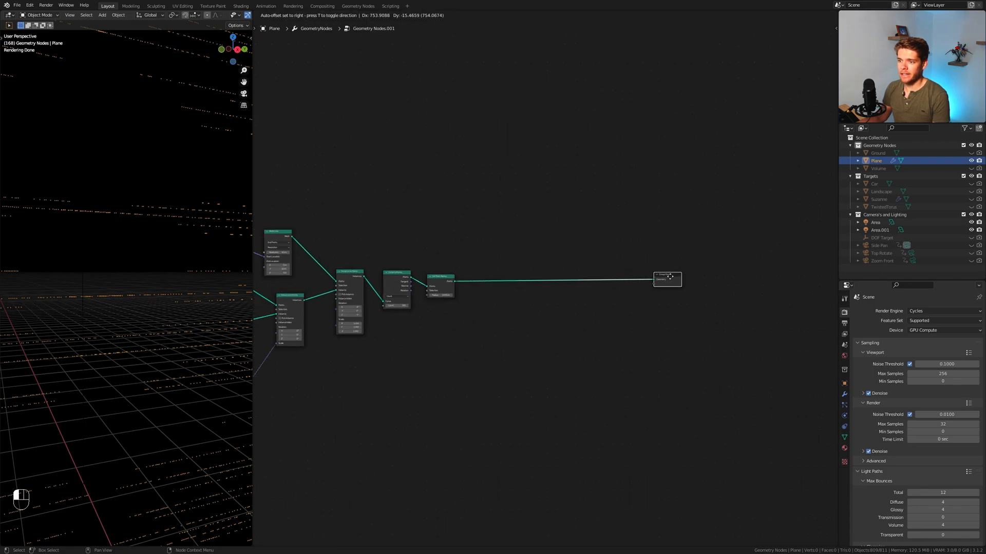
Place a Realize Instances node ahead of Curve to Points in the chain
key(shift+a)
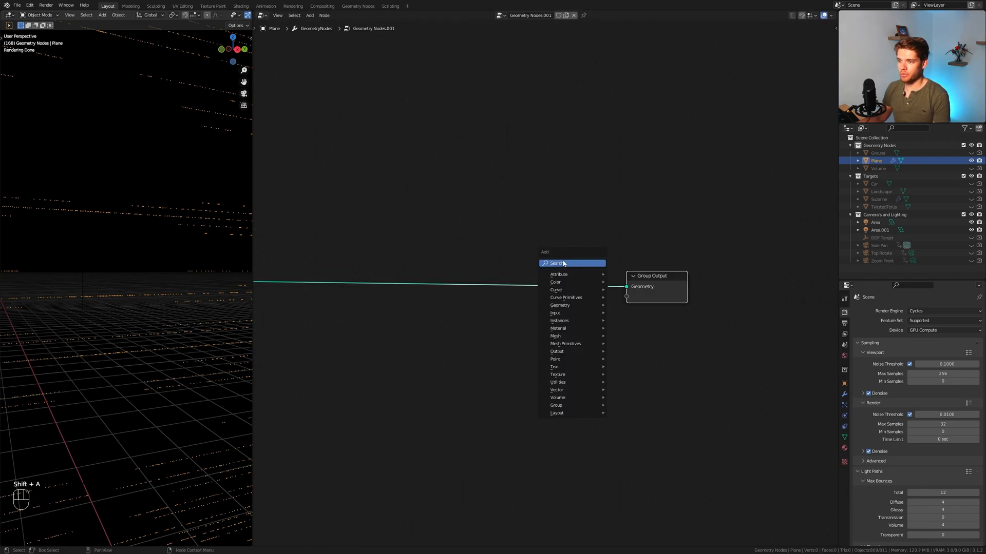
click(558, 328)
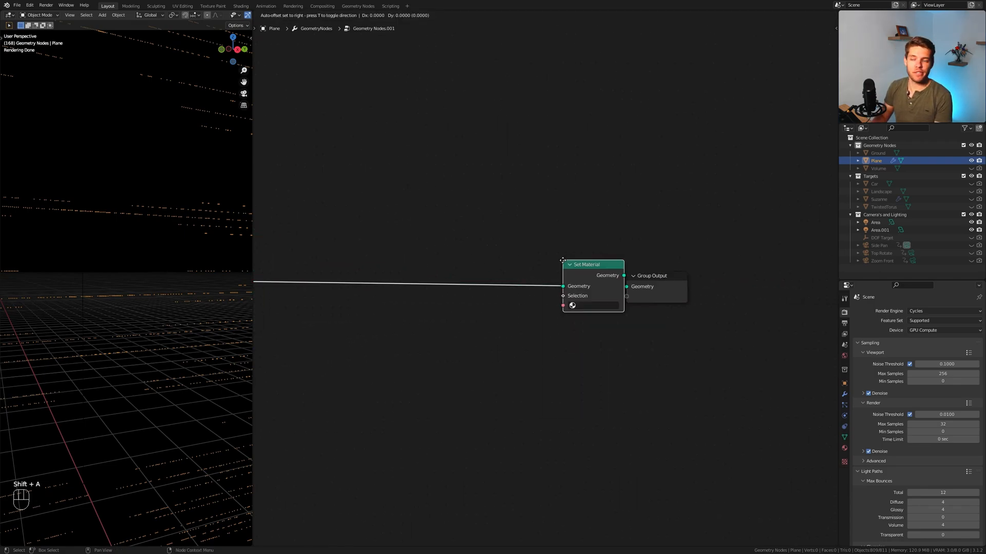
click(572, 305)
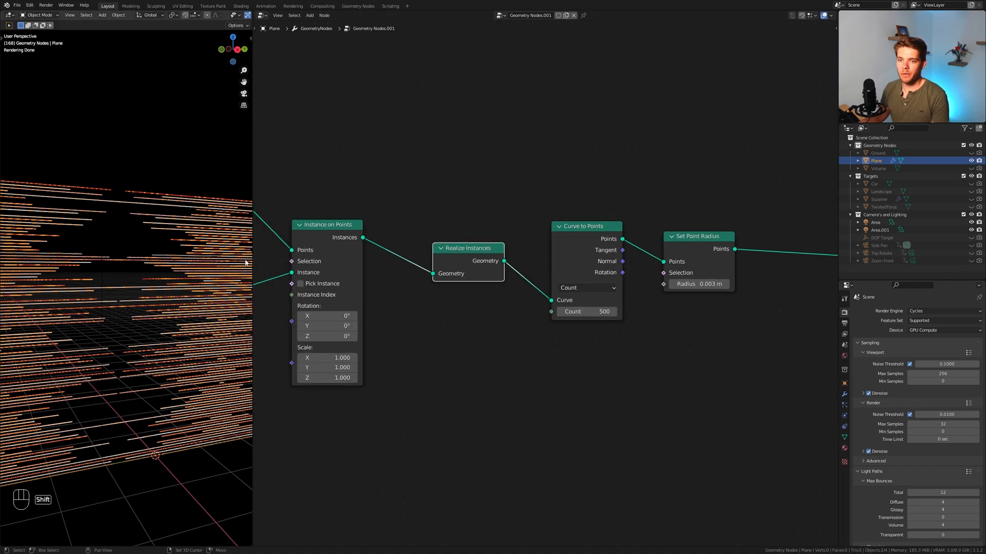
mouse_move(386, 232)
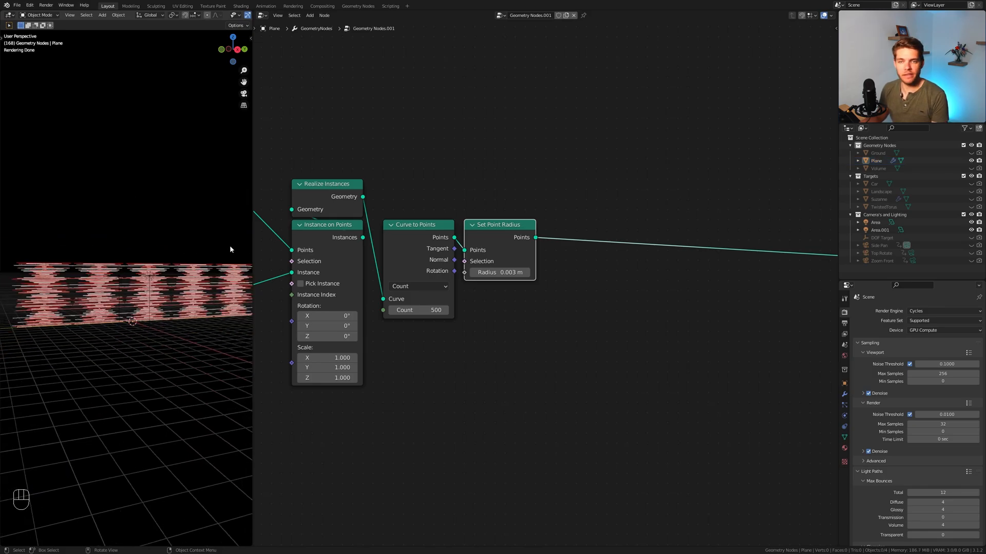
Wrap the selected point-array node chain in a frame labelled 'Curve/Point Array'
scroll(down, 3)
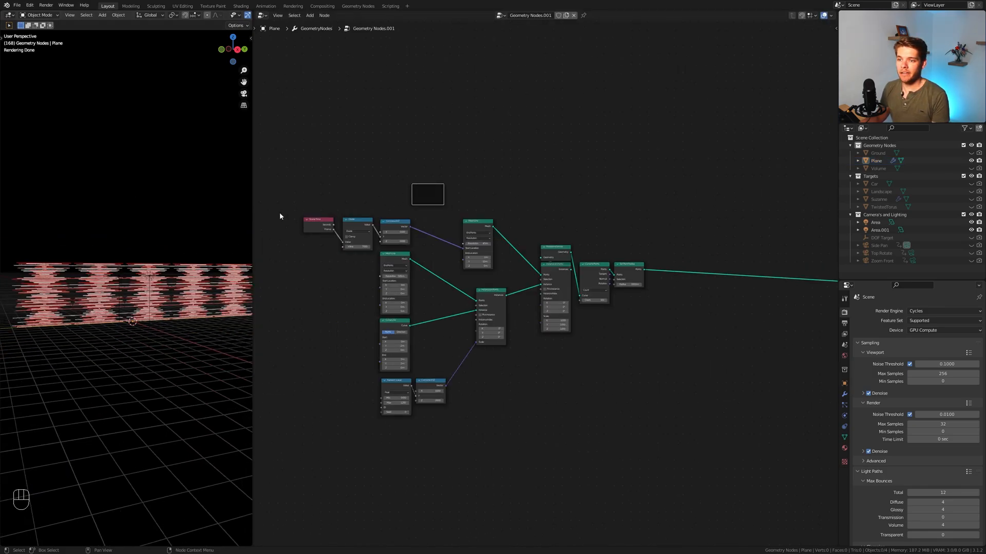
key(g)
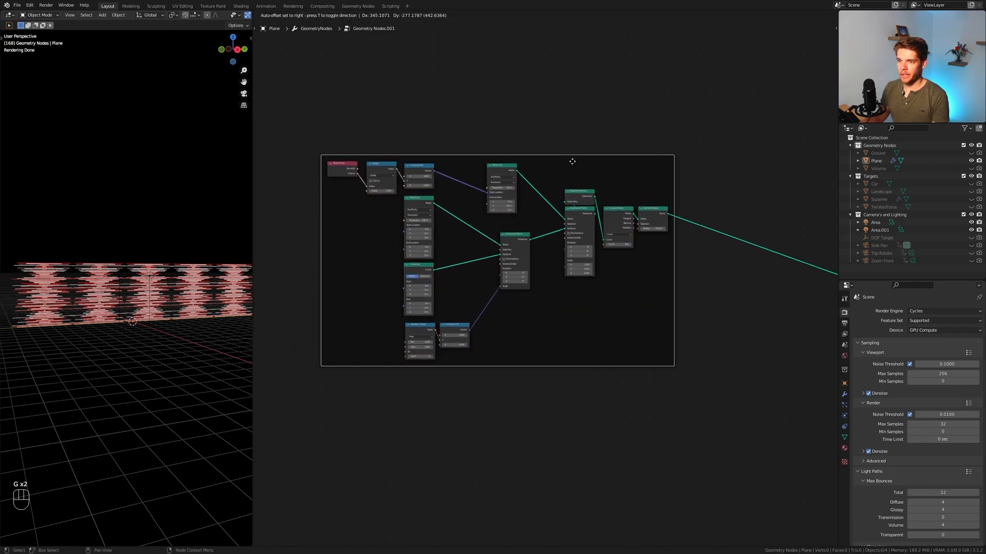
key(N)
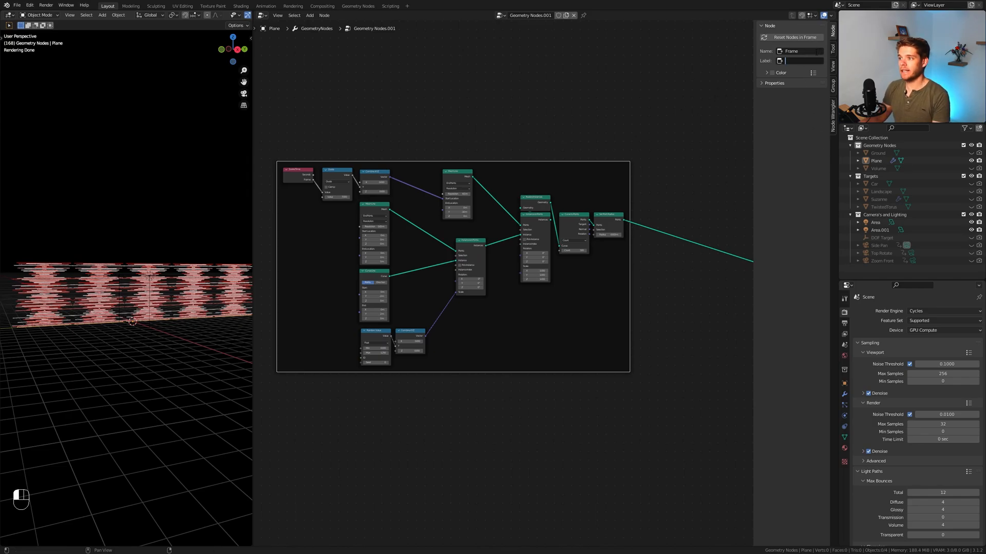
text(Curve/Point Array)
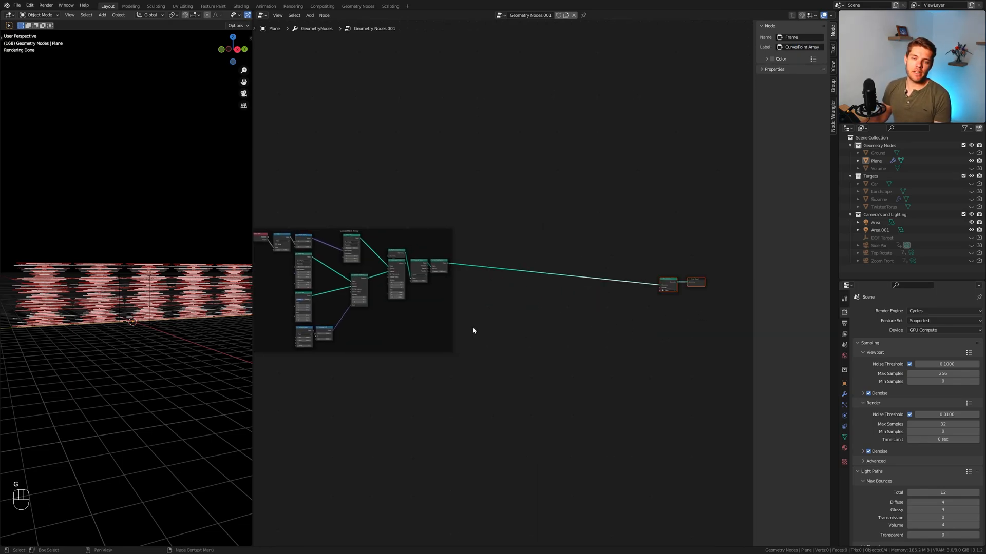
mouse_move(273, 313)
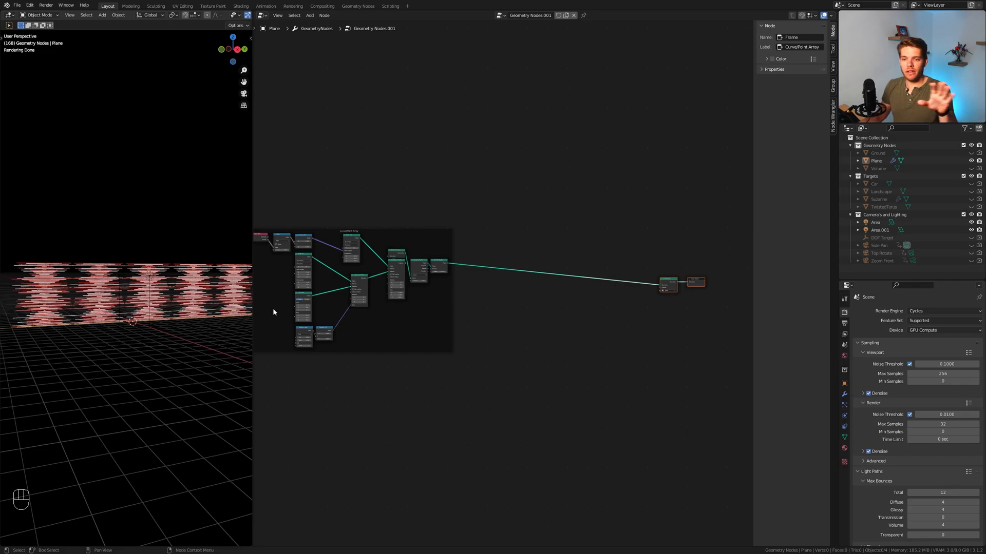
mouse_move(219, 328)
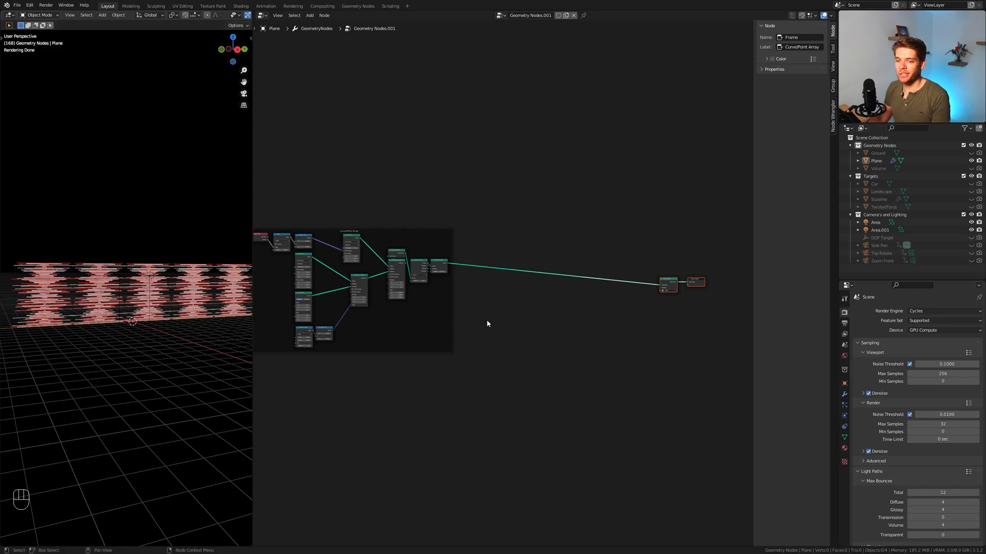
mouse_move(769, 215)
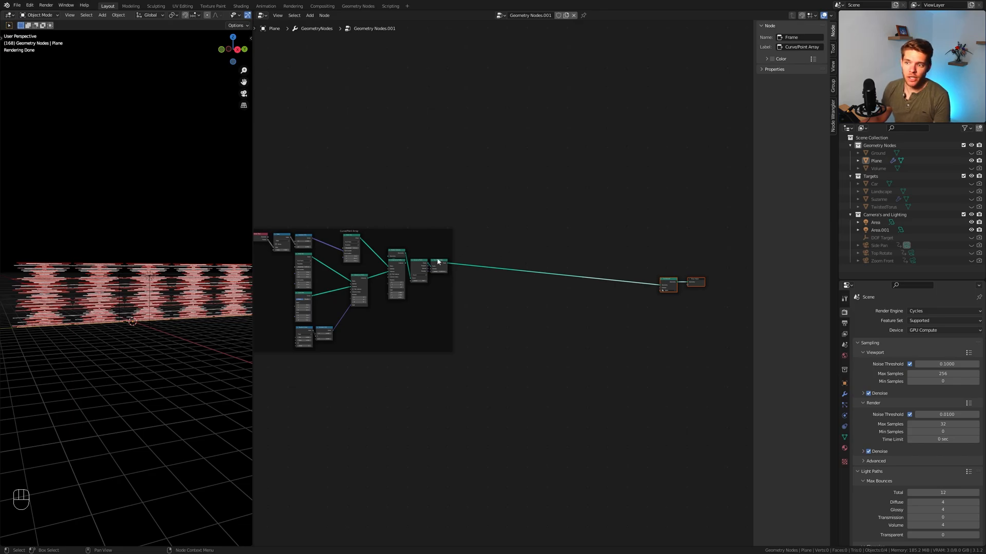
Add a Set Position node onto the main line, undo it, and search for another node
key(shift+a)
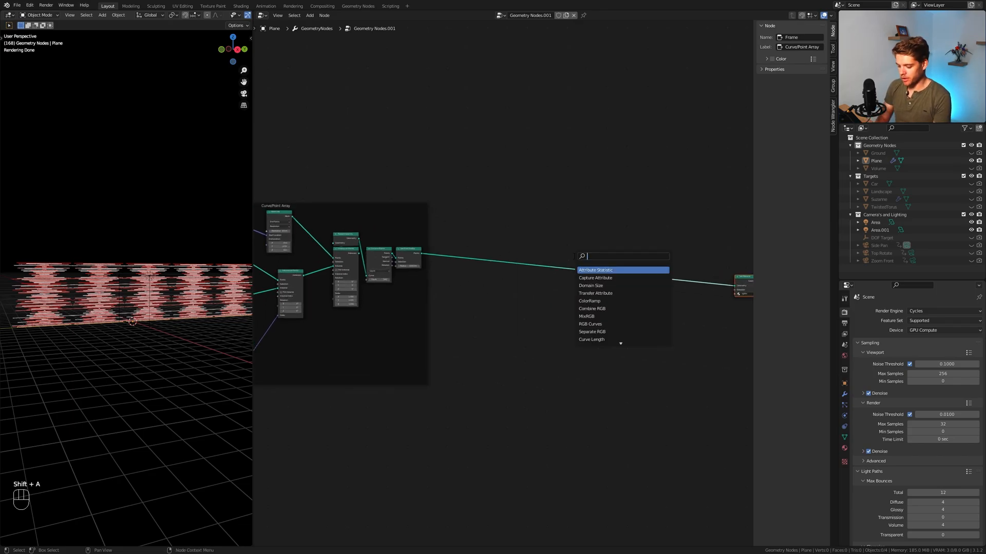
text(set)
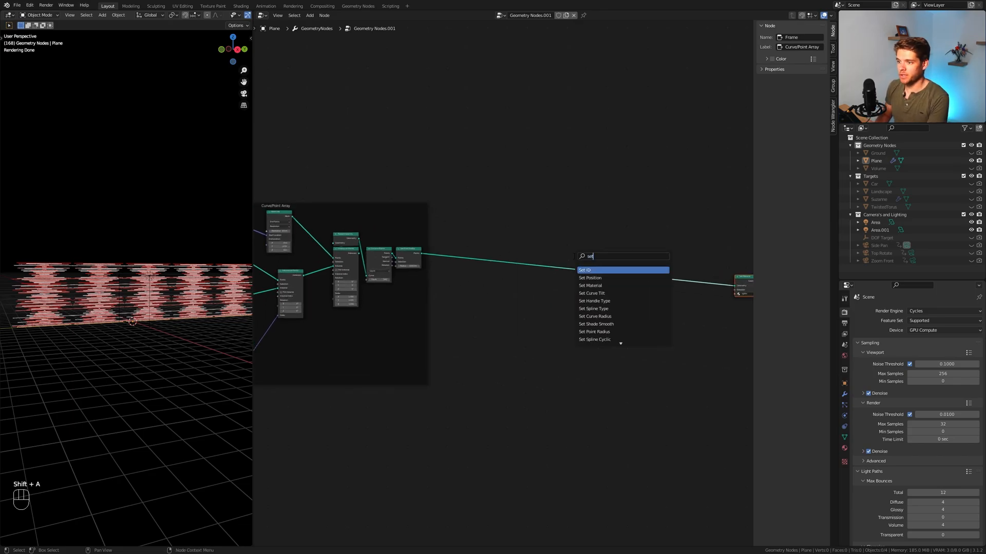
click(588, 277)
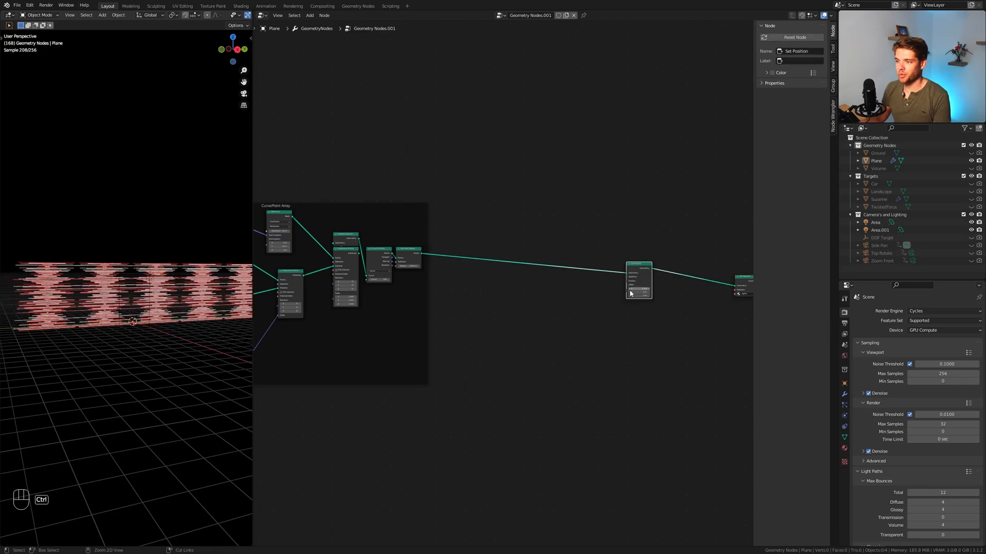
key(ctrl+z)
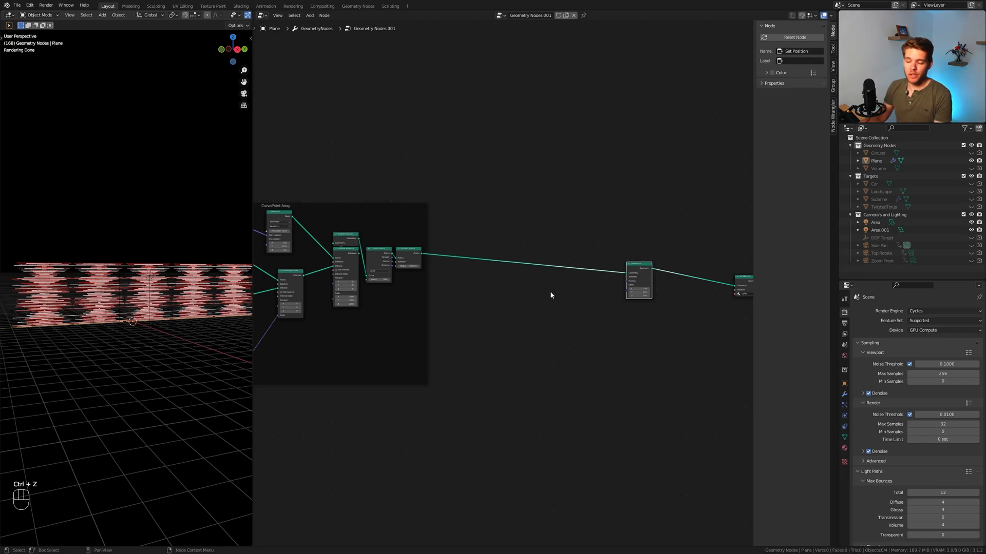
key(shift+a)
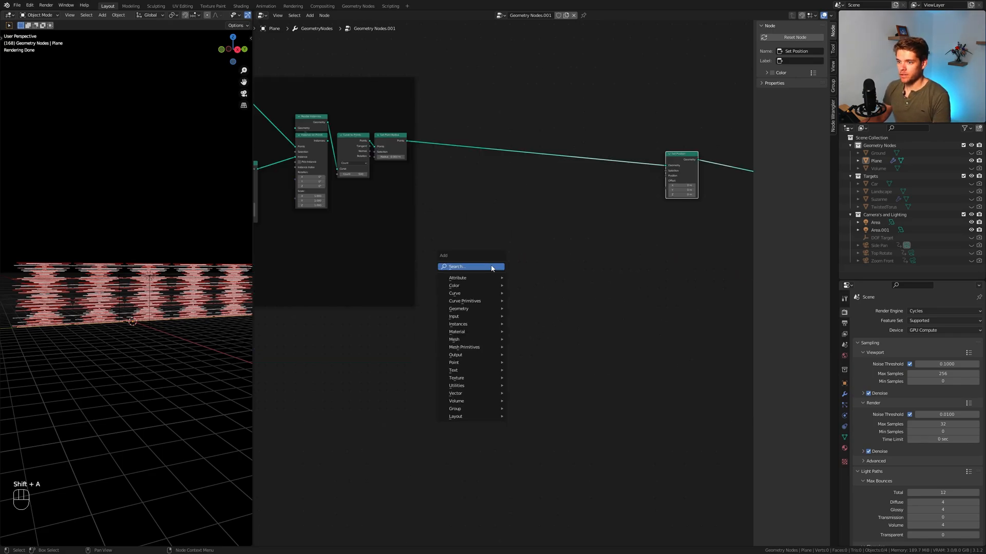
click(456, 309)
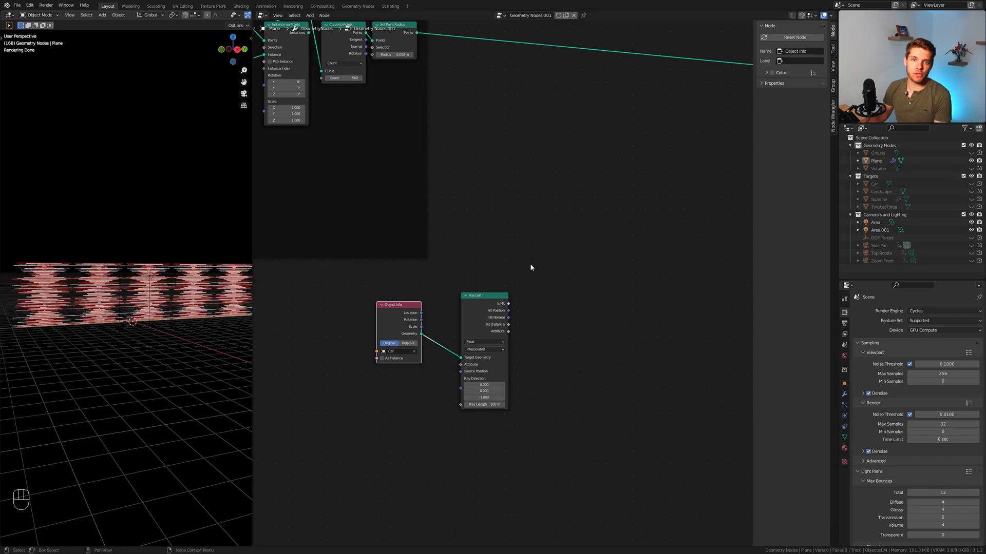
mouse_move(134, 294)
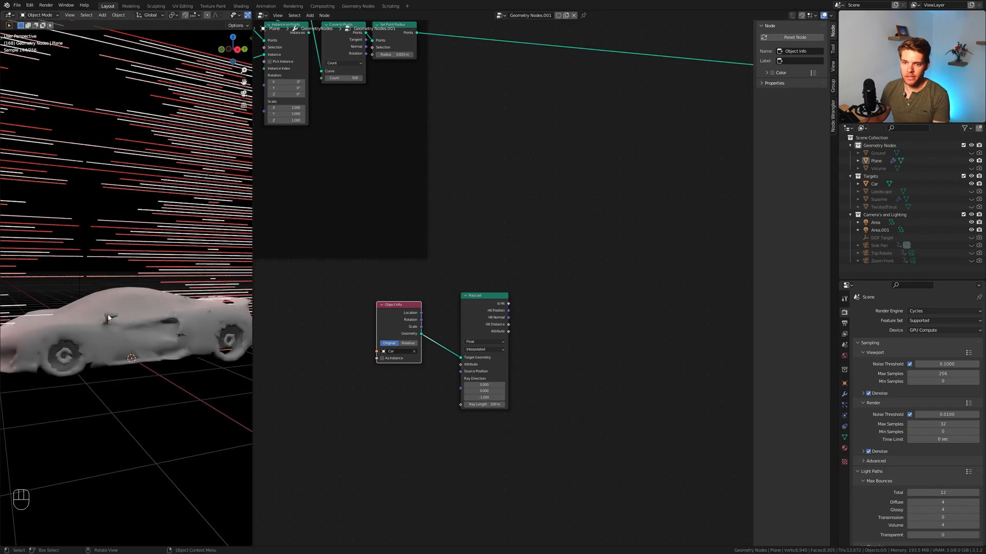
Select the Car object in the Outliner
click(874, 183)
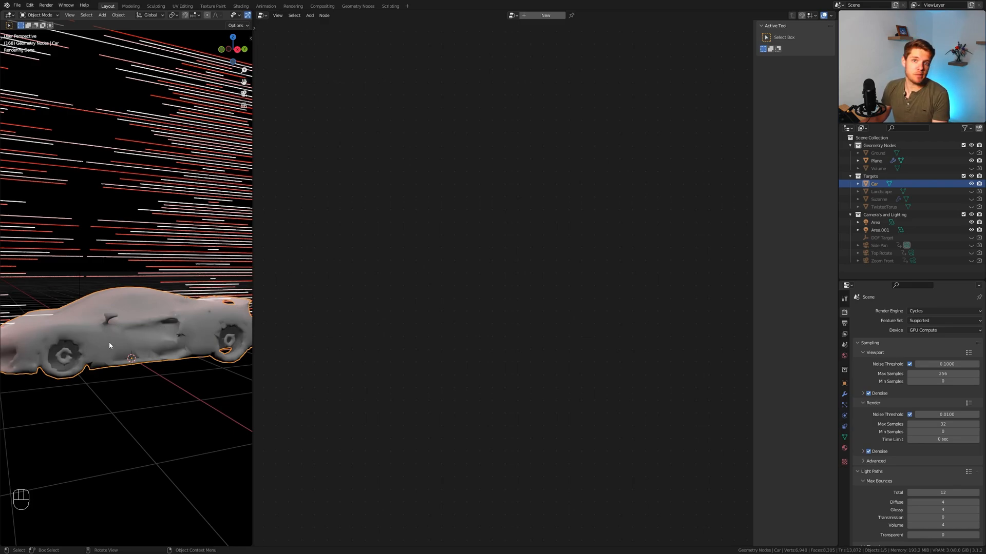
mouse_move(290, 356)
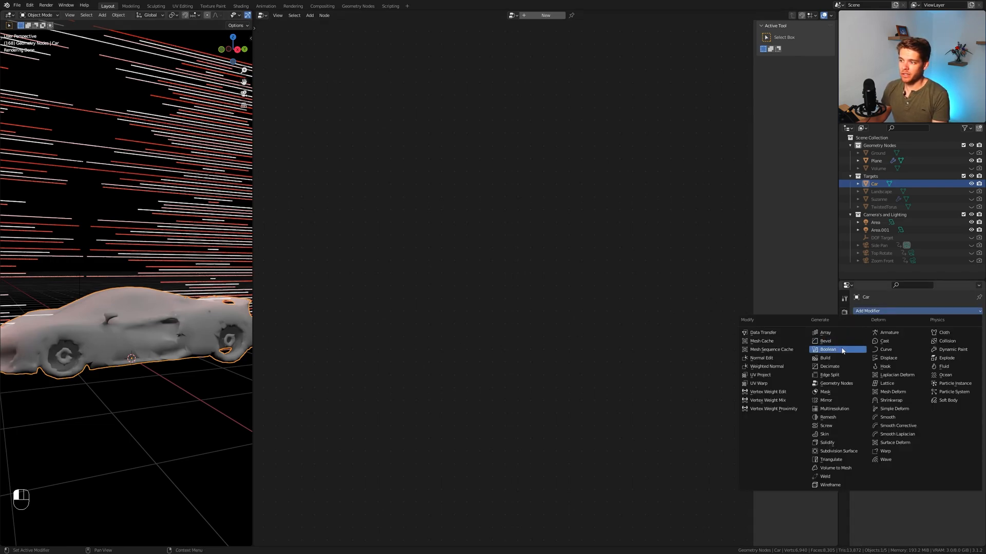
mouse_move(827, 416)
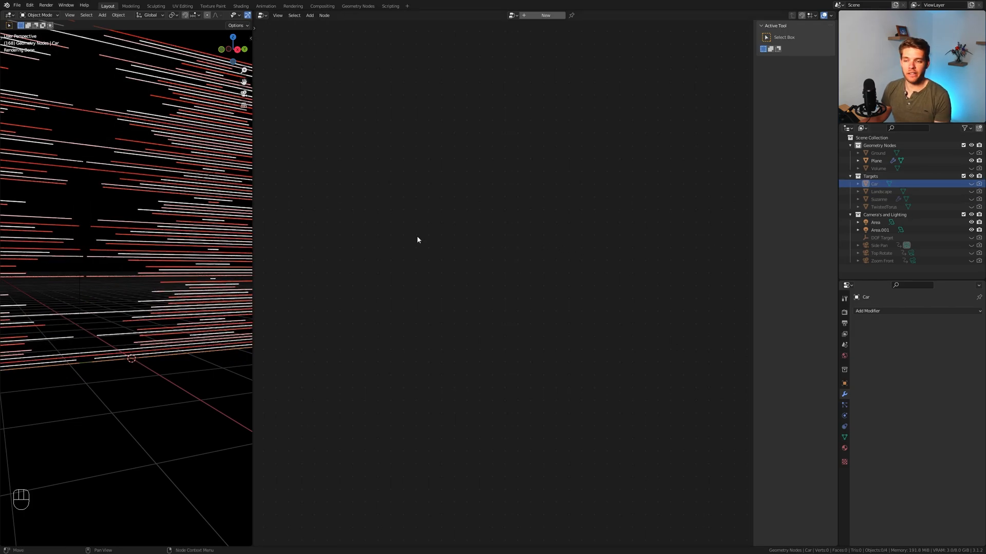
Reselect Plane, pick the annotation tool, and set the Raycast ray direction along X
click(875, 160)
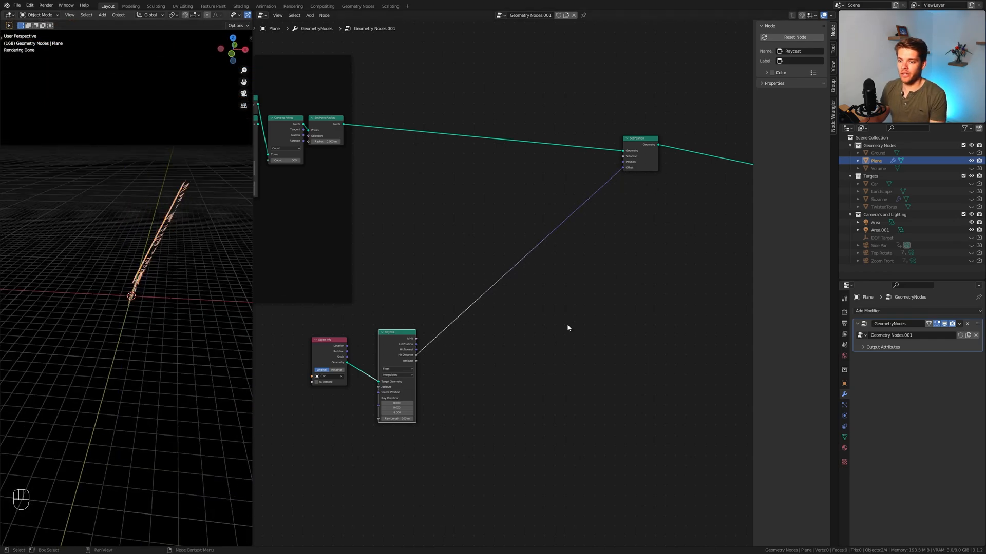
mouse_move(485, 321)
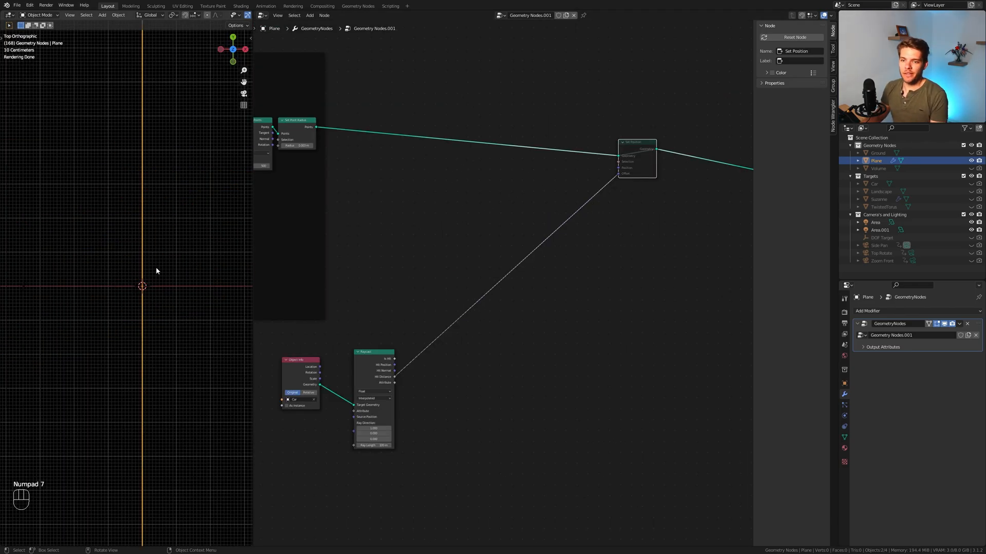
mouse_move(143, 203)
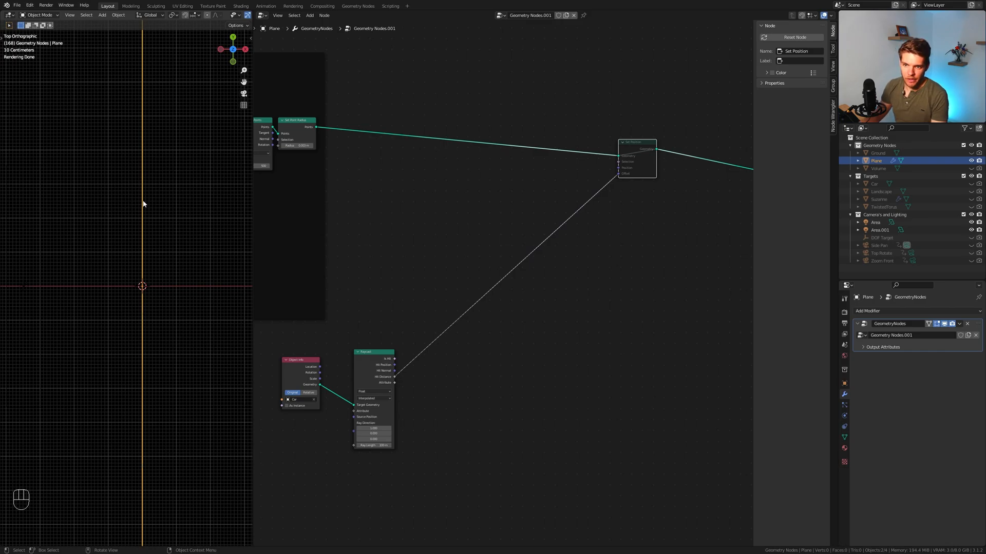
mouse_move(126, 165)
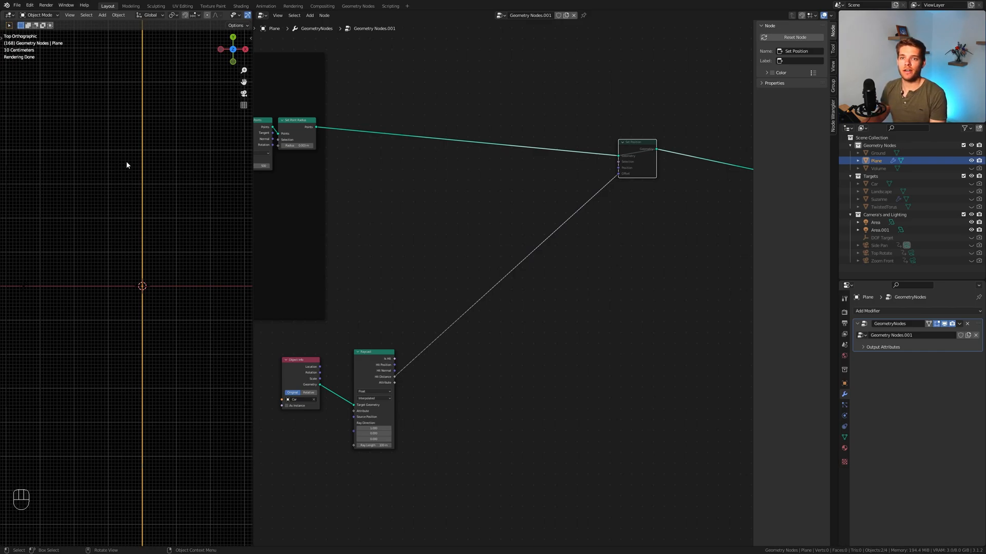
key(shift+space)
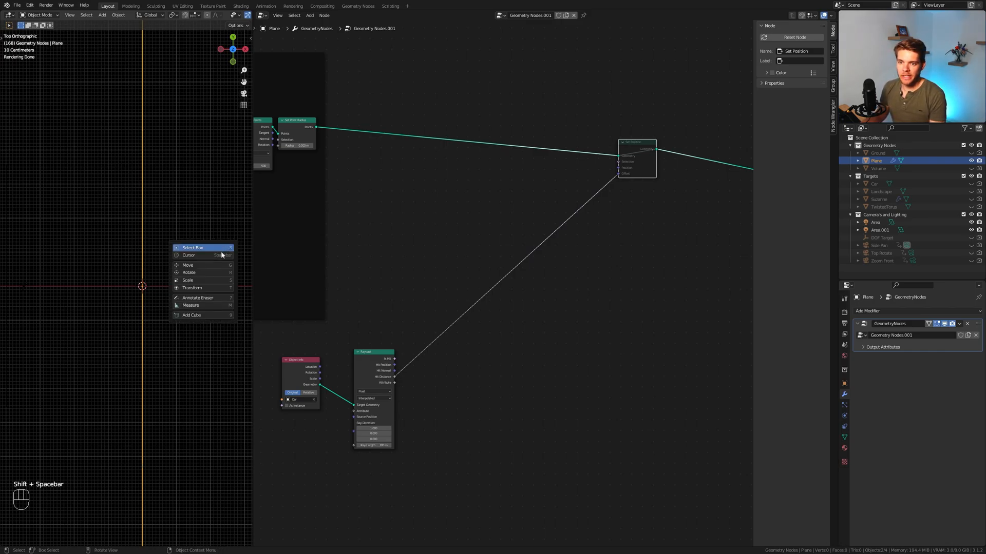
click(197, 297)
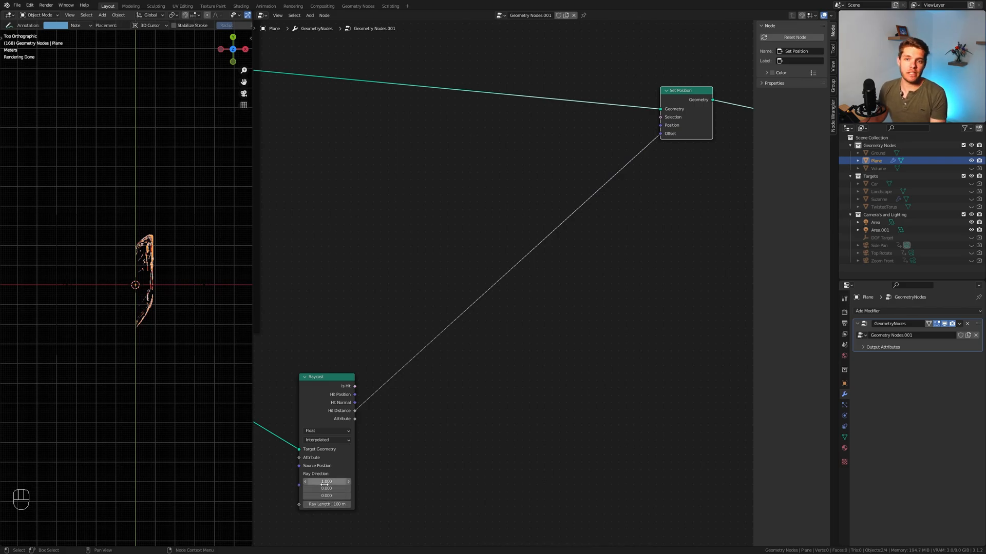
click(326, 488)
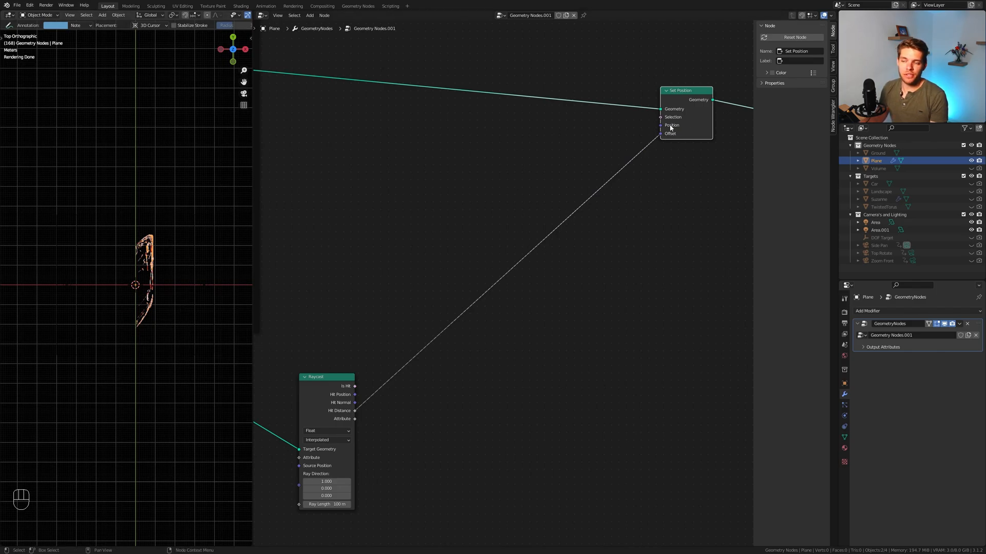
mouse_move(660, 184)
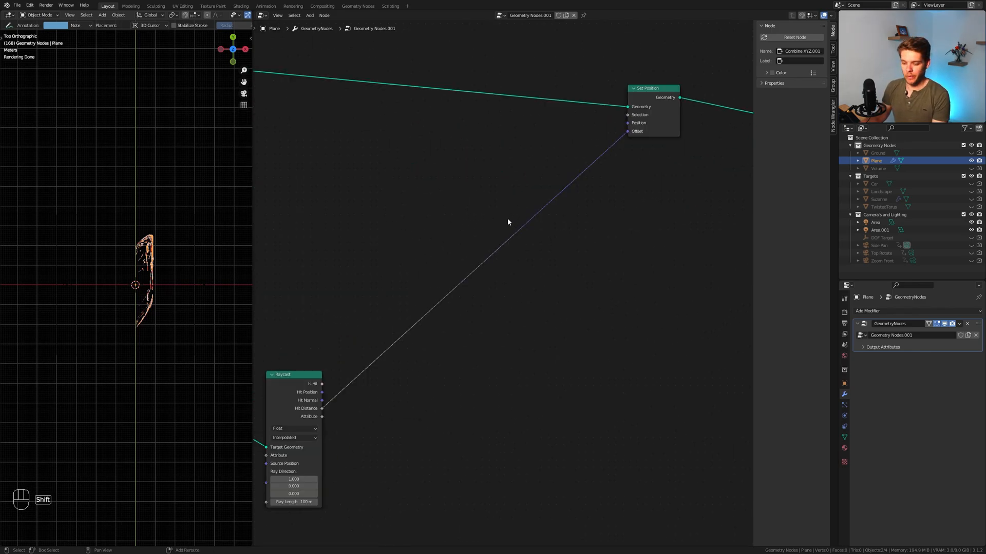
text(combine)
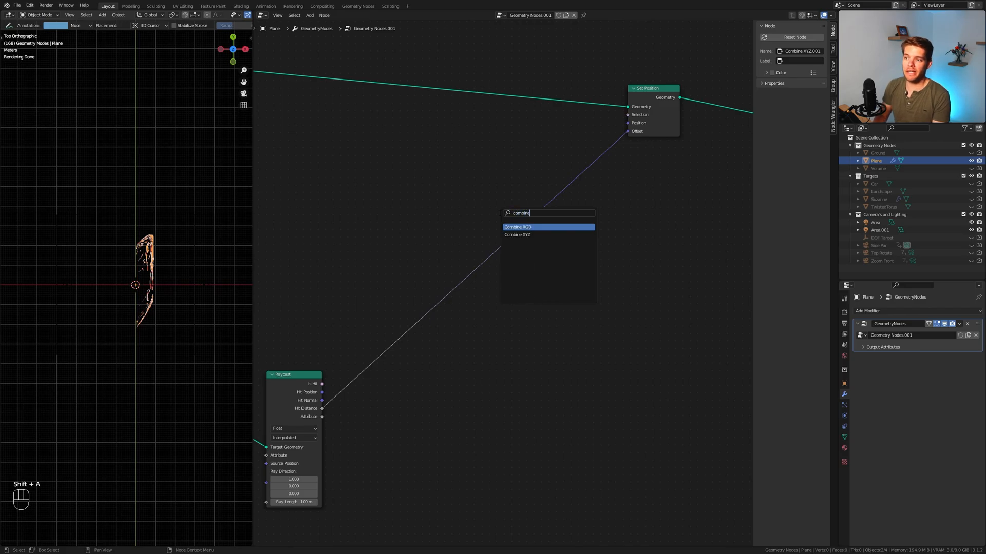
click(517, 235)
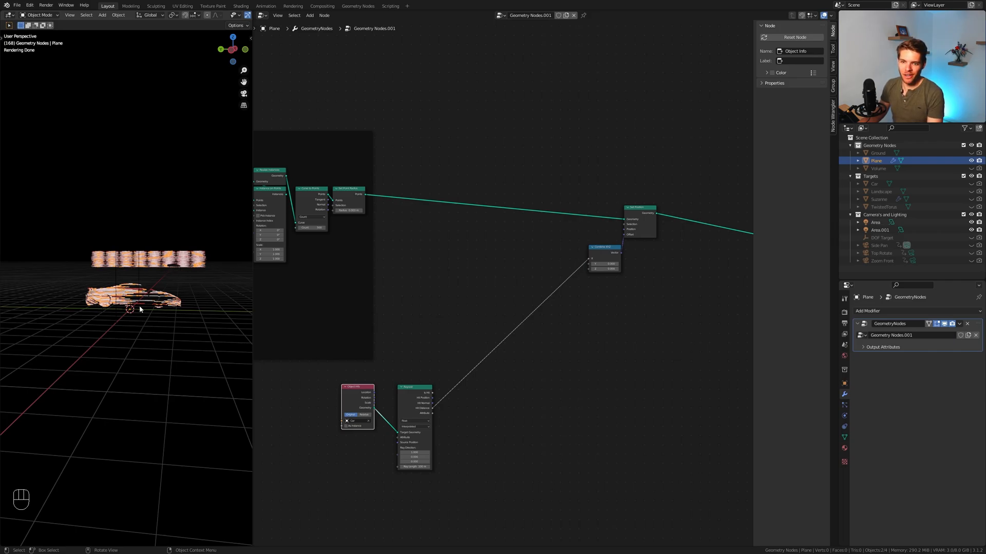
mouse_move(219, 288)
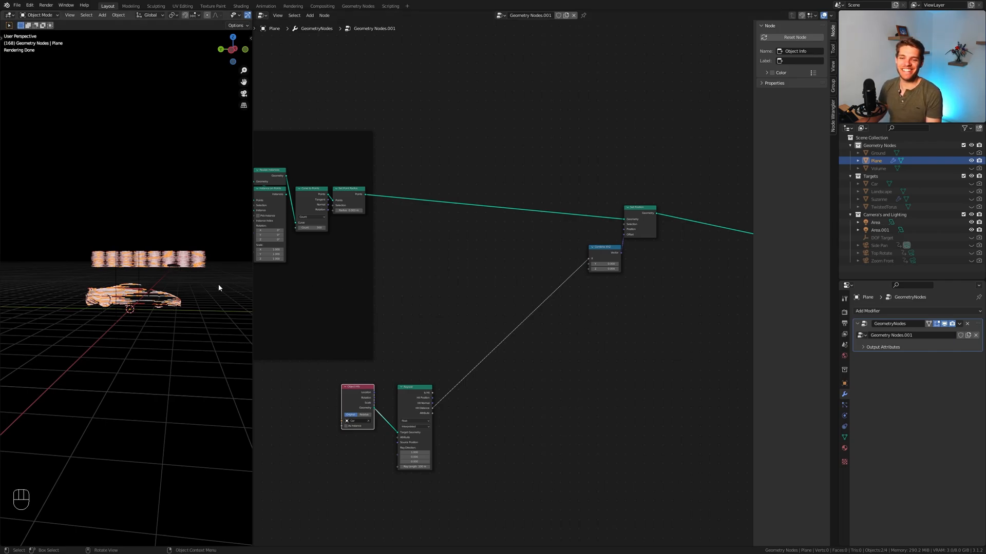
mouse_move(162, 285)
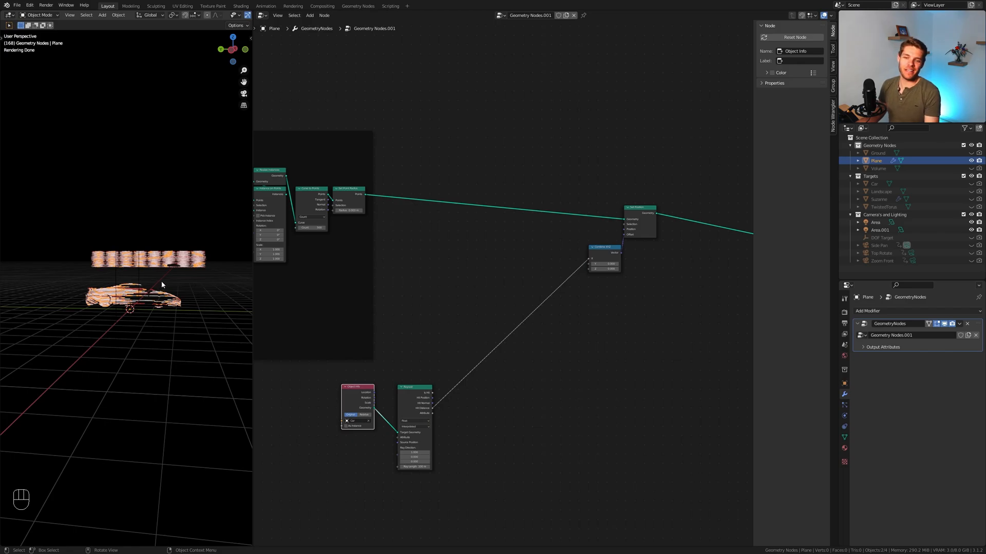
mouse_move(201, 236)
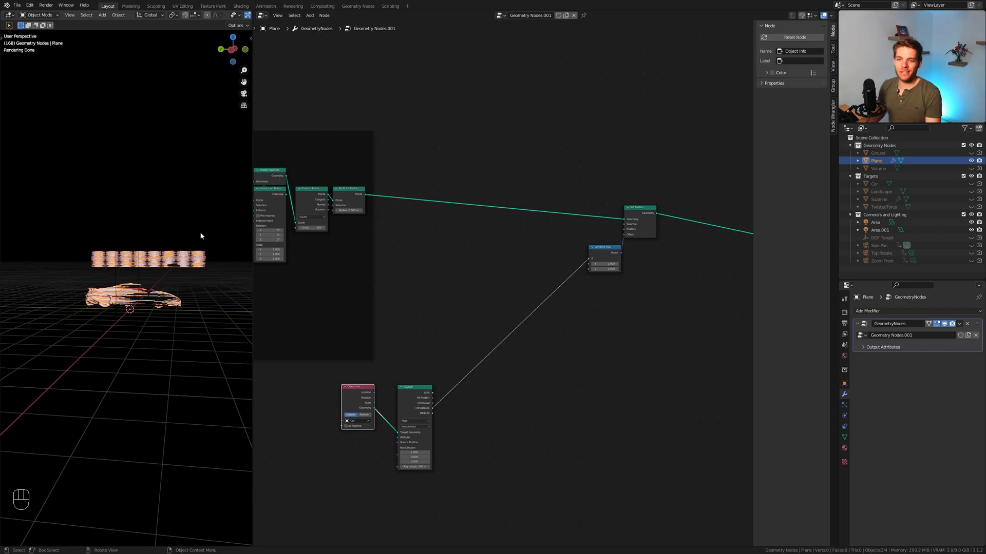
mouse_move(215, 277)
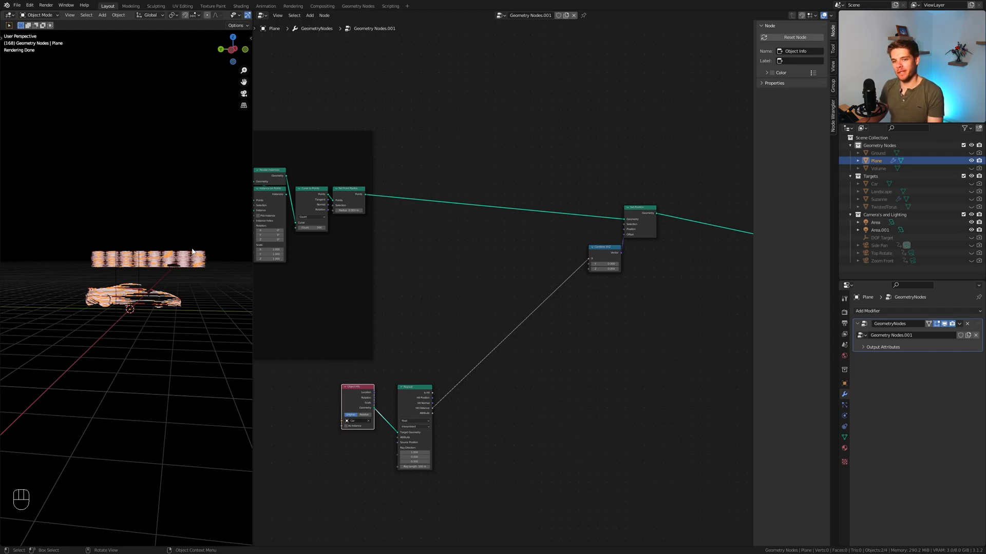
mouse_move(215, 244)
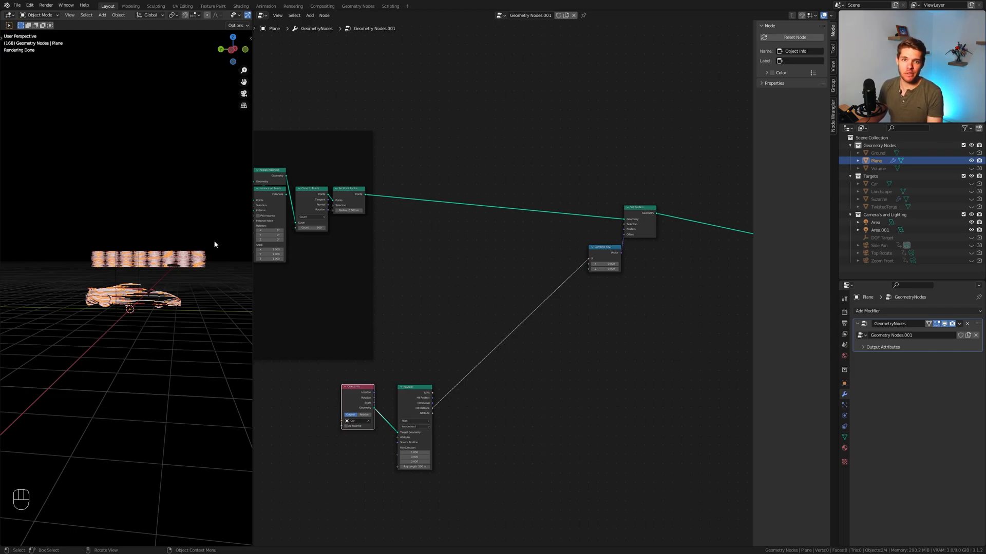
mouse_move(205, 241)
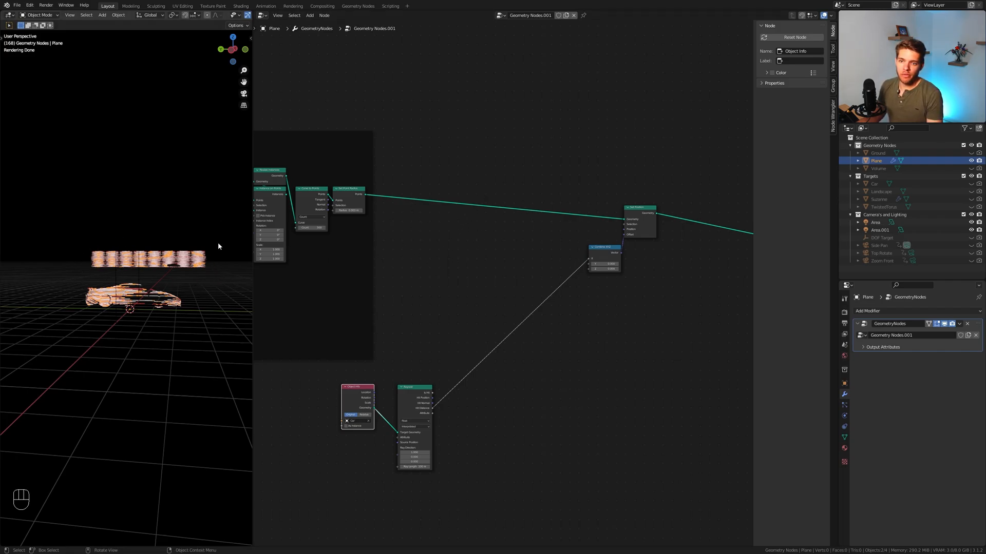
mouse_move(92, 252)
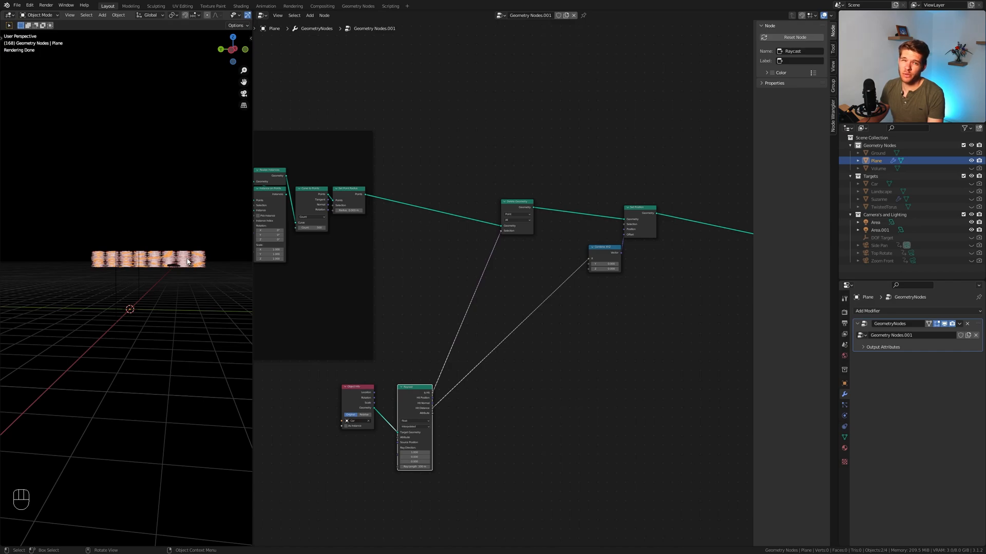
mouse_move(178, 252)
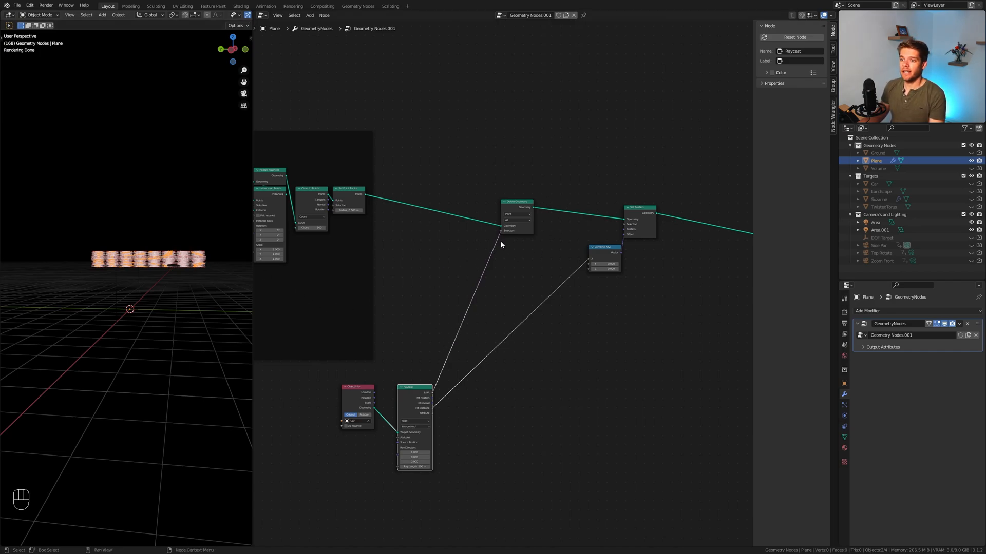
mouse_move(183, 258)
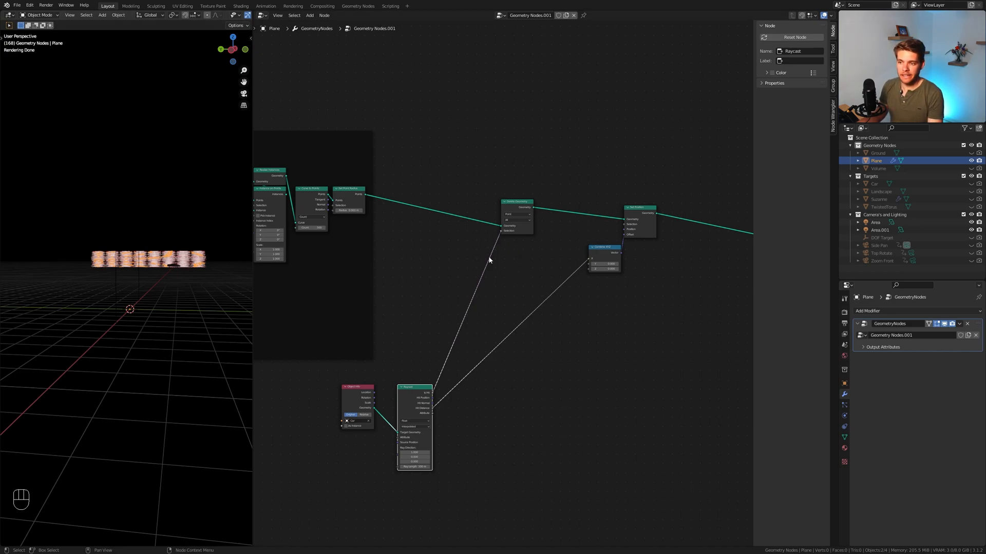
Add a Boolean Math node and set its operation to Not
key(shift+a)
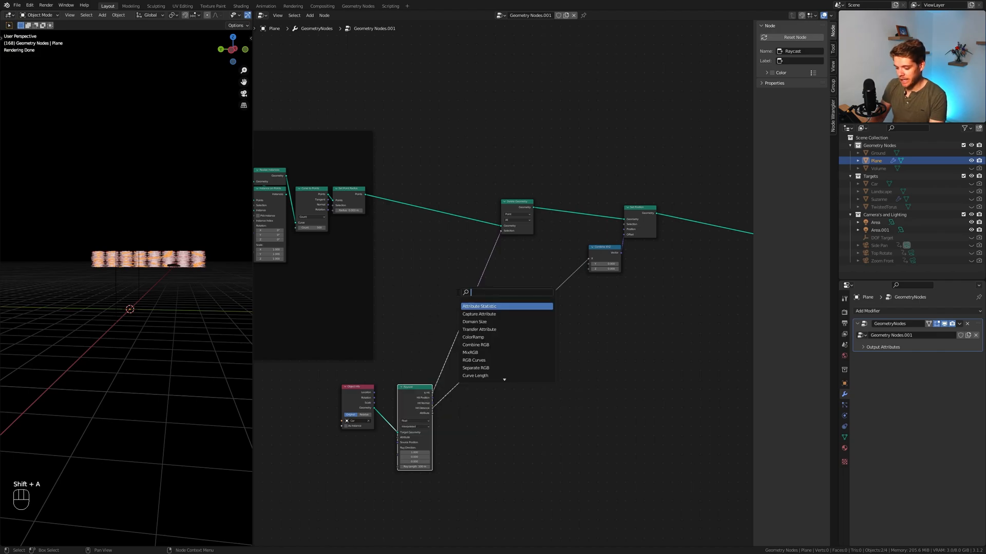
text(boolean)
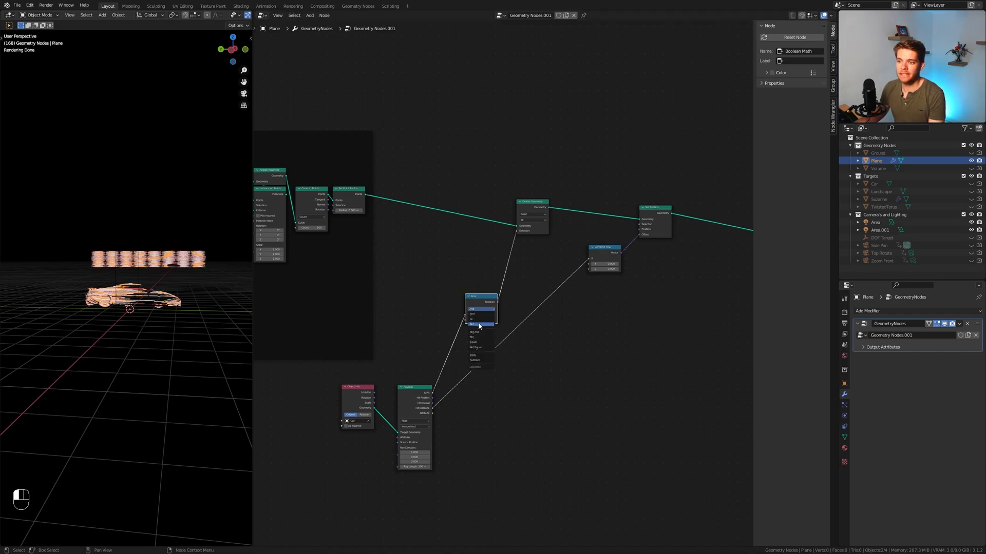
click(481, 309)
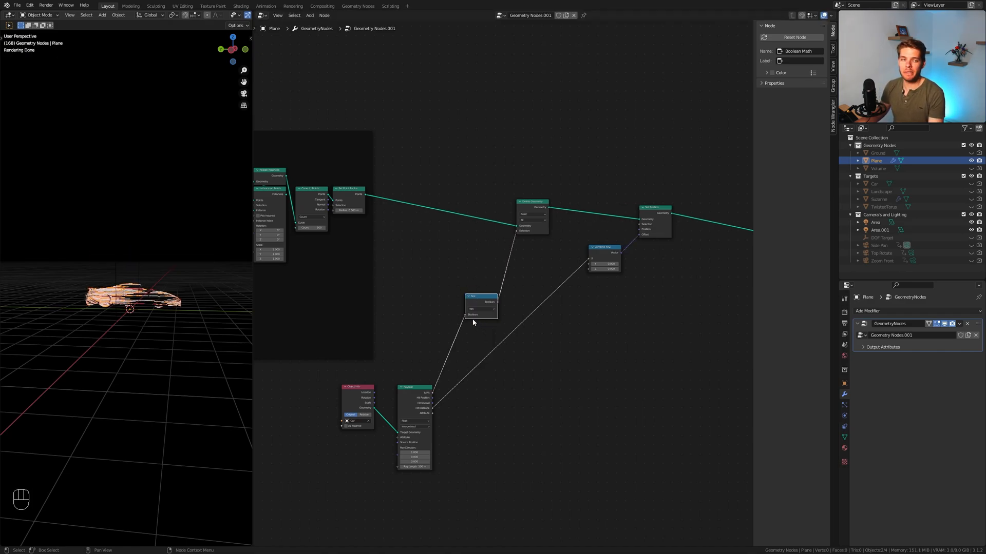
mouse_move(459, 302)
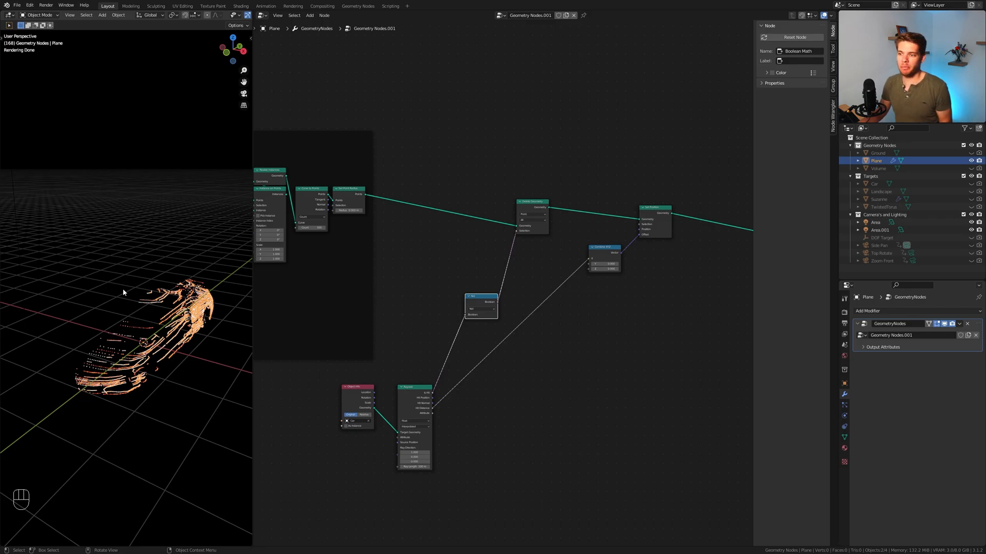
Duplicate the Set Position node
scroll(down, 3)
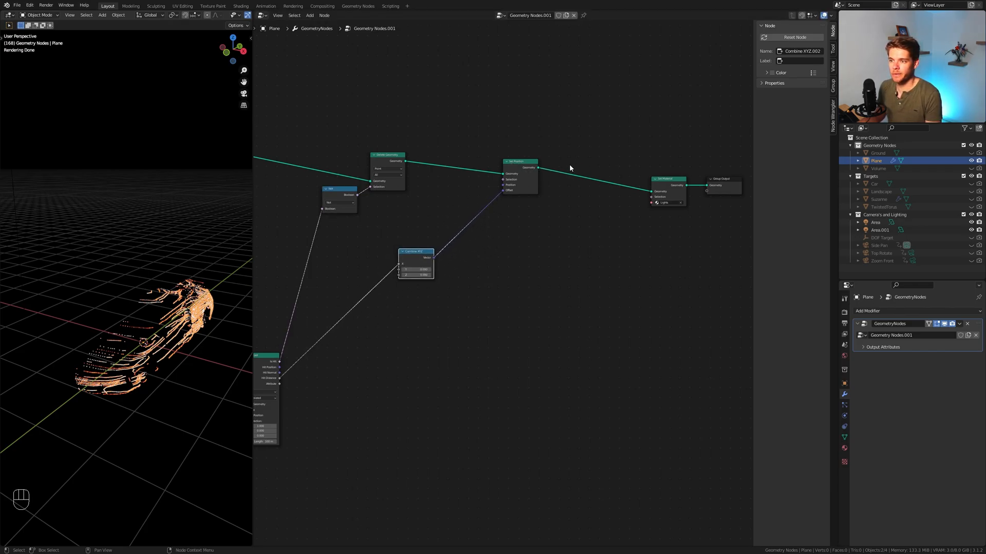
key(shift+d)
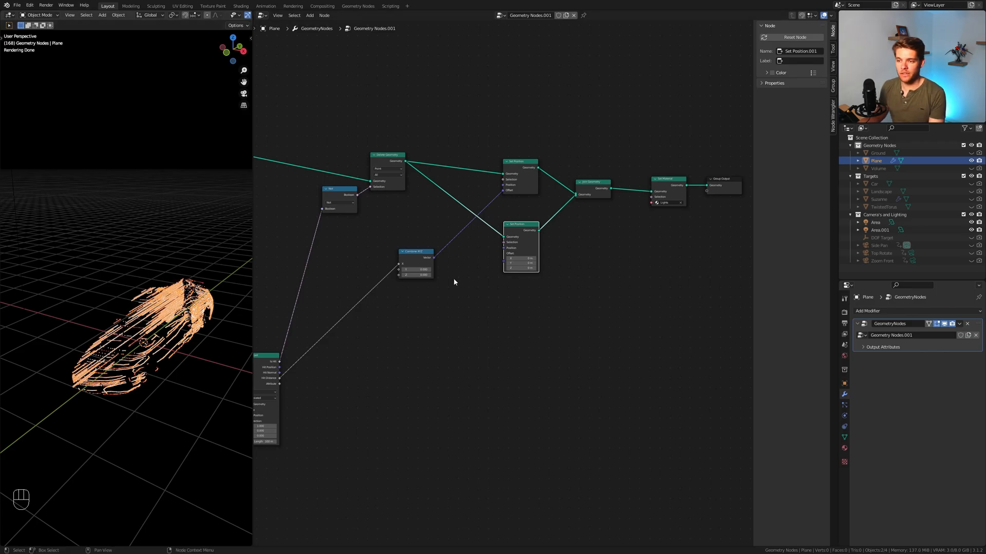
mouse_move(297, 358)
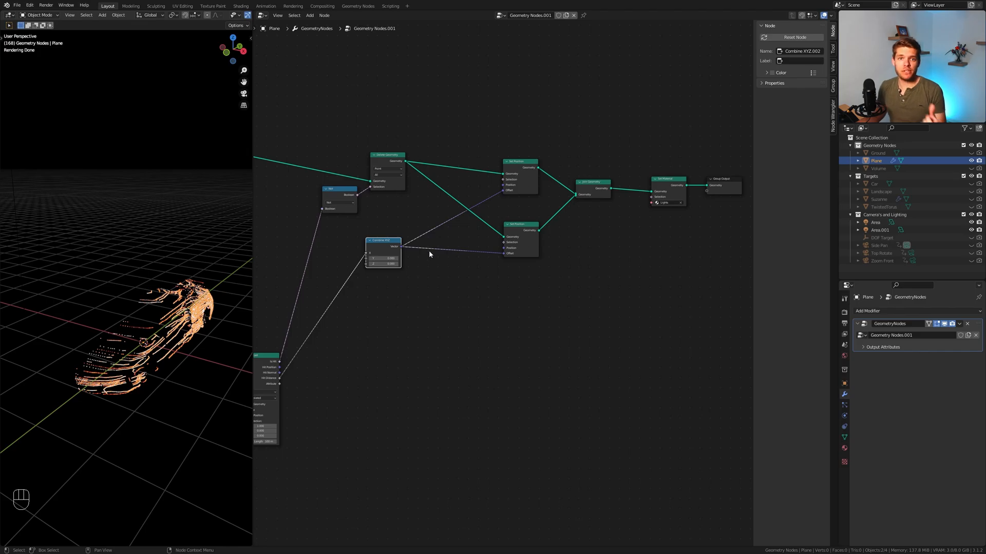
Insert a Vector Math node into the Offset link and set it to Multiply
text(vector)
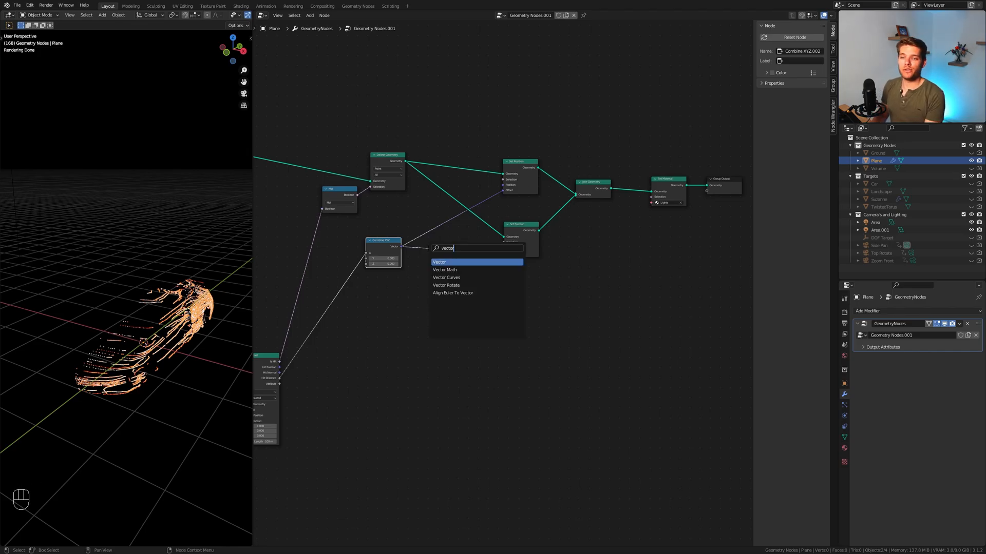
click(445, 270)
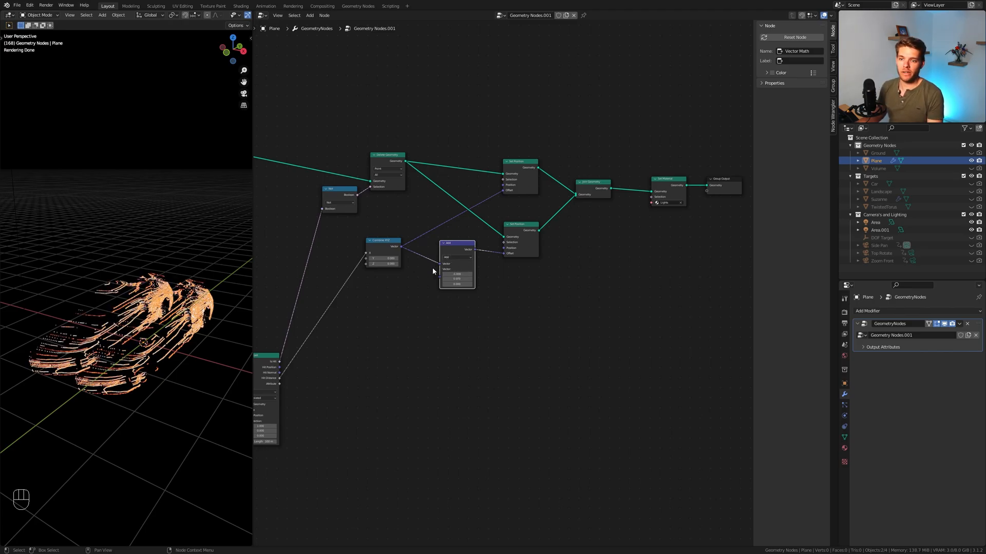
click(395, 221)
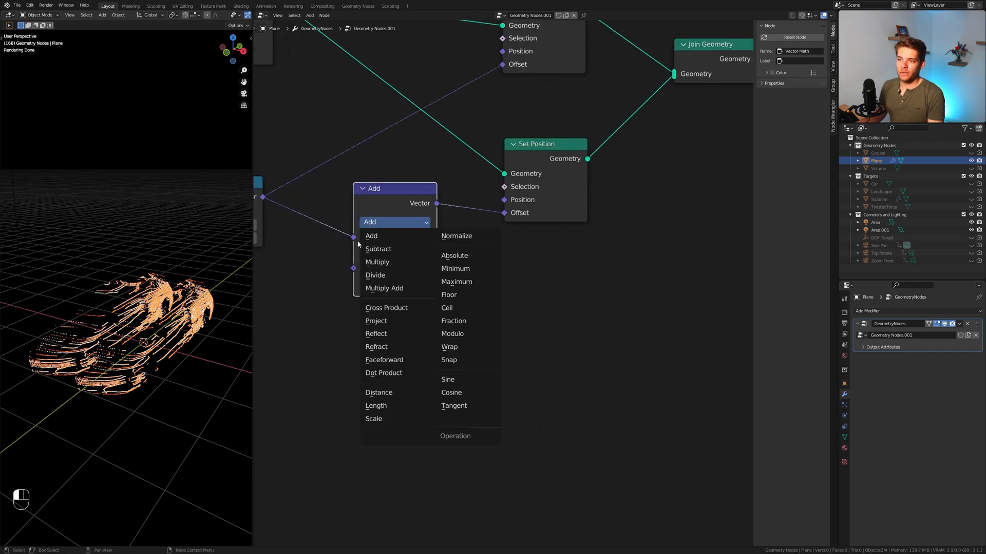
click(376, 263)
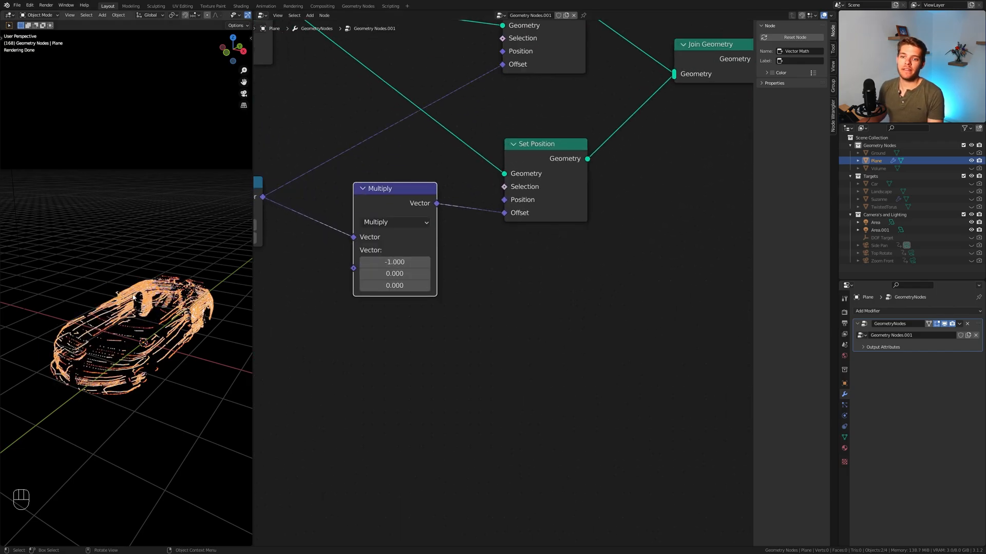
mouse_move(225, 302)
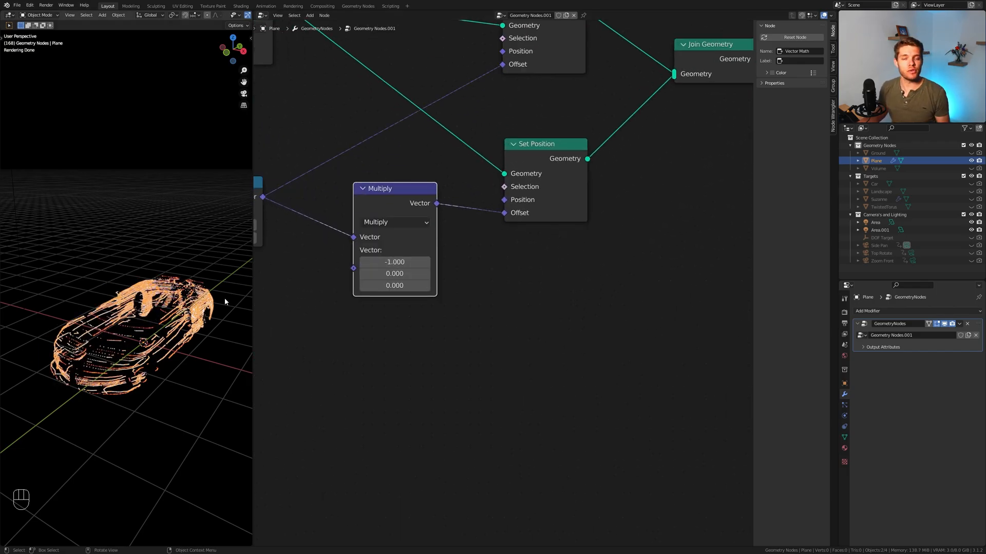
mouse_move(129, 349)
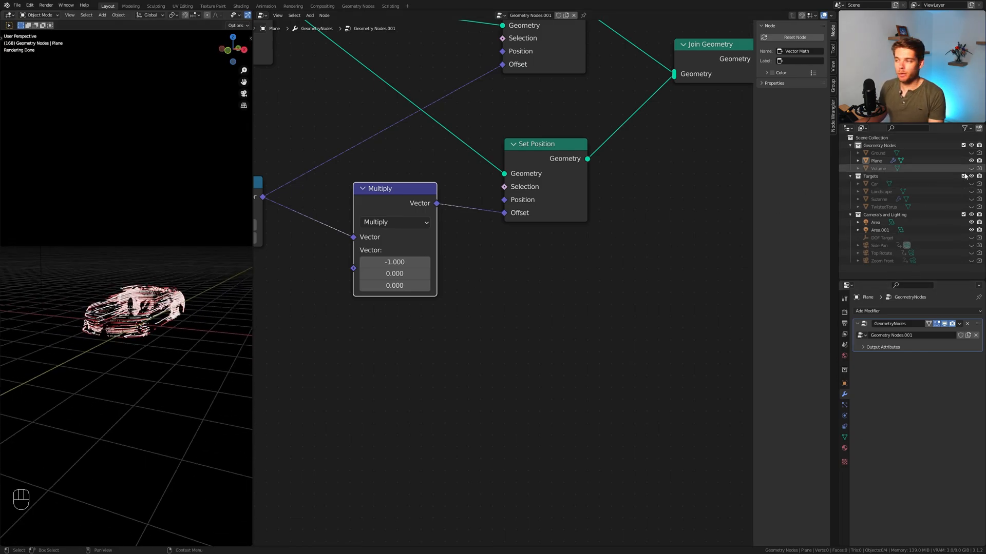
mouse_move(971, 167)
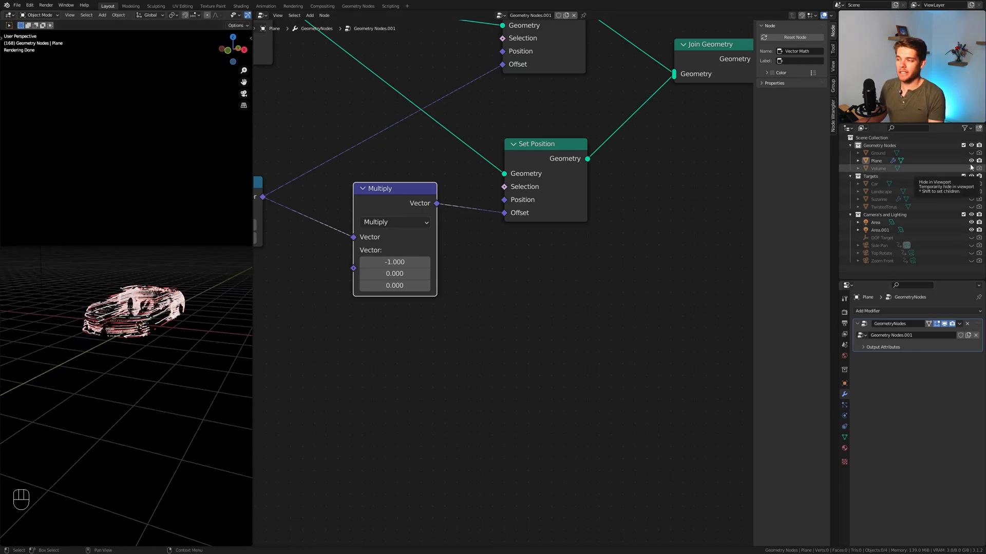
Unhide the Ground and fog Volume, then play and stop the animation
click(978, 153)
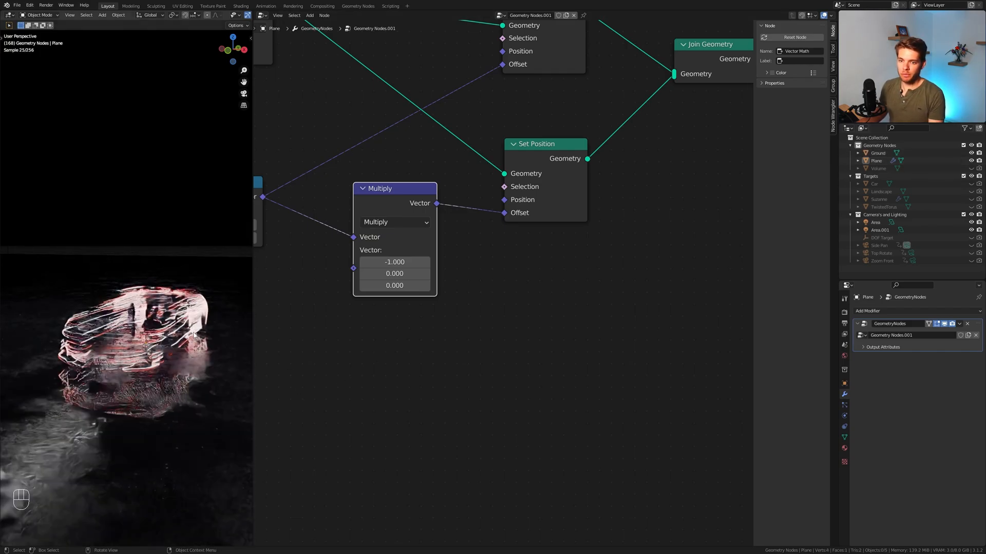
key(space)
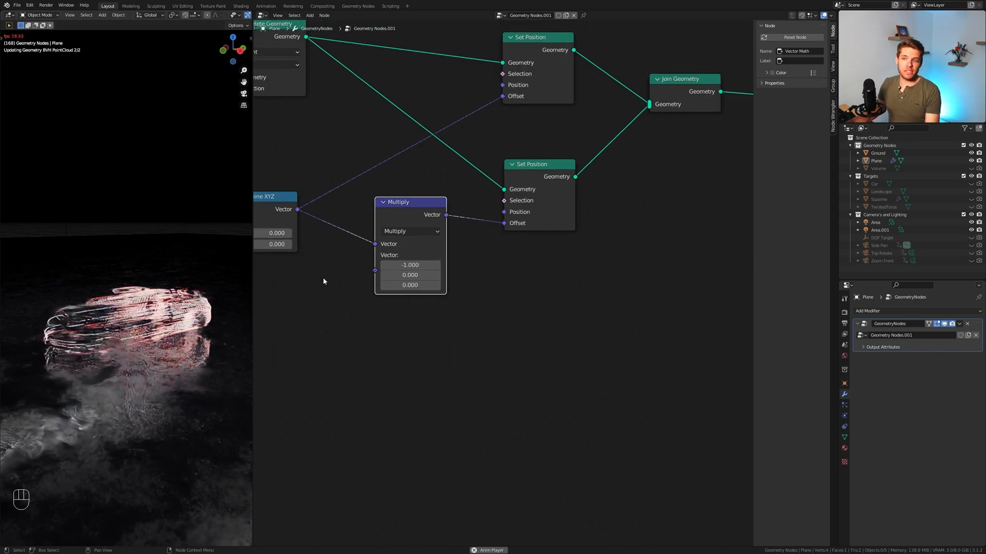
key(space)
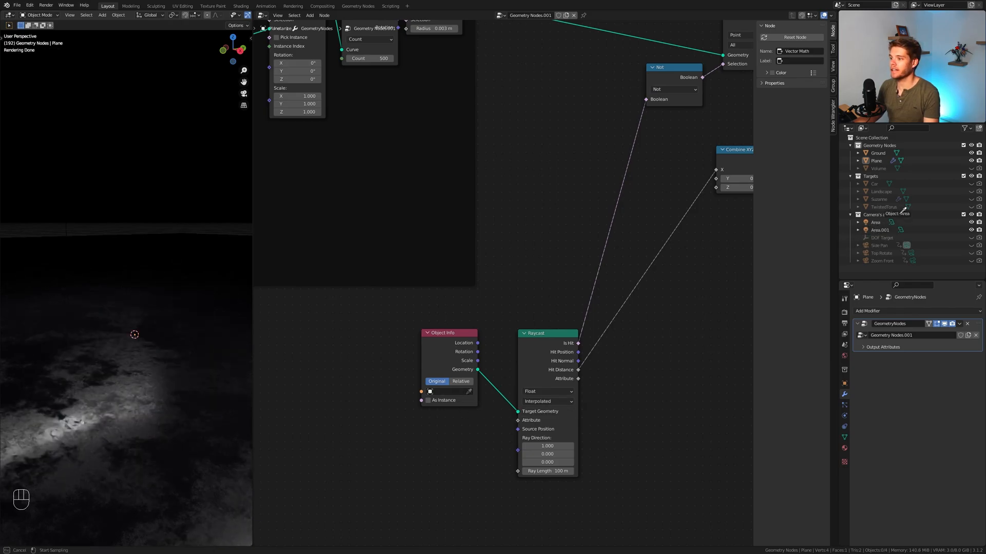
Set the raycast target to TwistedTorus and preview the animation
click(446, 392)
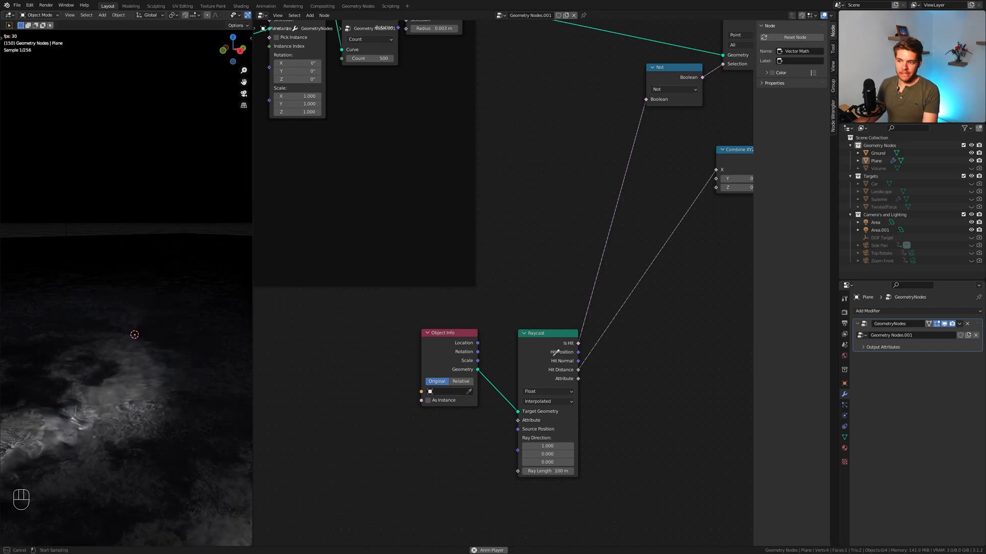
key(space)
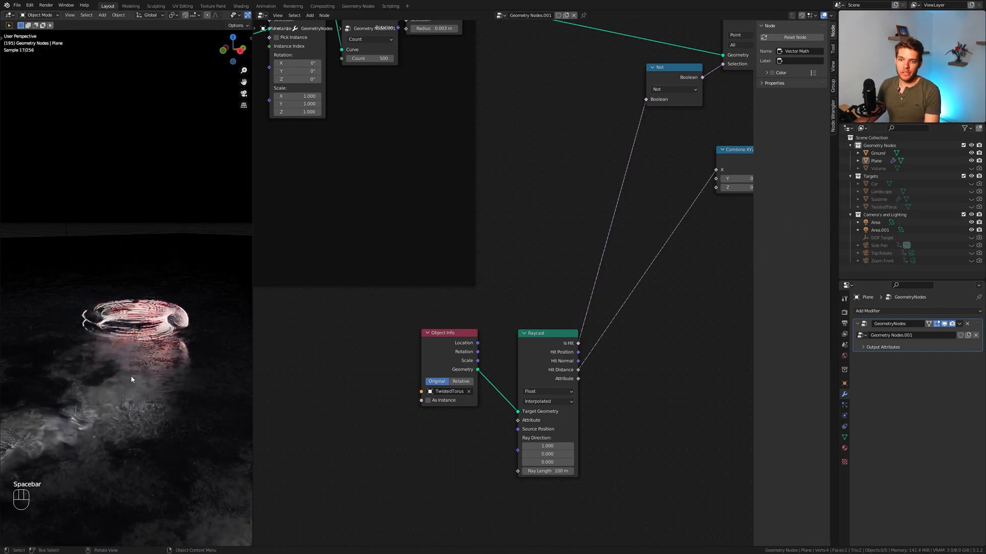
key(space)
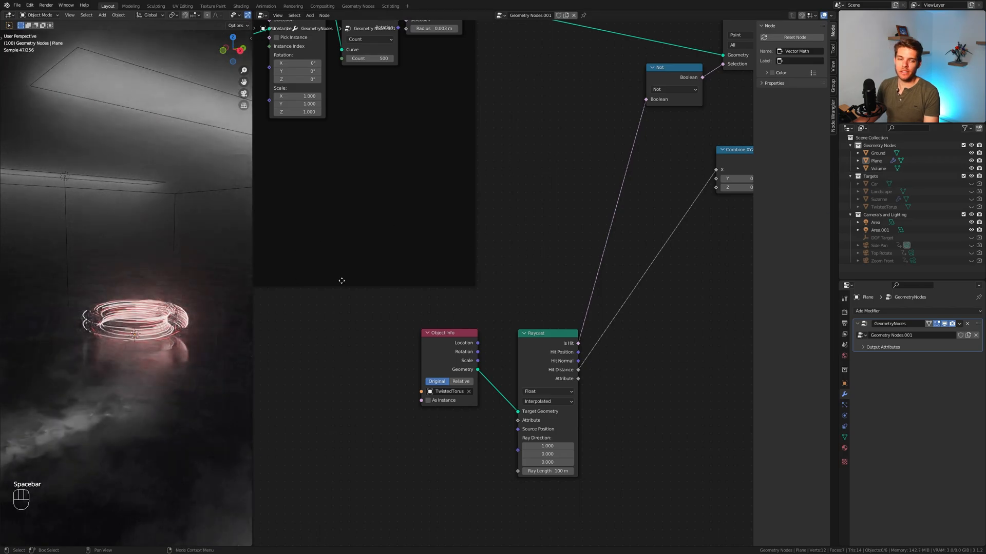
Restore Car as the raycast target and view the render output settings
click(468, 391)
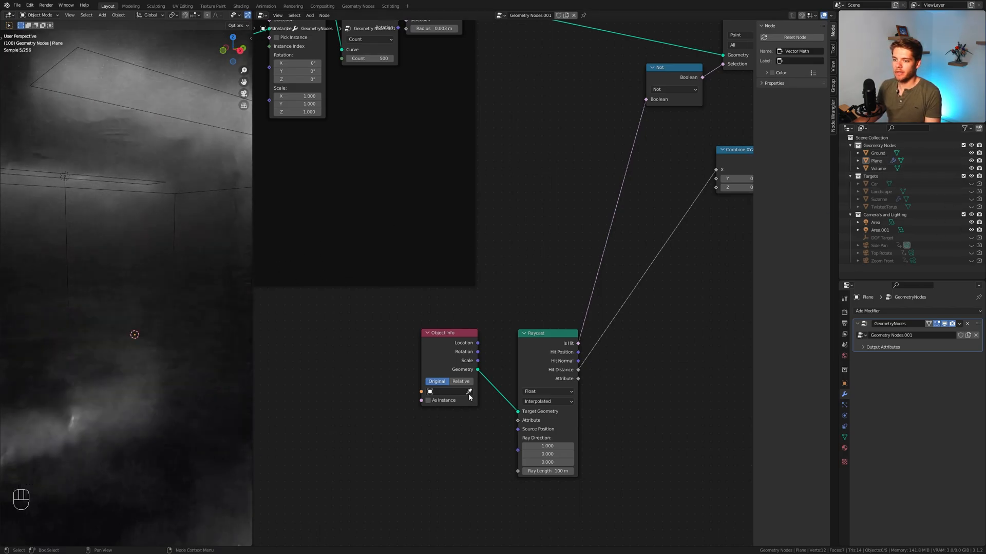
click(446, 392)
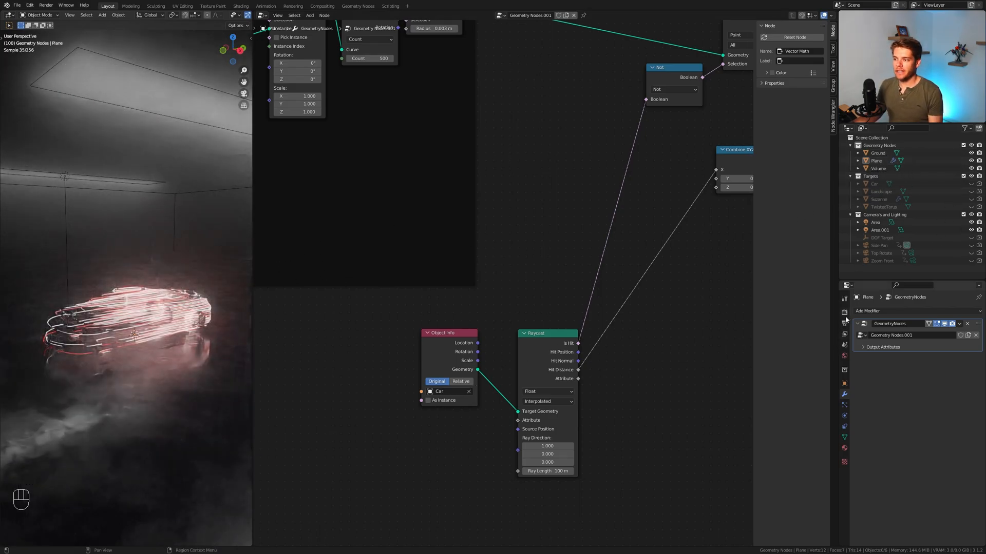
click(845, 323)
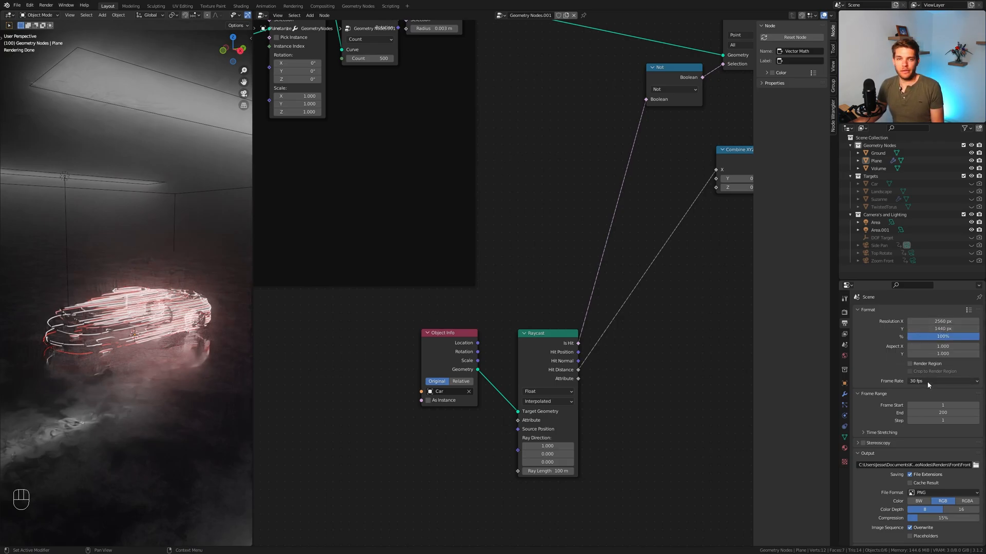
scroll(down, 3)
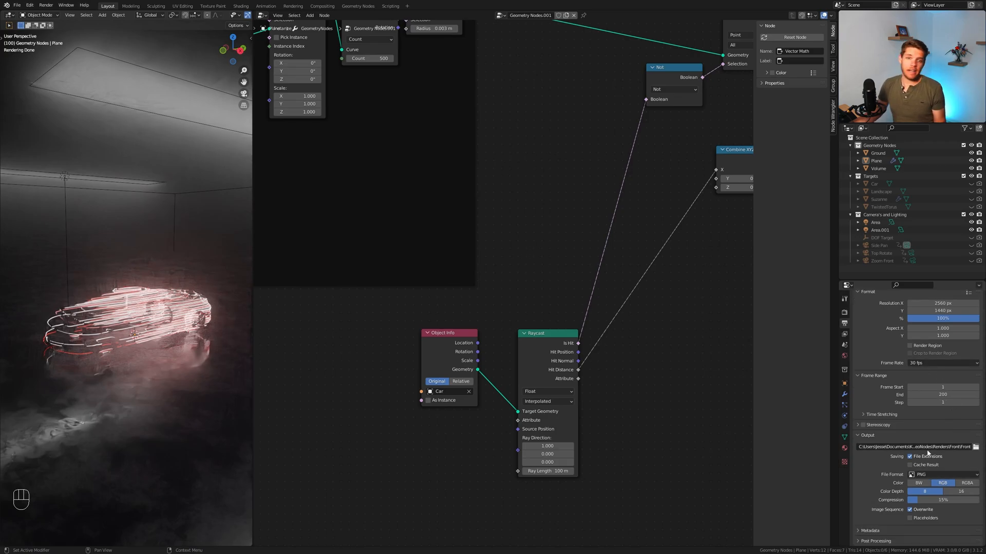
mouse_move(926, 447)
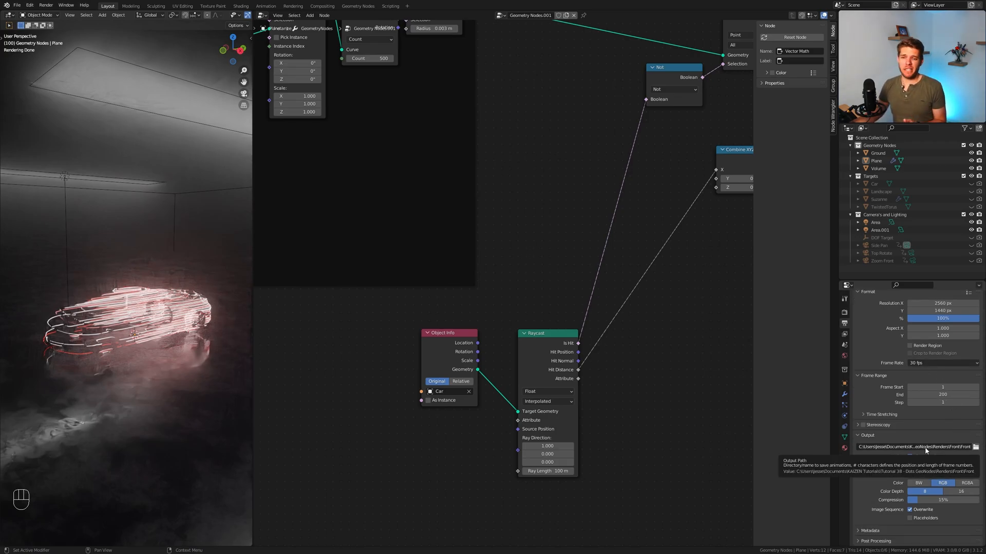